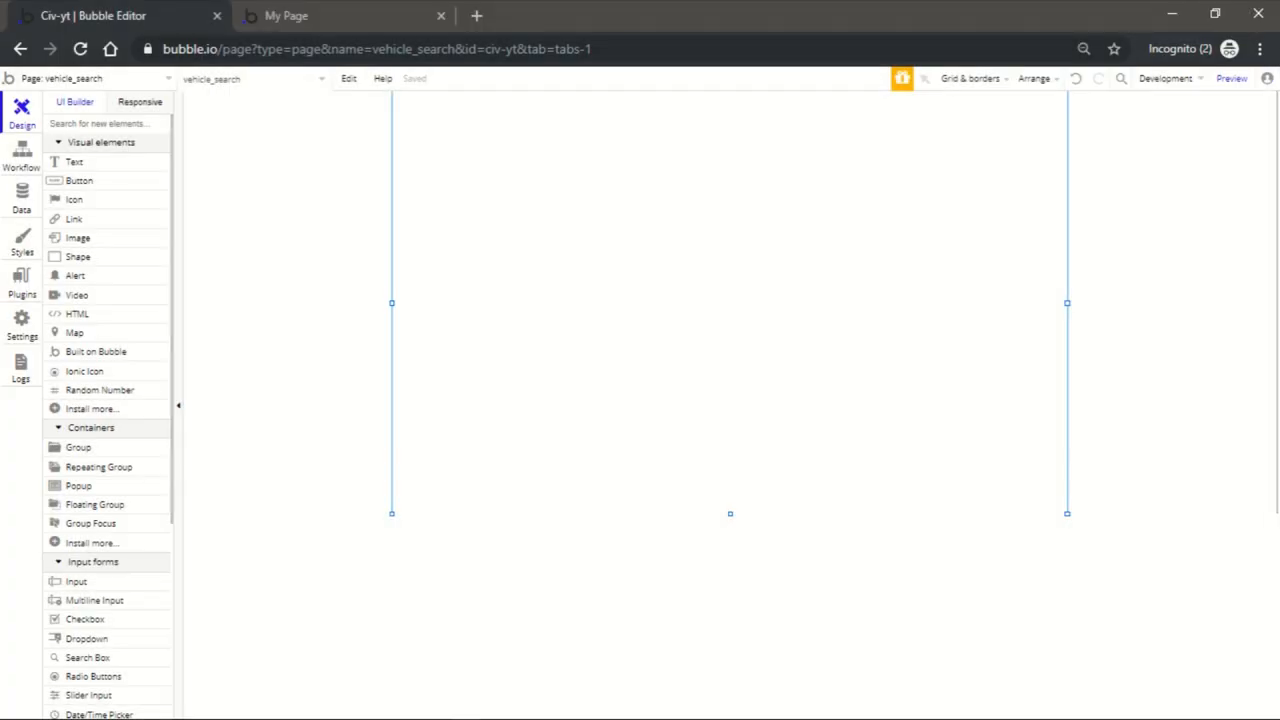
mouse_move(1134, 262)
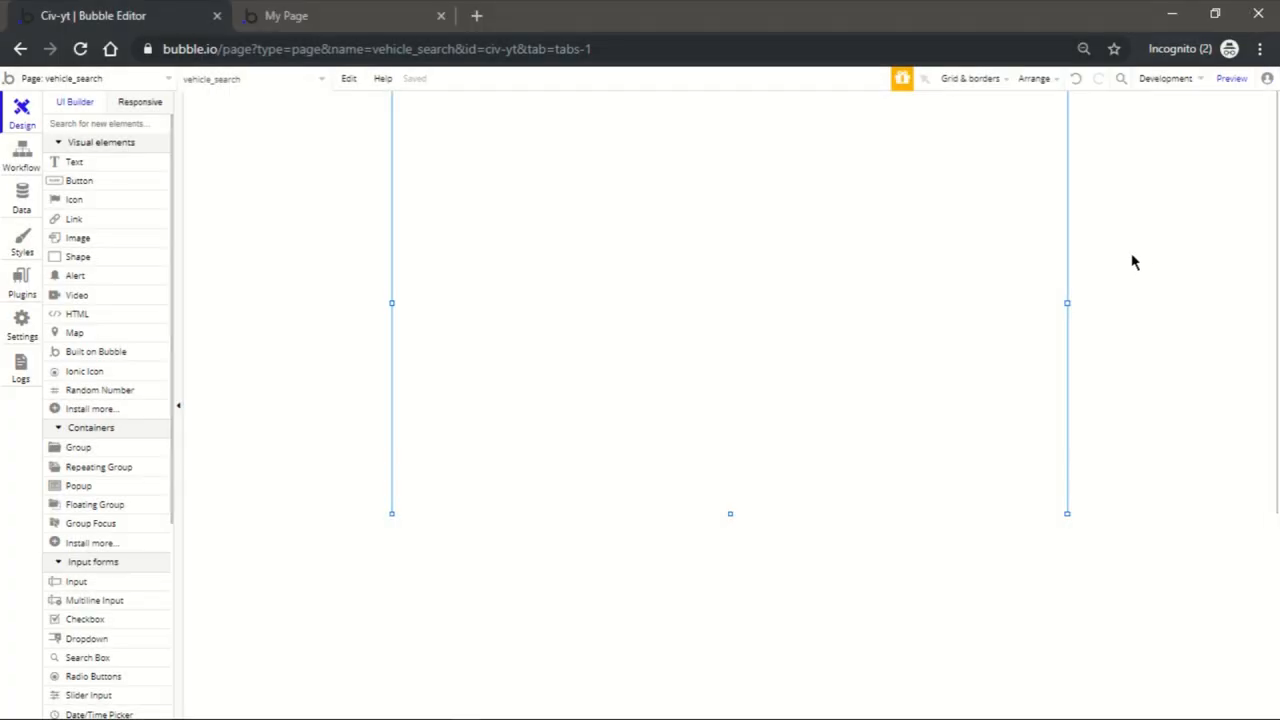
mouse_move(1144, 204)
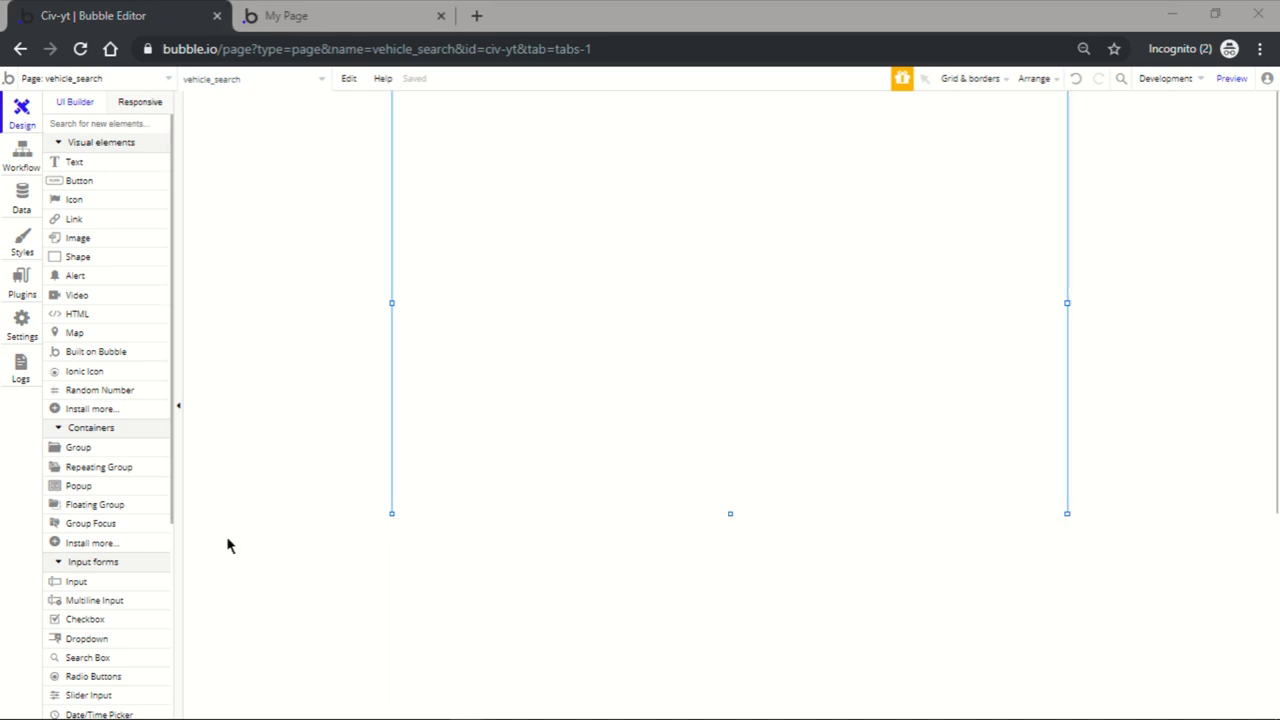
- Give the search box a License placeholder and dynamic choices from a search for Vehicles
scroll("down", 3)
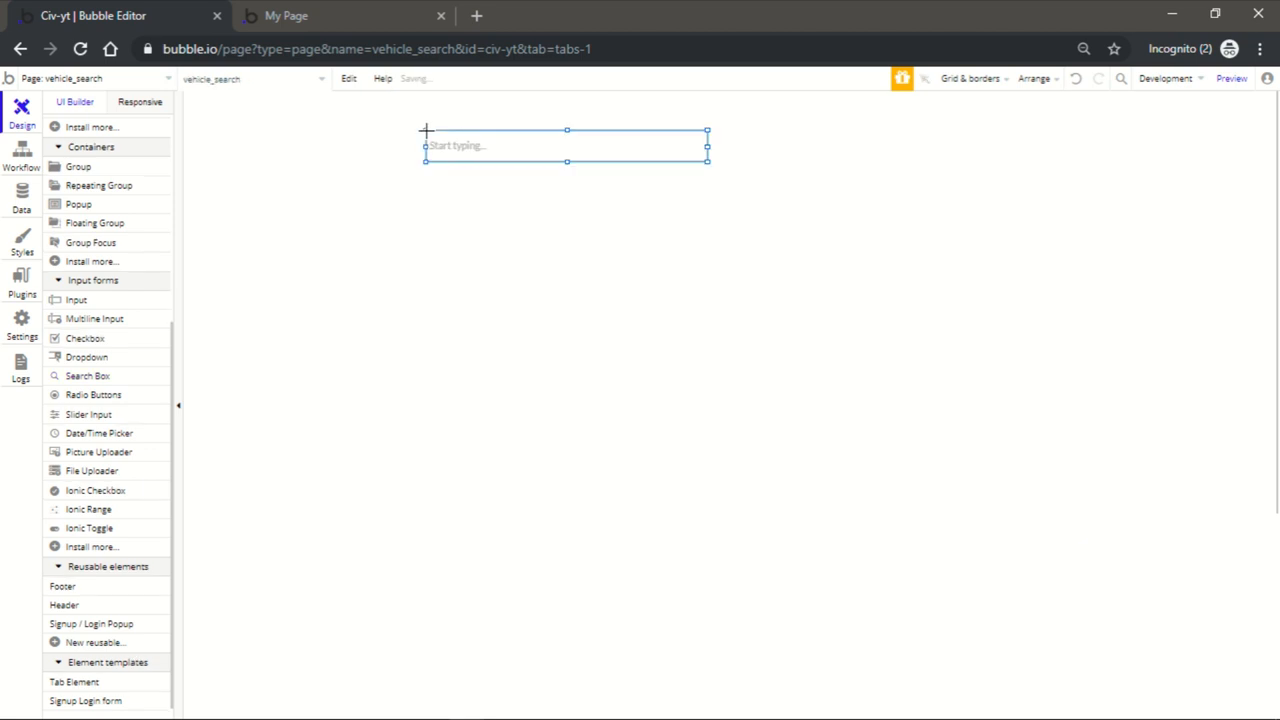
left_click(566, 144)
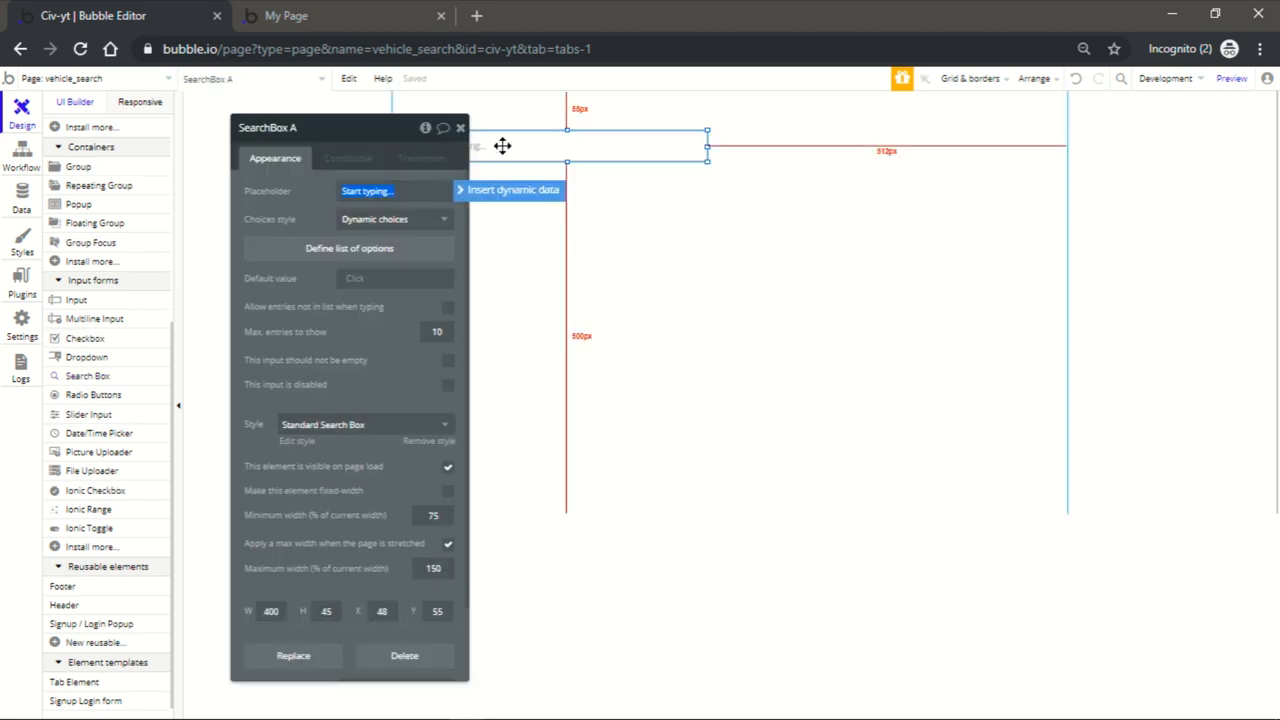
type("License plate")
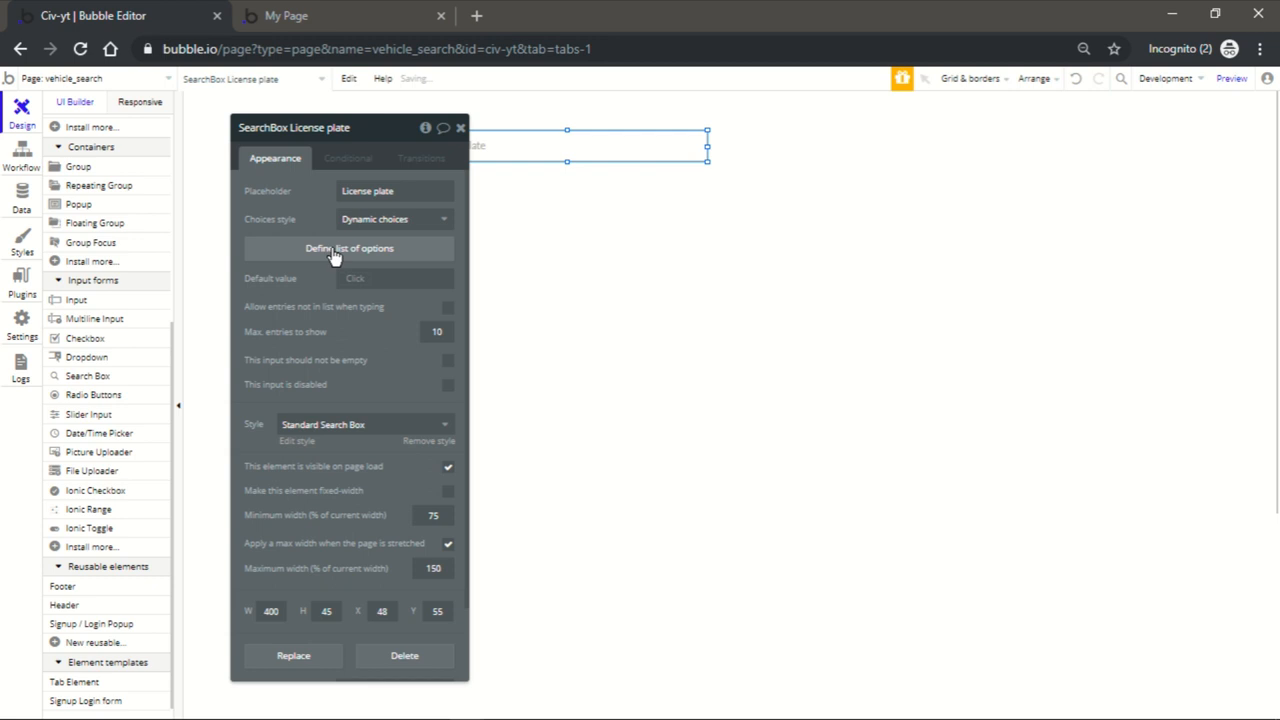
left_click(348, 248)
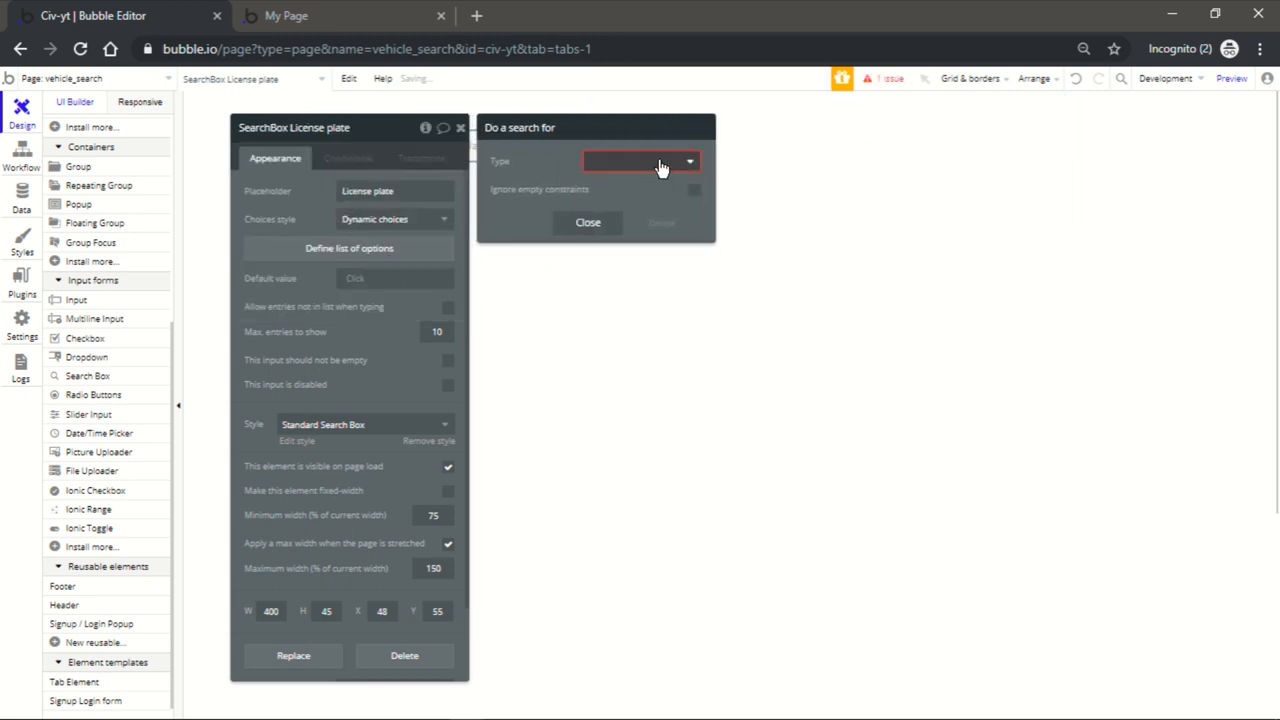
left_click(640, 160)
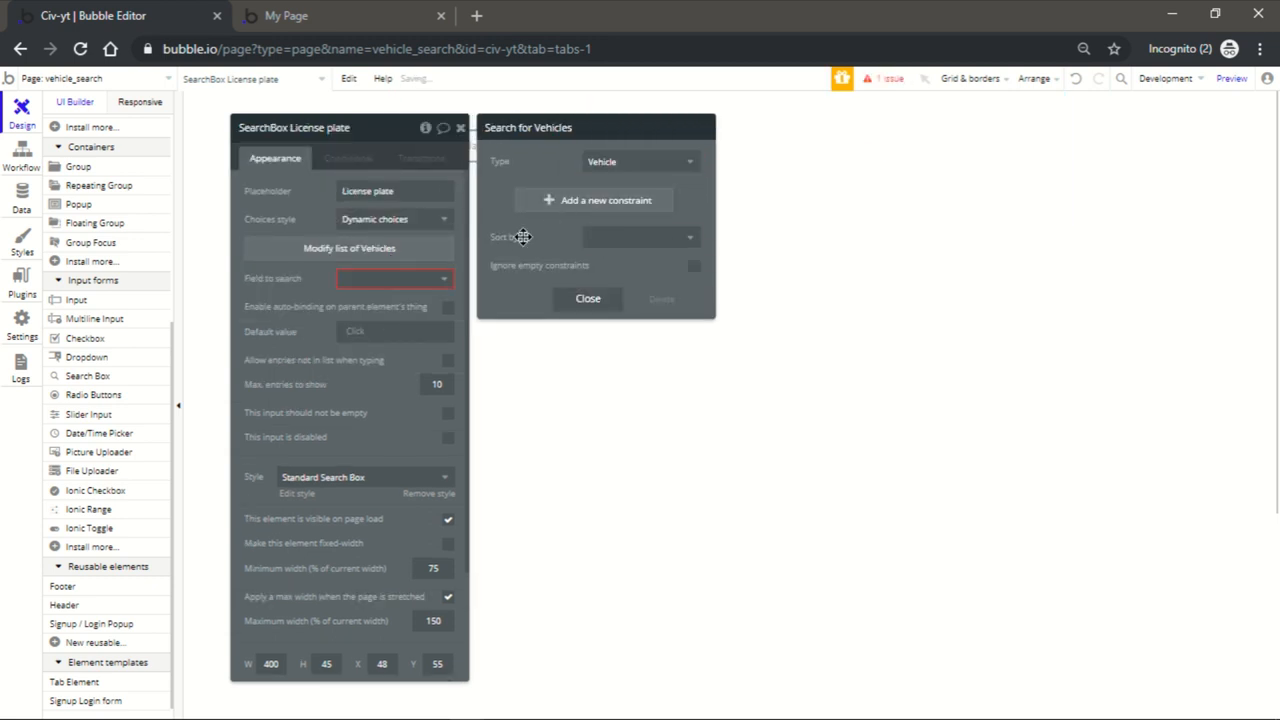
left_click(392, 278)
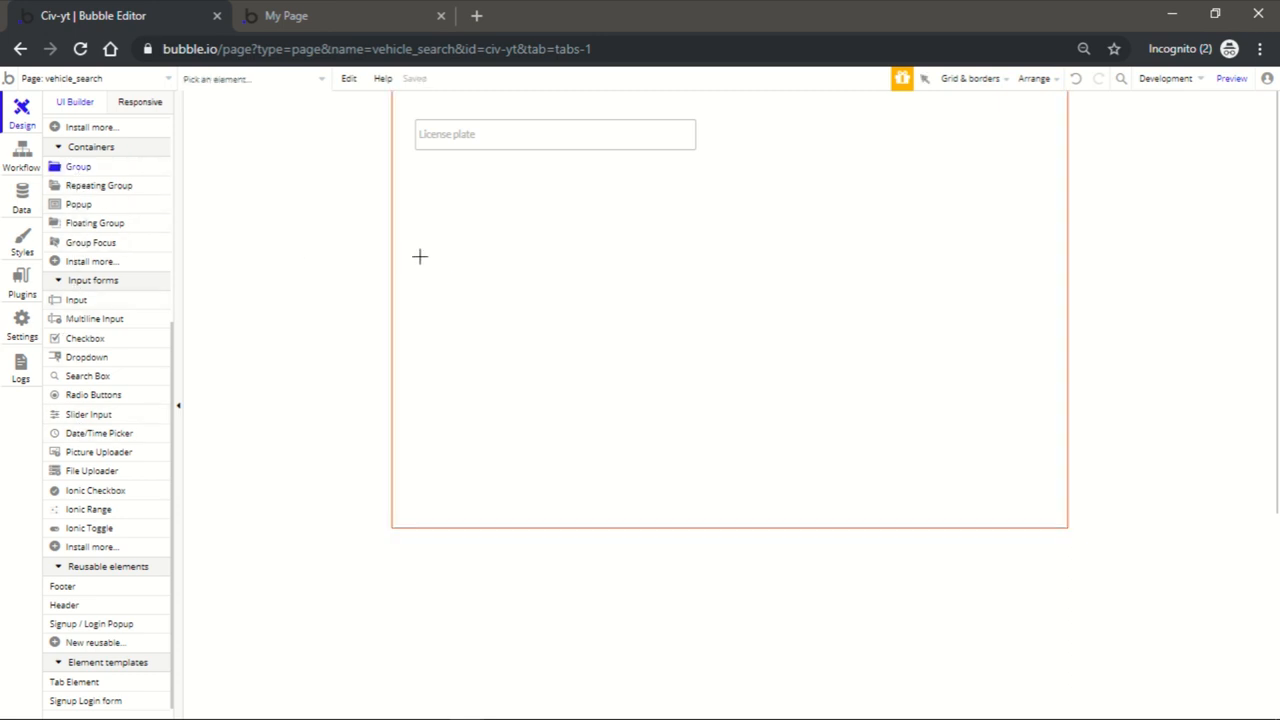
- Draw a Vehicle group whose data source is Search for Vehicles:first item
left_click_drag(408, 258, 1044, 486)
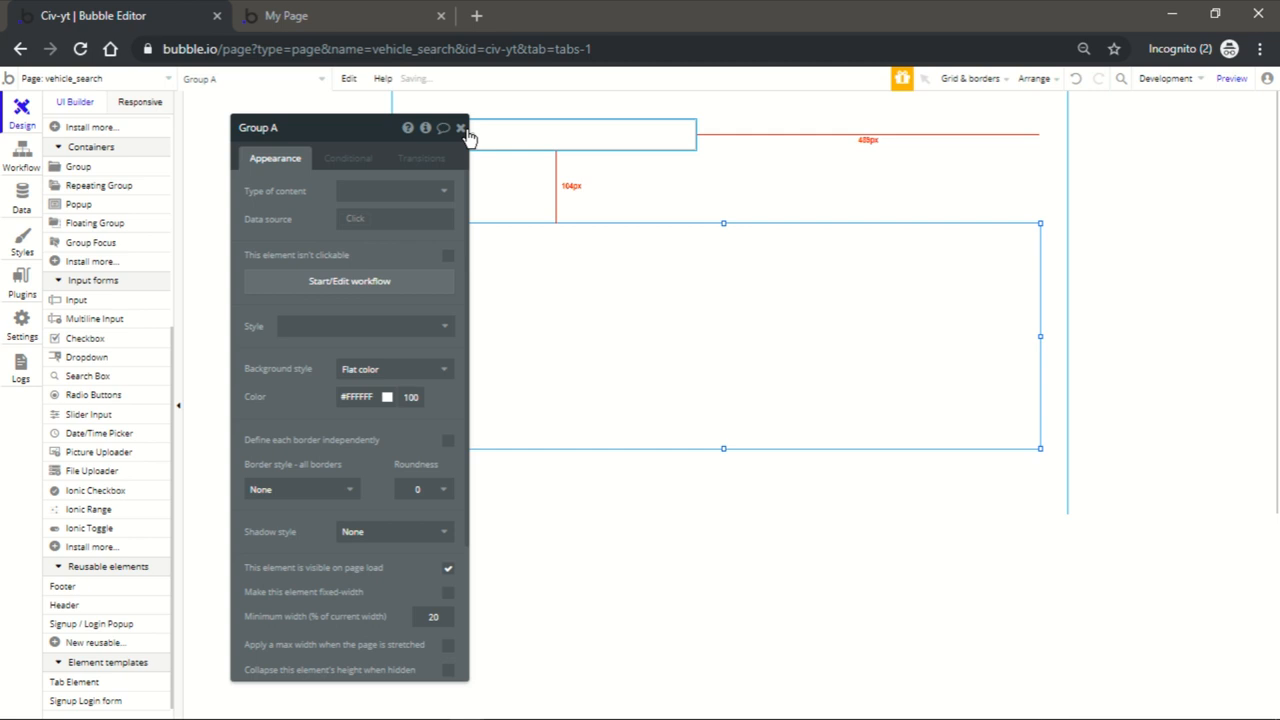
left_click(460, 128)
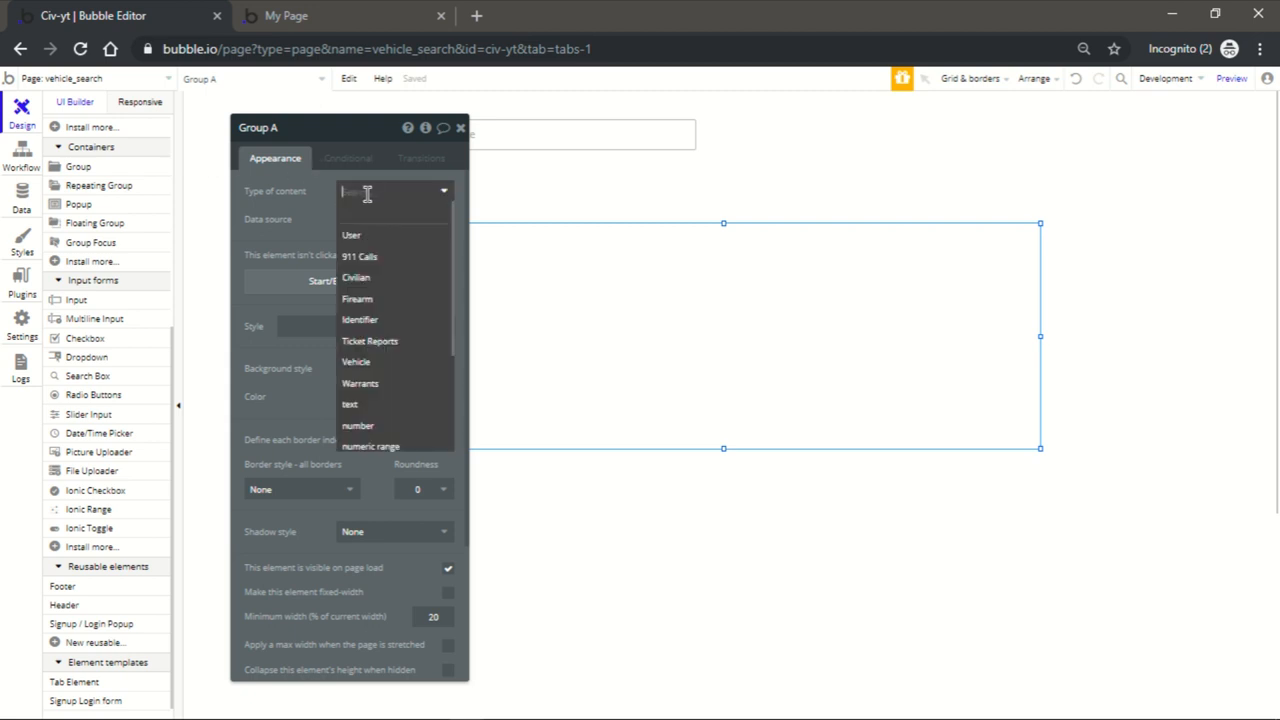
left_click(356, 360)
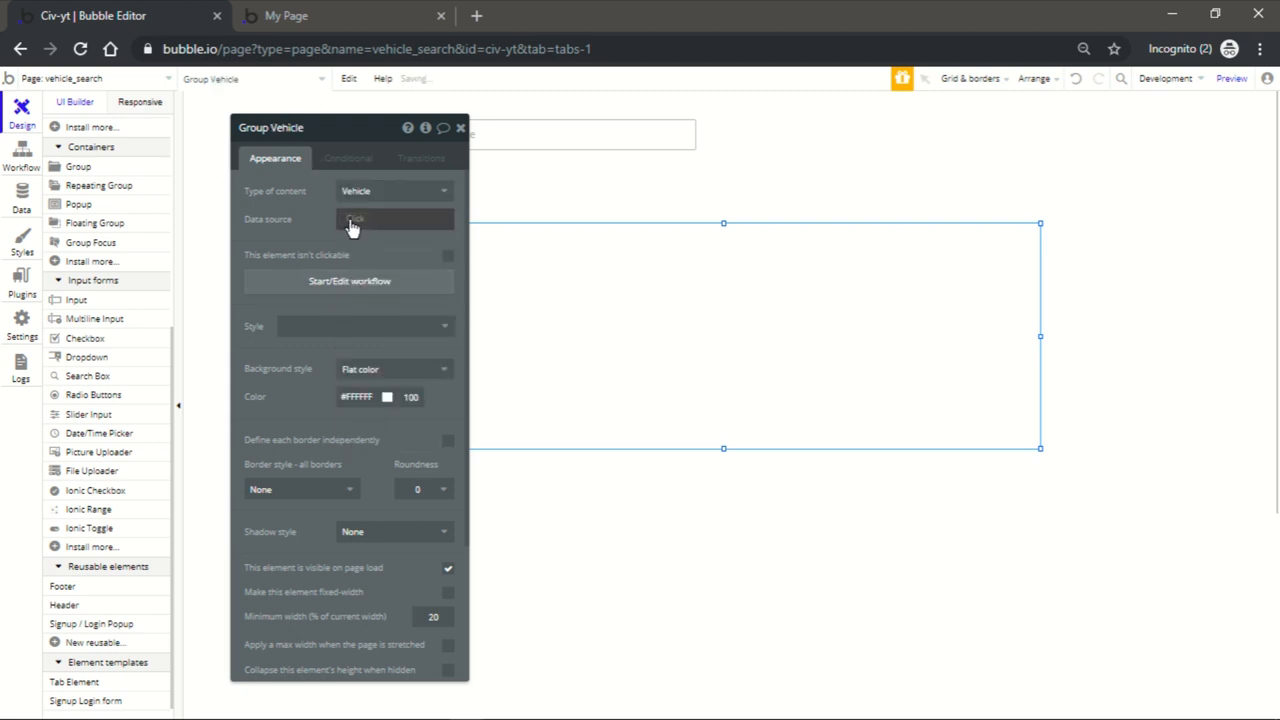
left_click(392, 218)
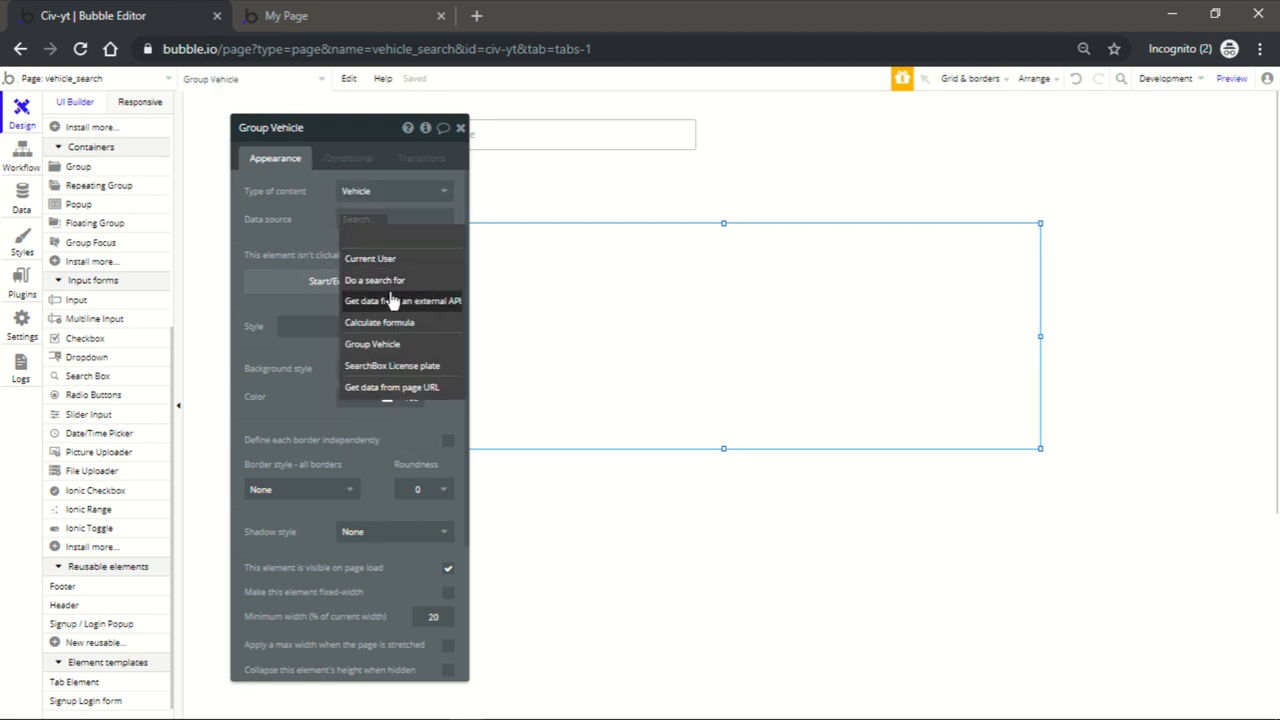
left_click(374, 280)
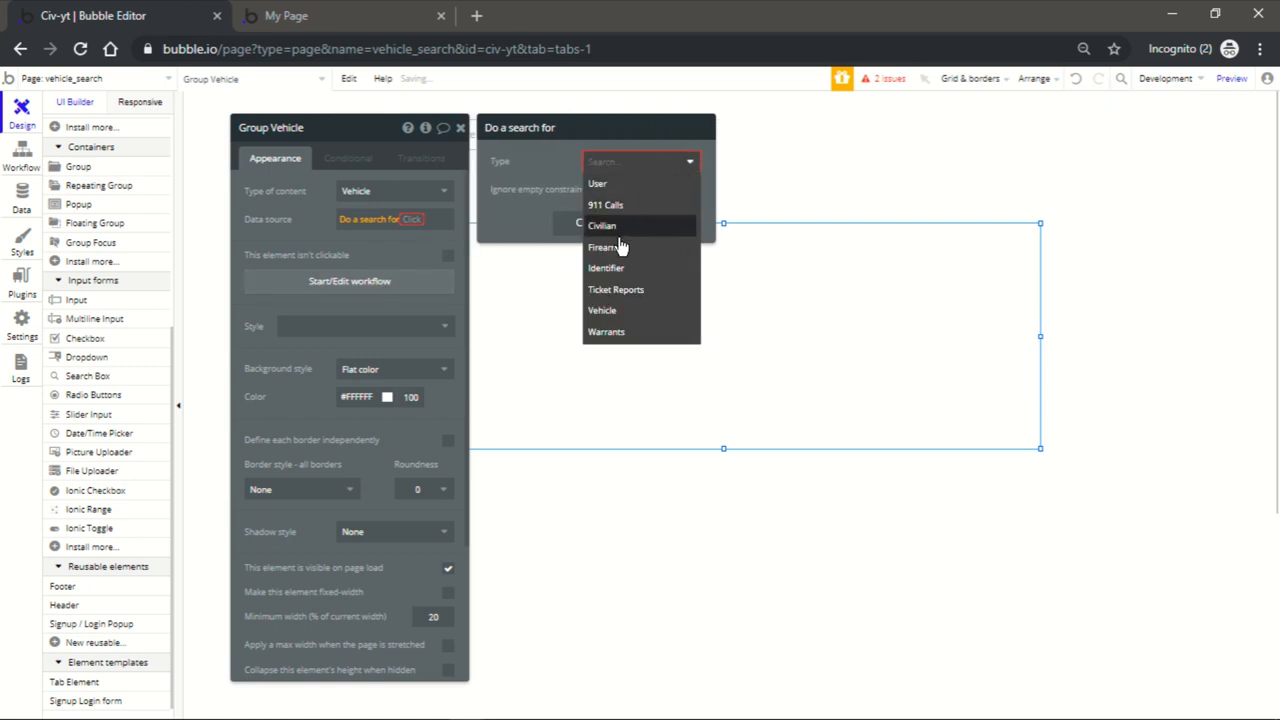
left_click(602, 310)
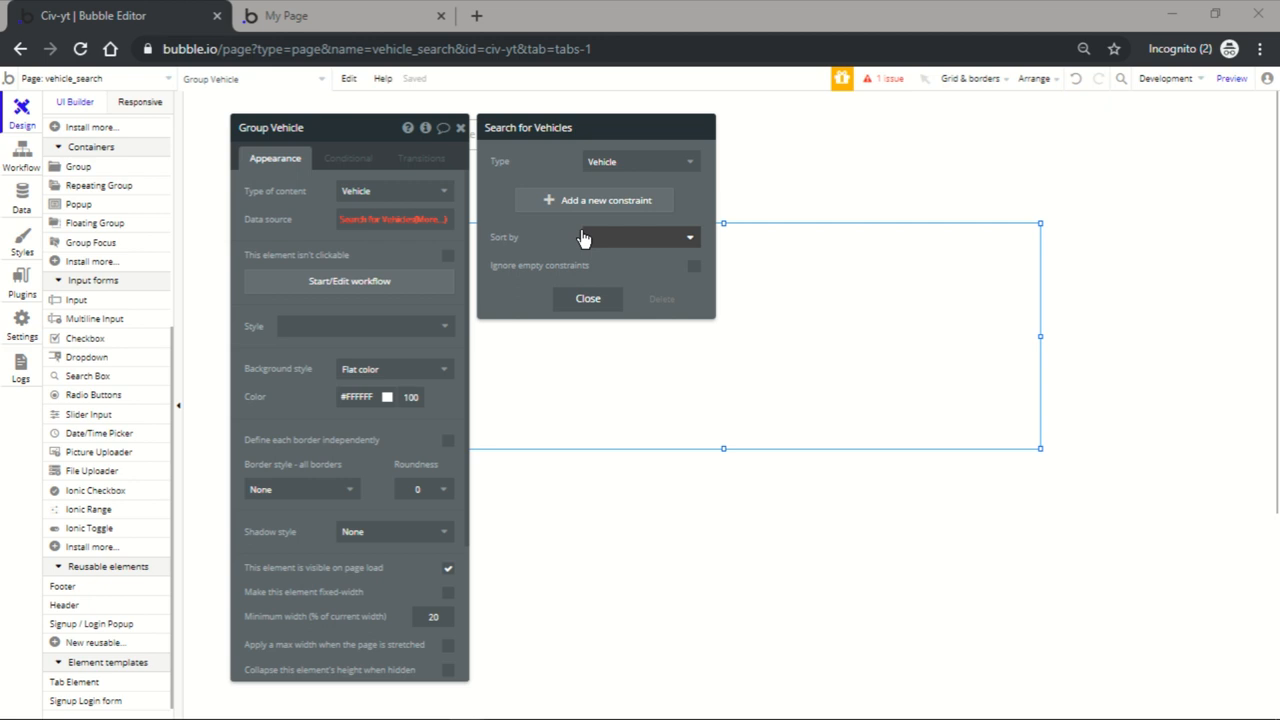
left_click(392, 218)
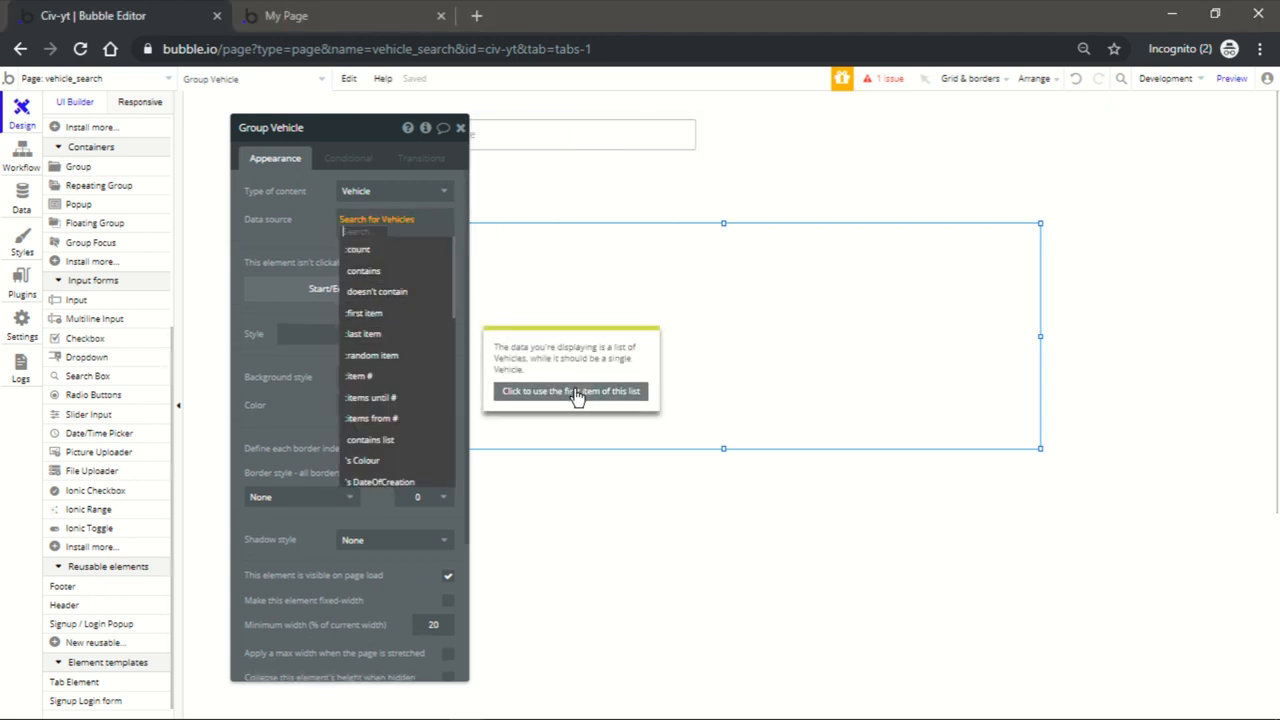
left_click(364, 312)
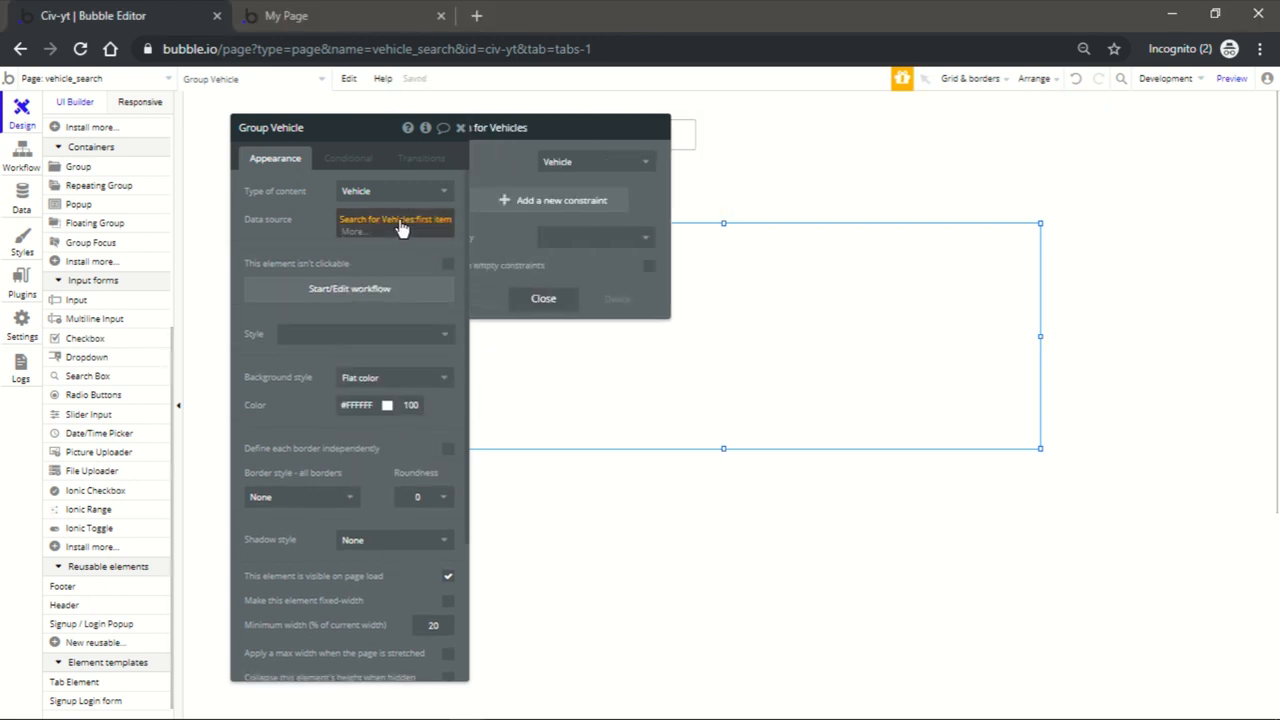
- Constrain the vehicle search to Plate = SearchBox License plate's value
left_click(396, 218)
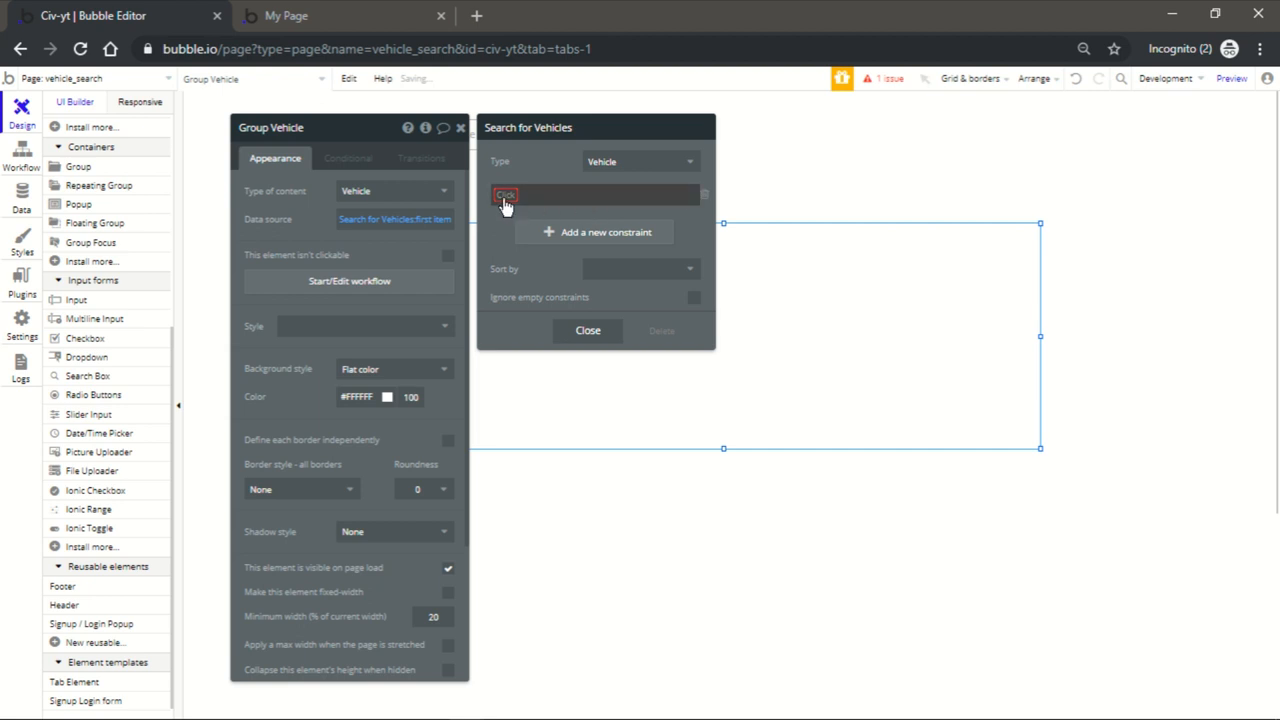
left_click(528, 196)
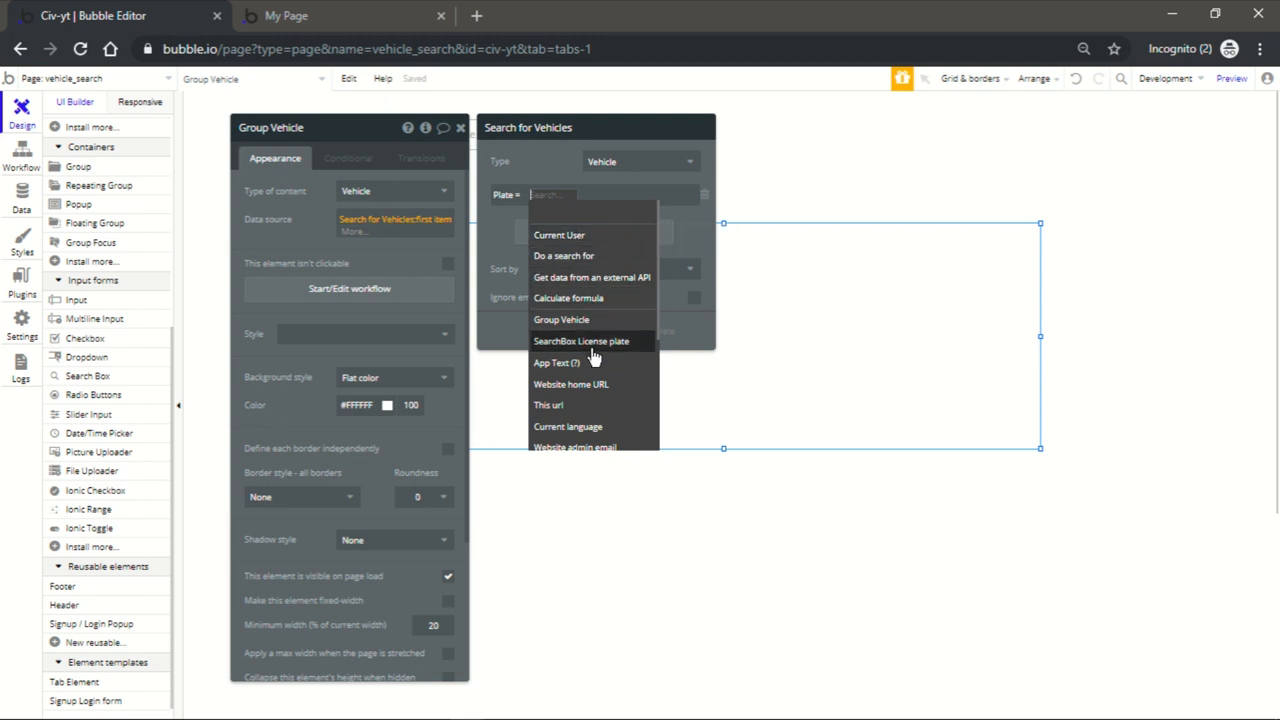
left_click(580, 340)
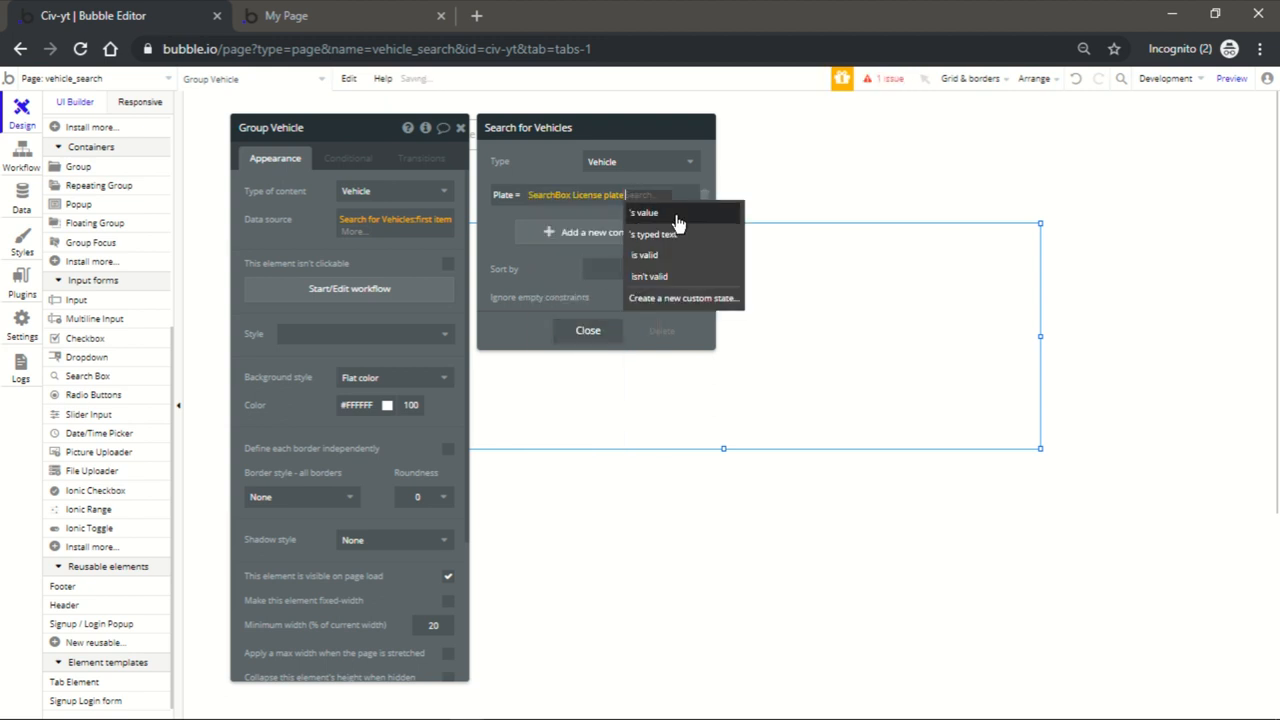
left_click(644, 212)
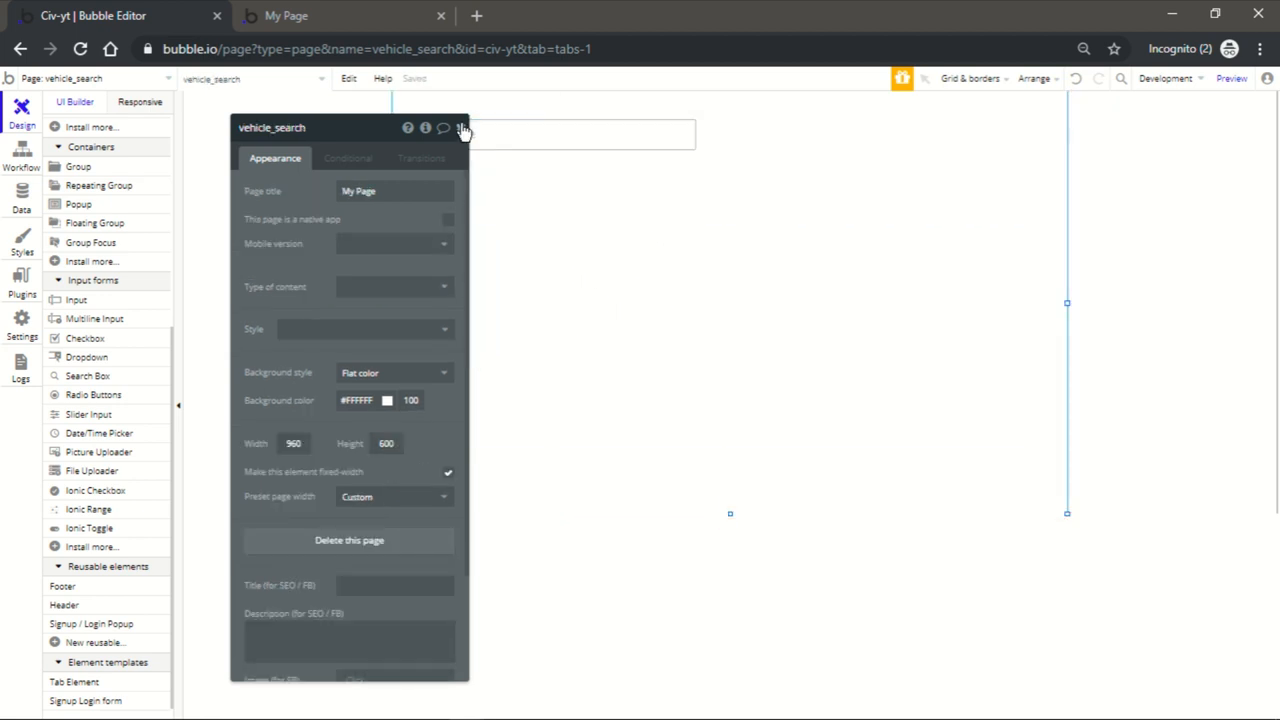
- Leave the page editor and view the Vehicle type's fields in the Data tab
left_click(464, 128)
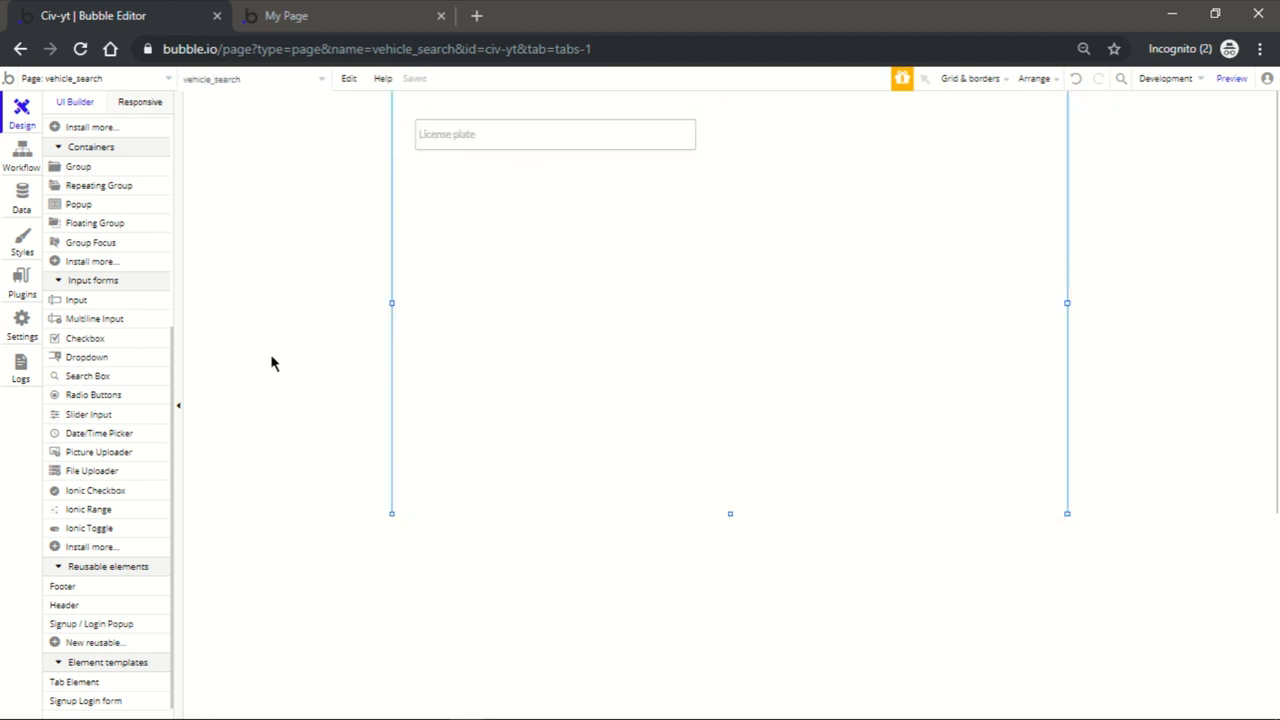
mouse_move(22, 200)
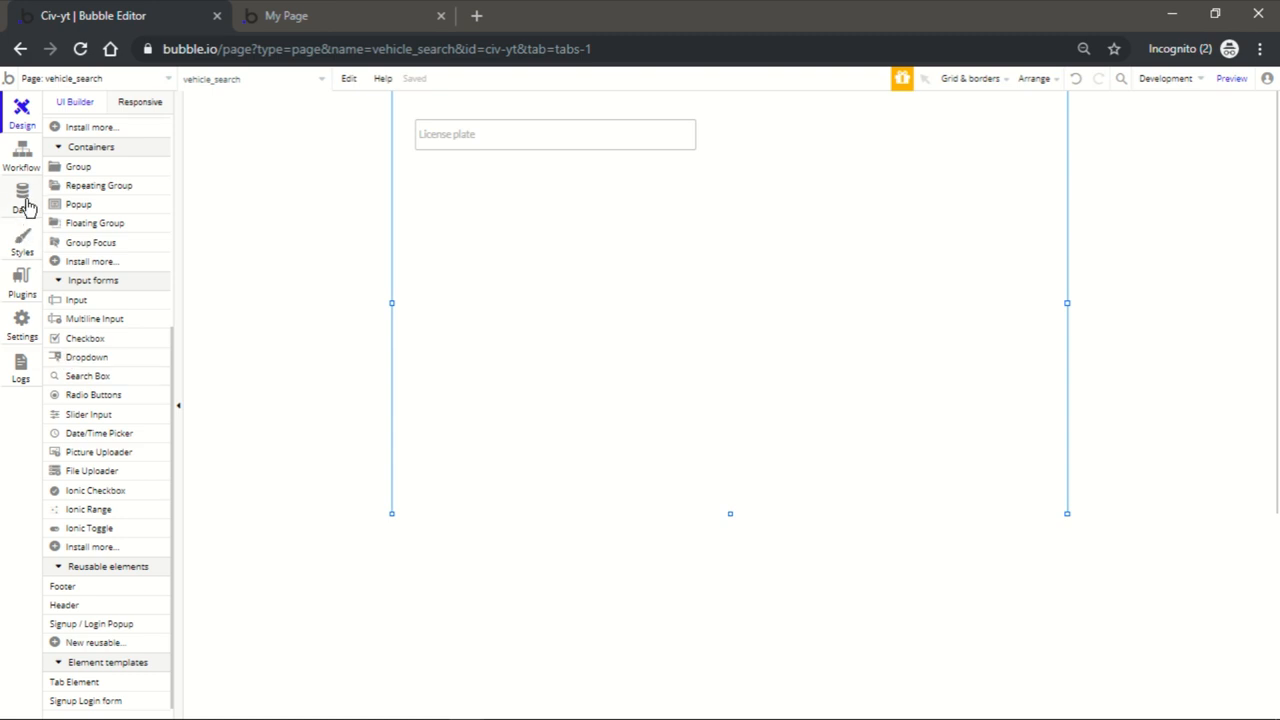
left_click(20, 196)
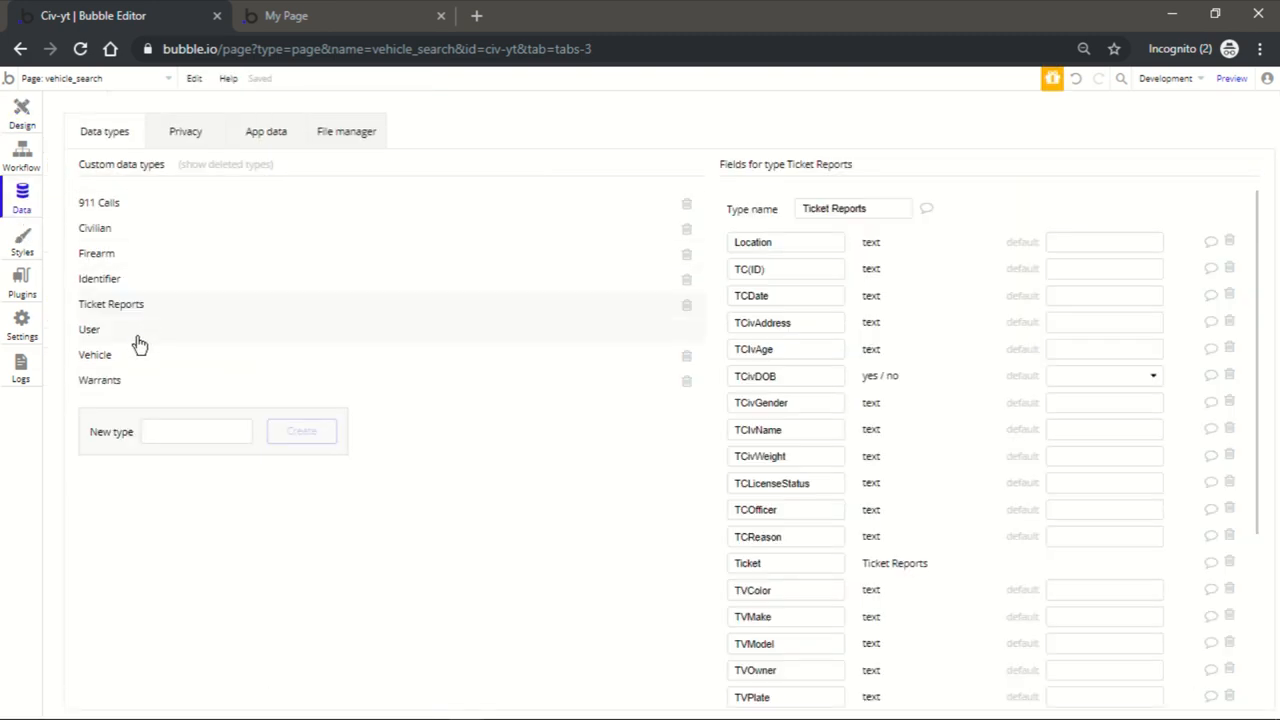
left_click(96, 354)
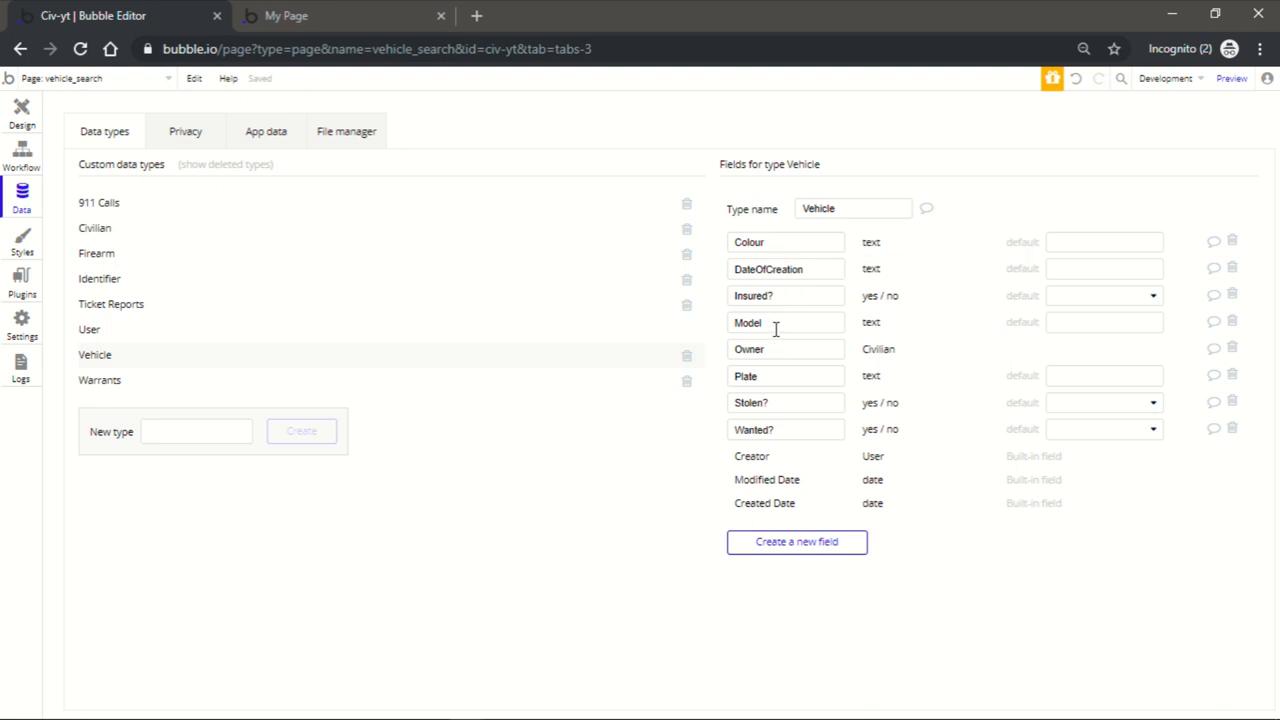
mouse_move(760, 340)
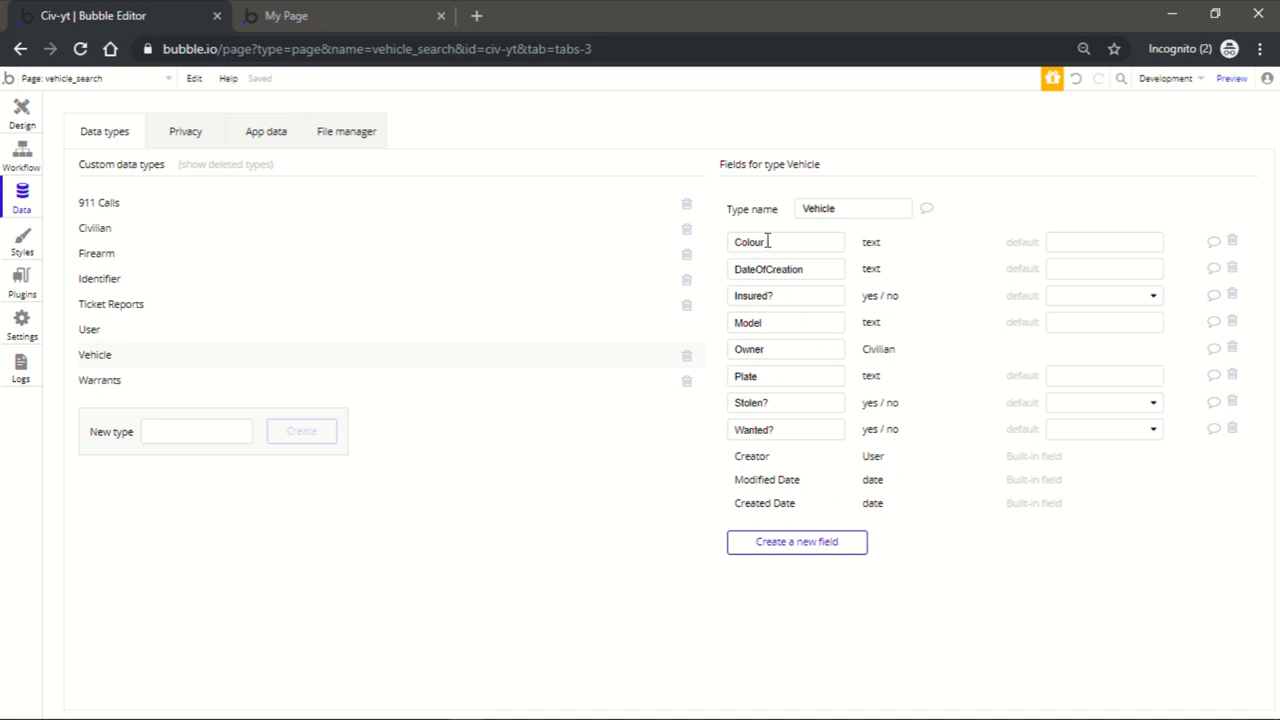
mouse_move(990, 376)
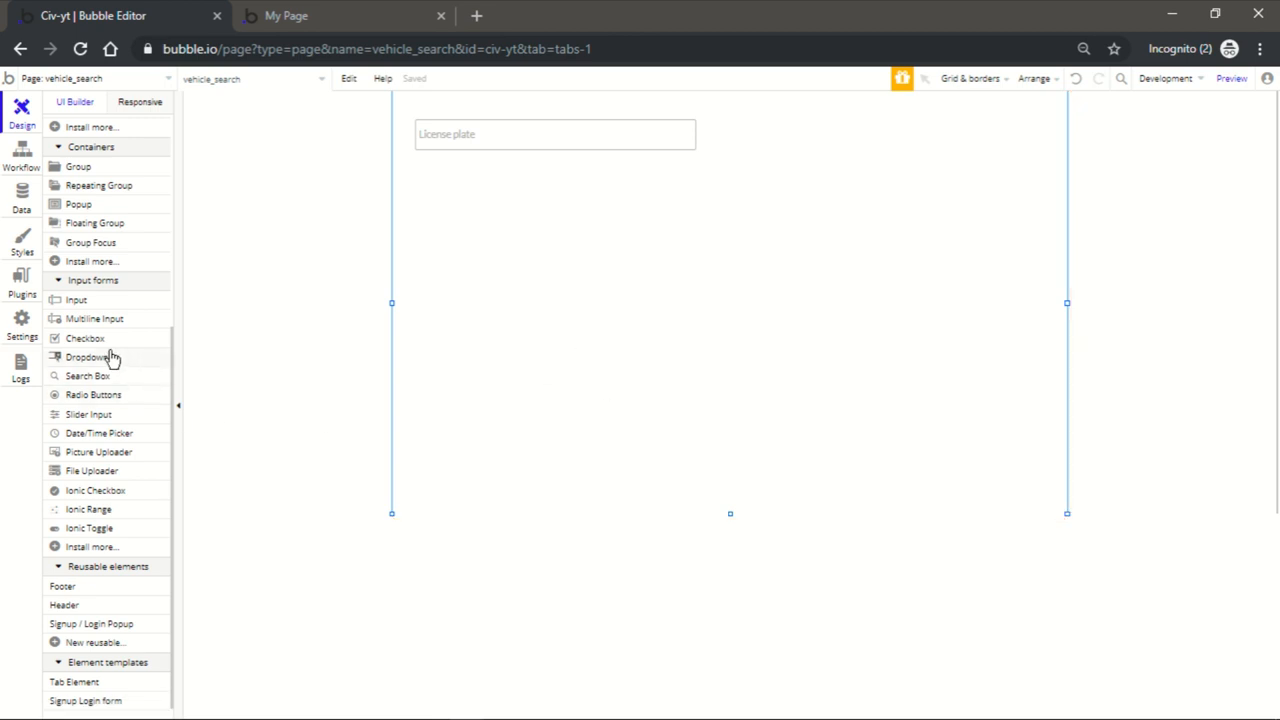
mouse_move(80, 168)
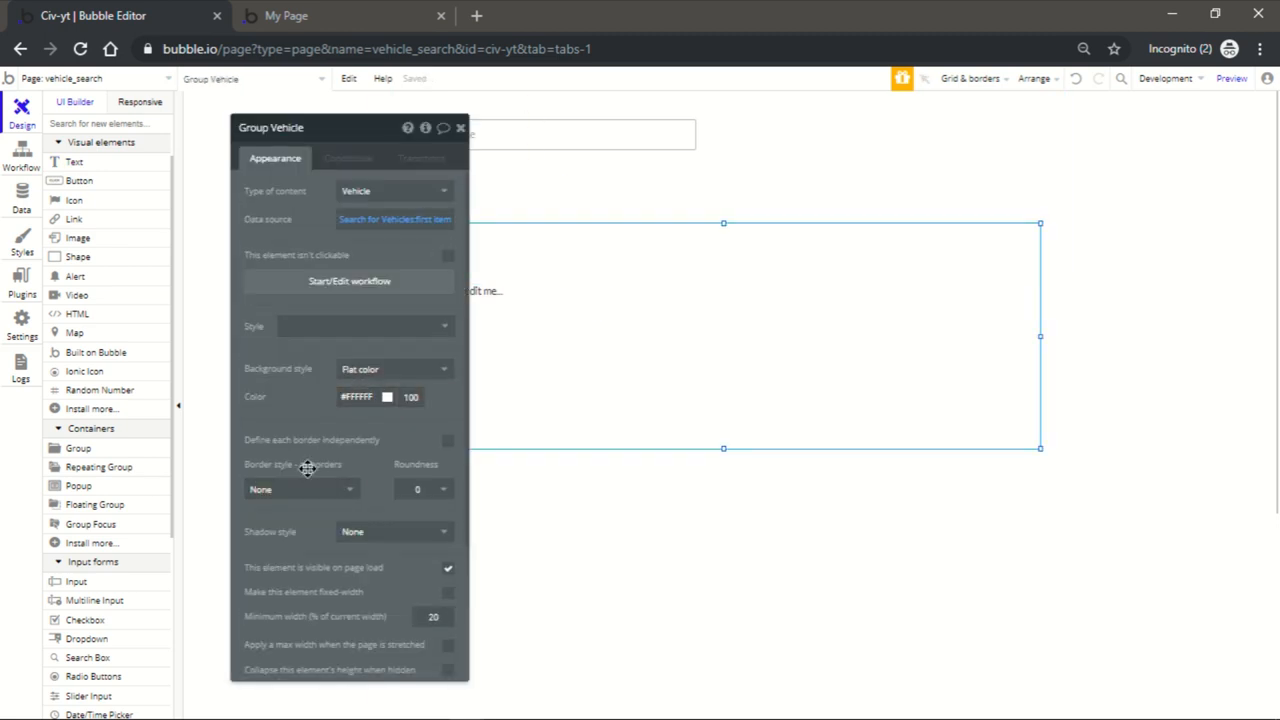
- Close the Group Vehicle property editor
left_click(300, 488)
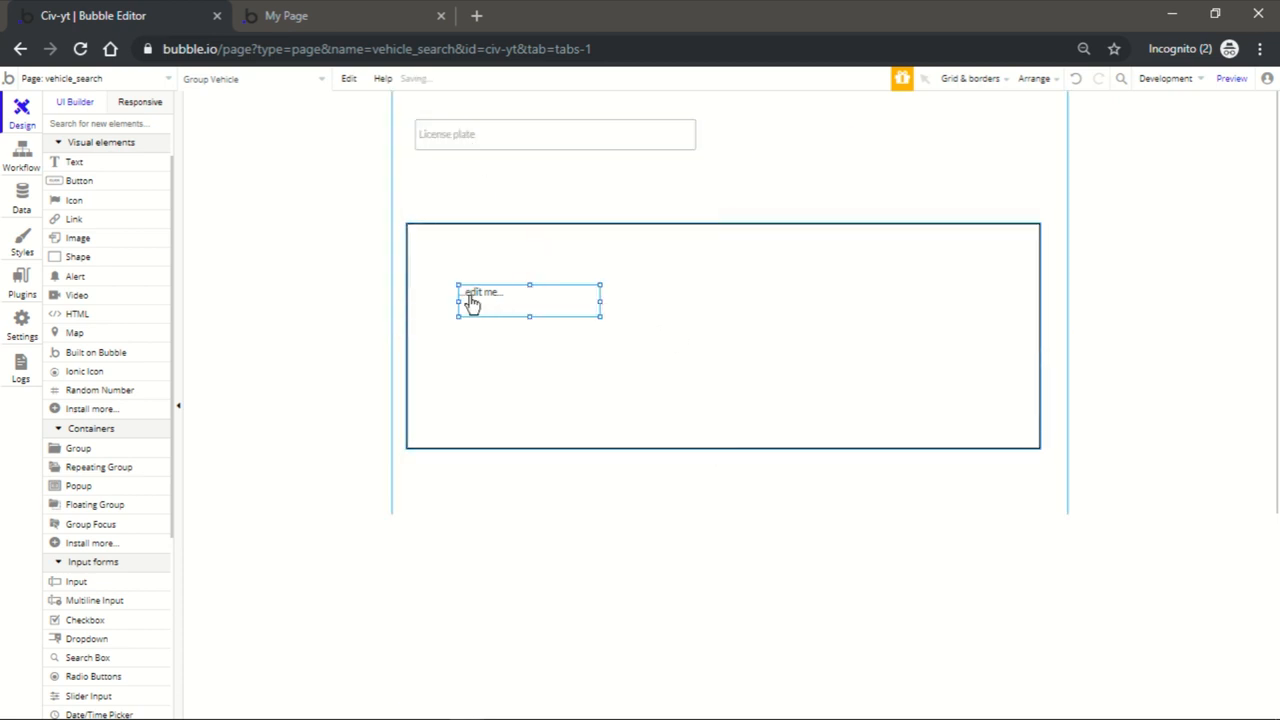
- Make the text read Insured? plus Parent group's Vehicle's Insured? and duplicate it below
double_click(482, 292)
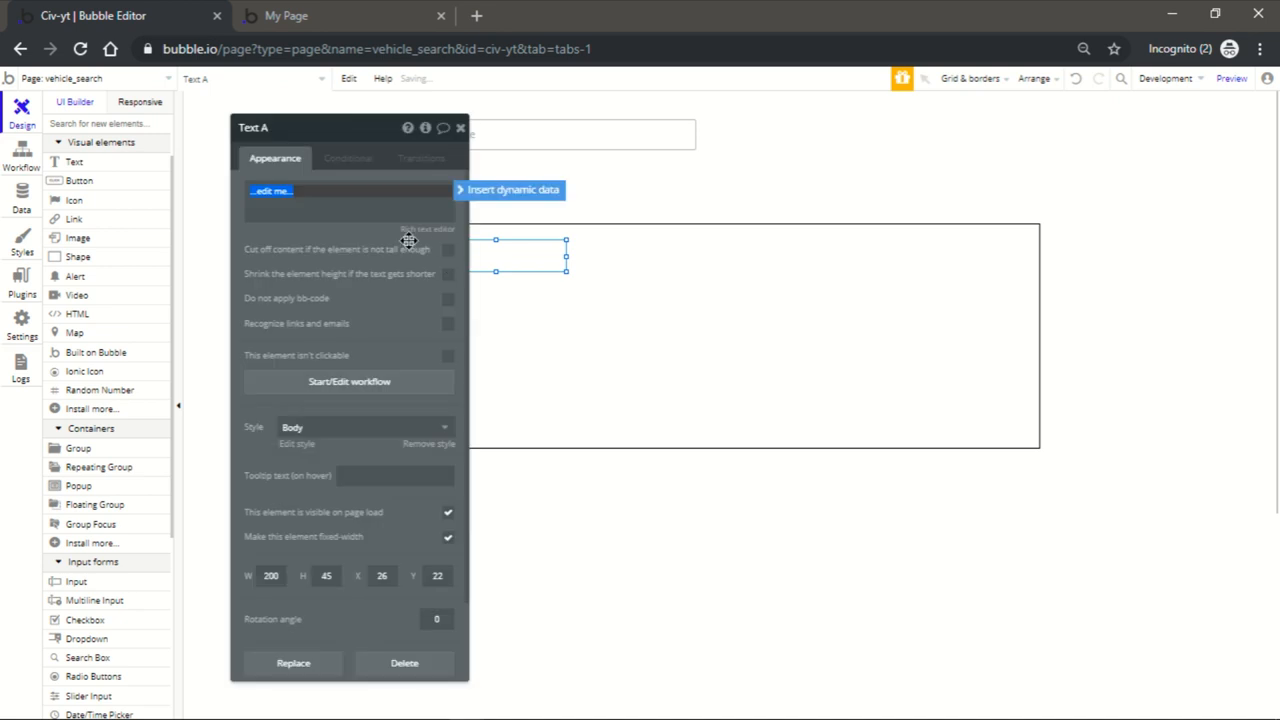
type("Insured?:")
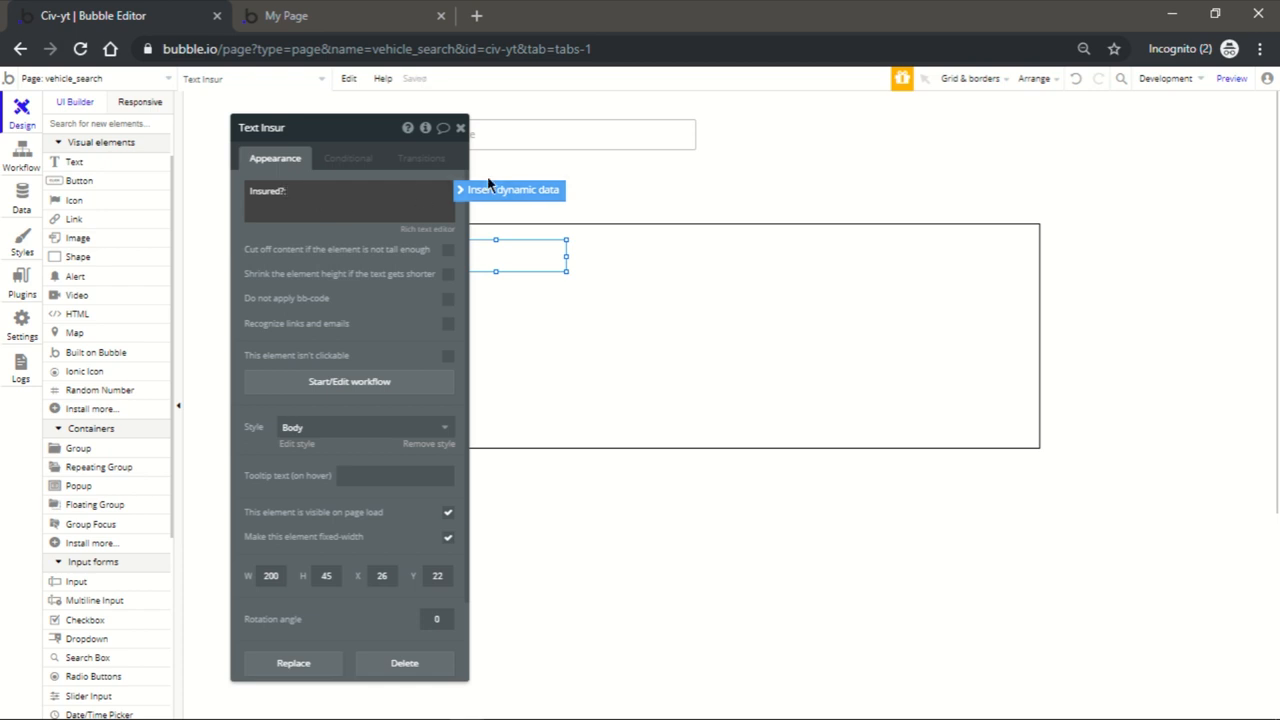
left_click(508, 190)
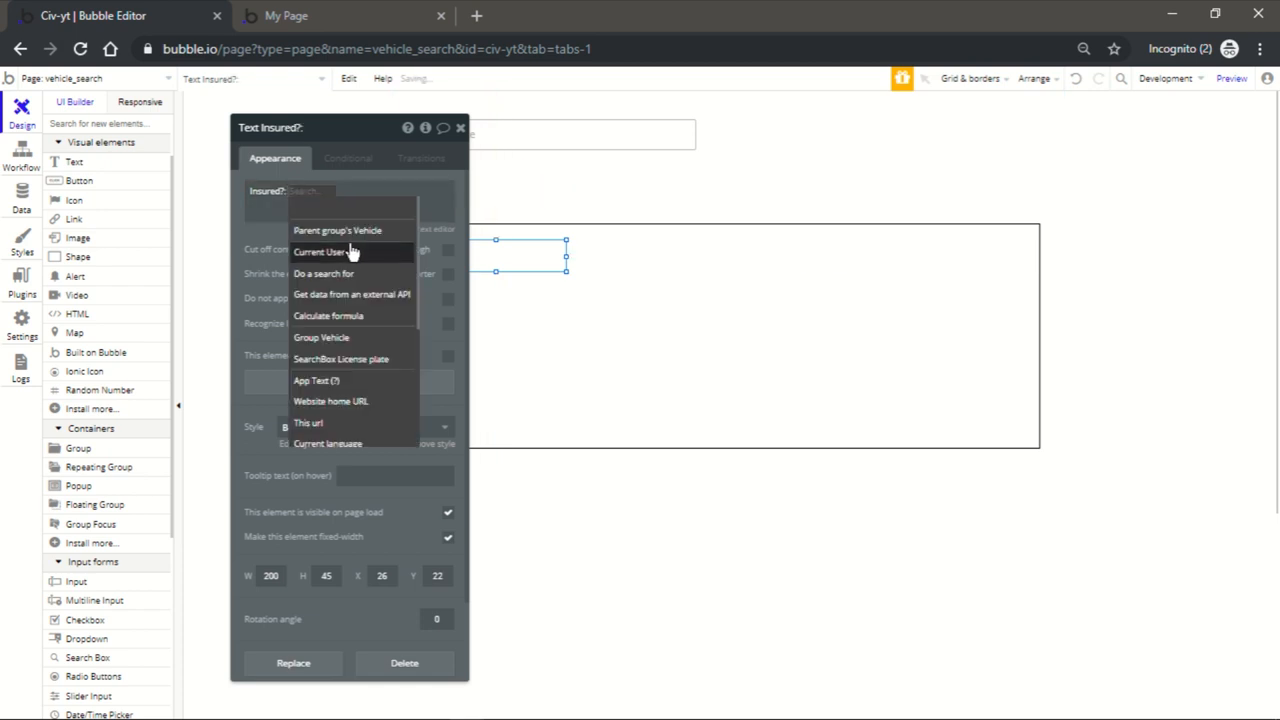
left_click(336, 230)
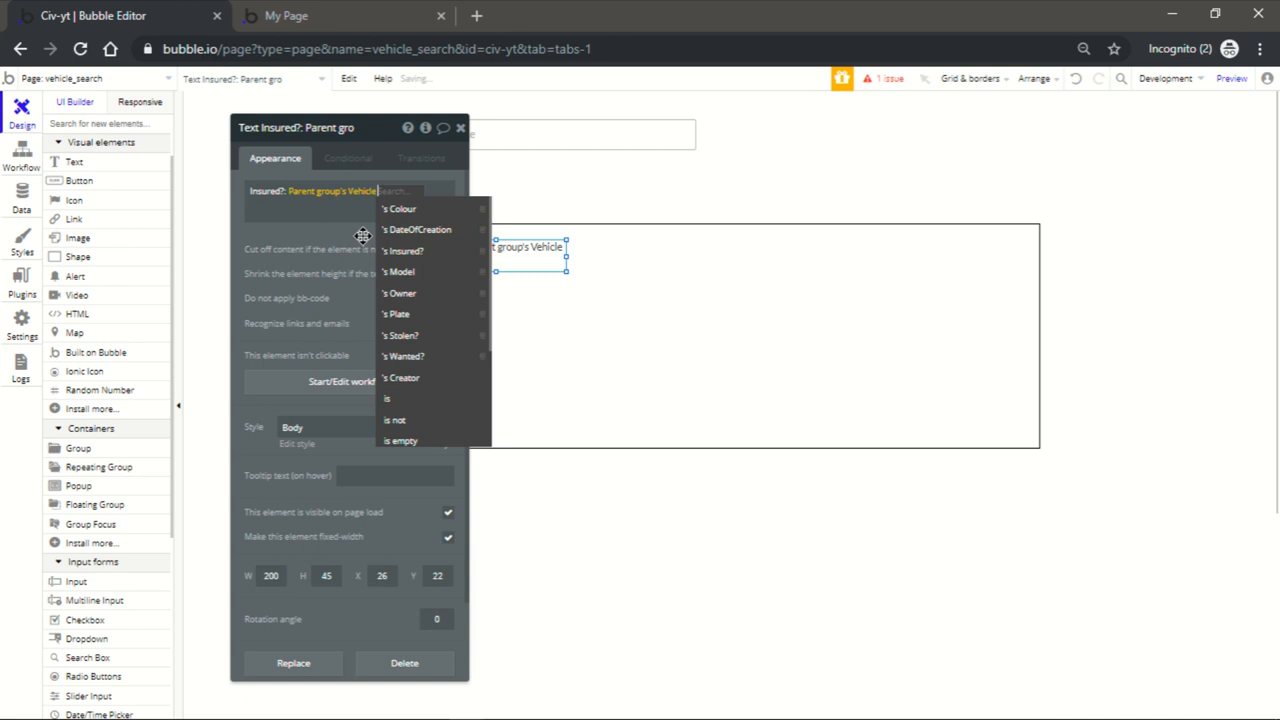
mouse_move(420, 272)
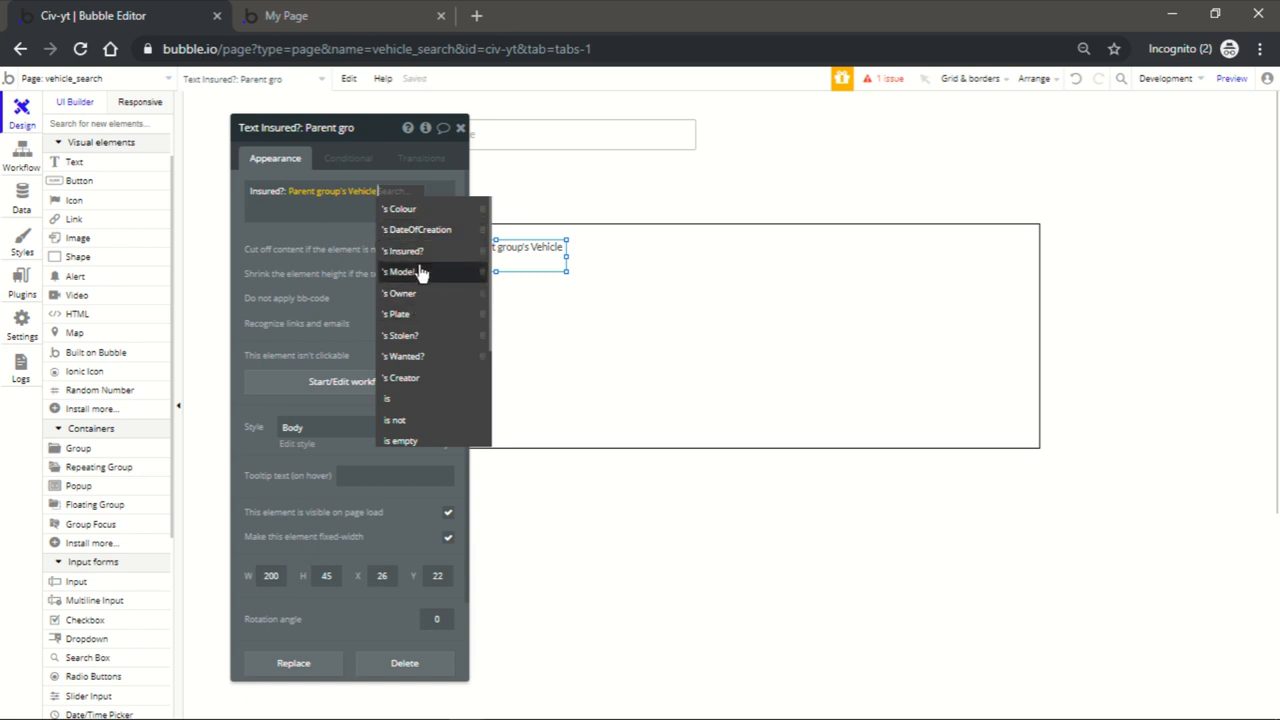
left_click(404, 250)
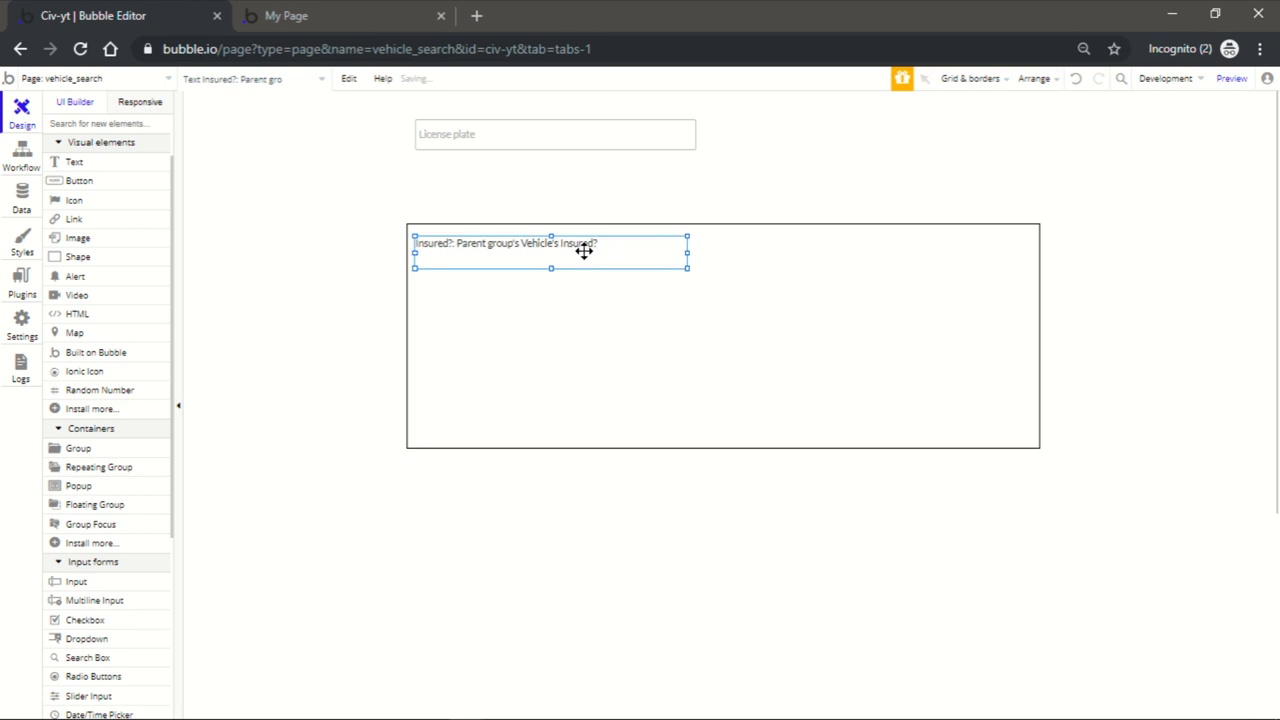
left_click_drag(550, 250, 550, 288)
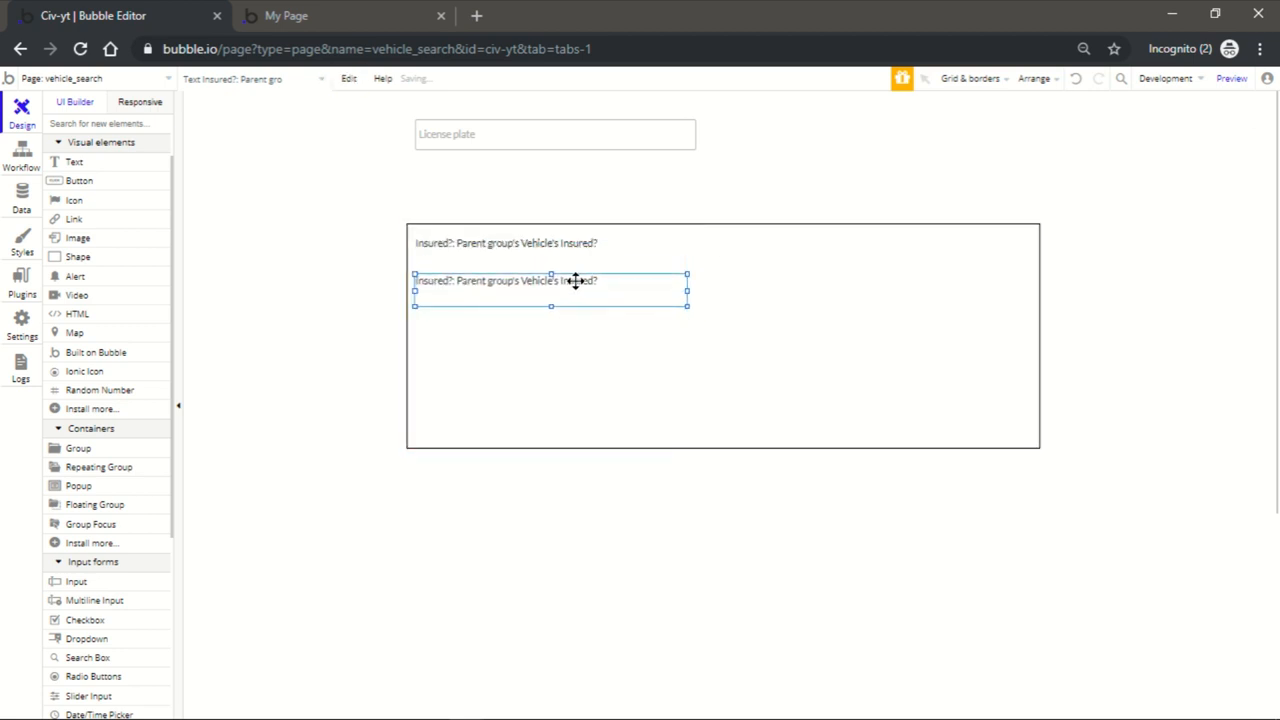
- Turn the copied line into Stolen? plus Parent group's Vehicle's Stolen?
double_click(552, 280)
type("Stolen?:")
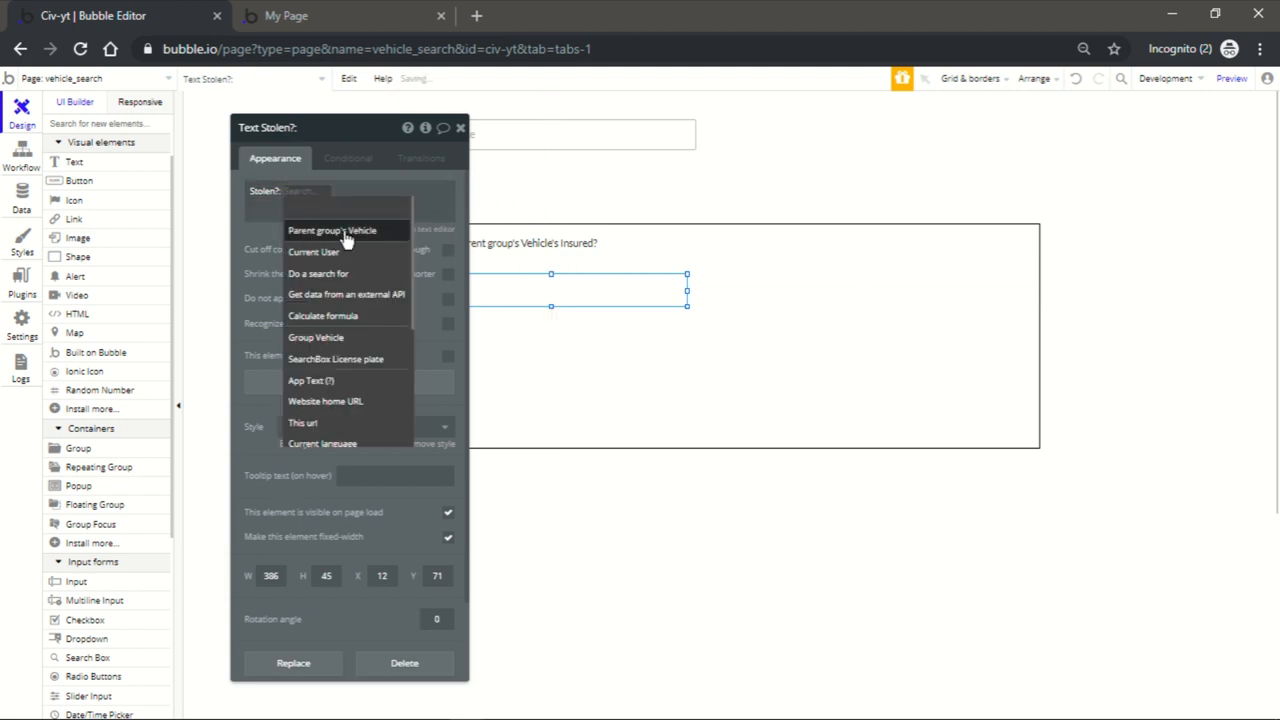
left_click(332, 230)
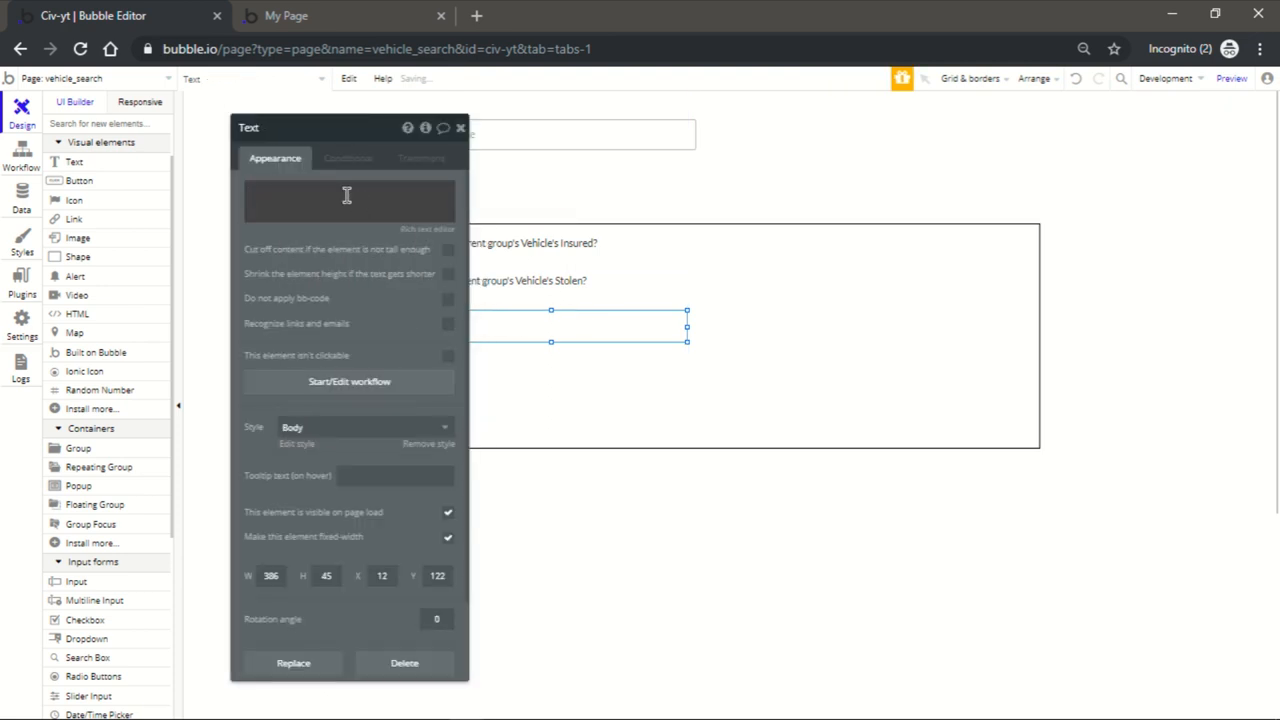
- Add a Wanted? line showing Parent group's Vehicle's Wanted?
left_click(348, 196)
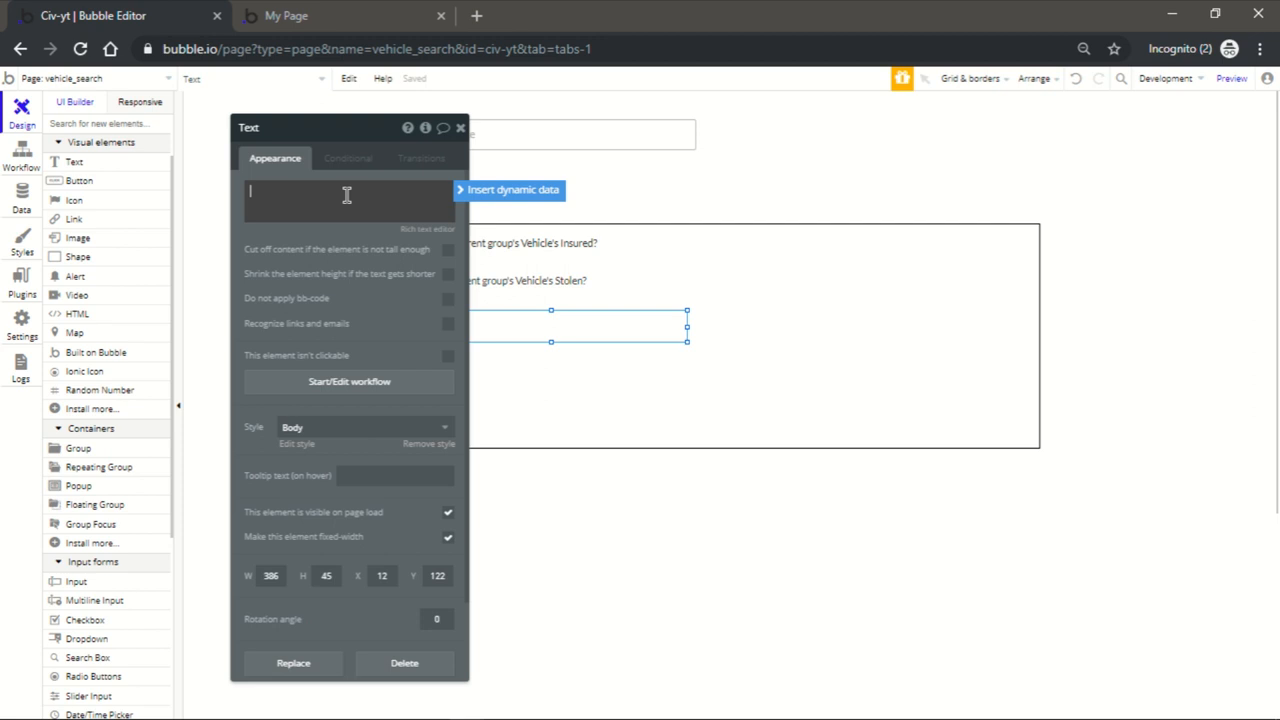
type("Wanted?")
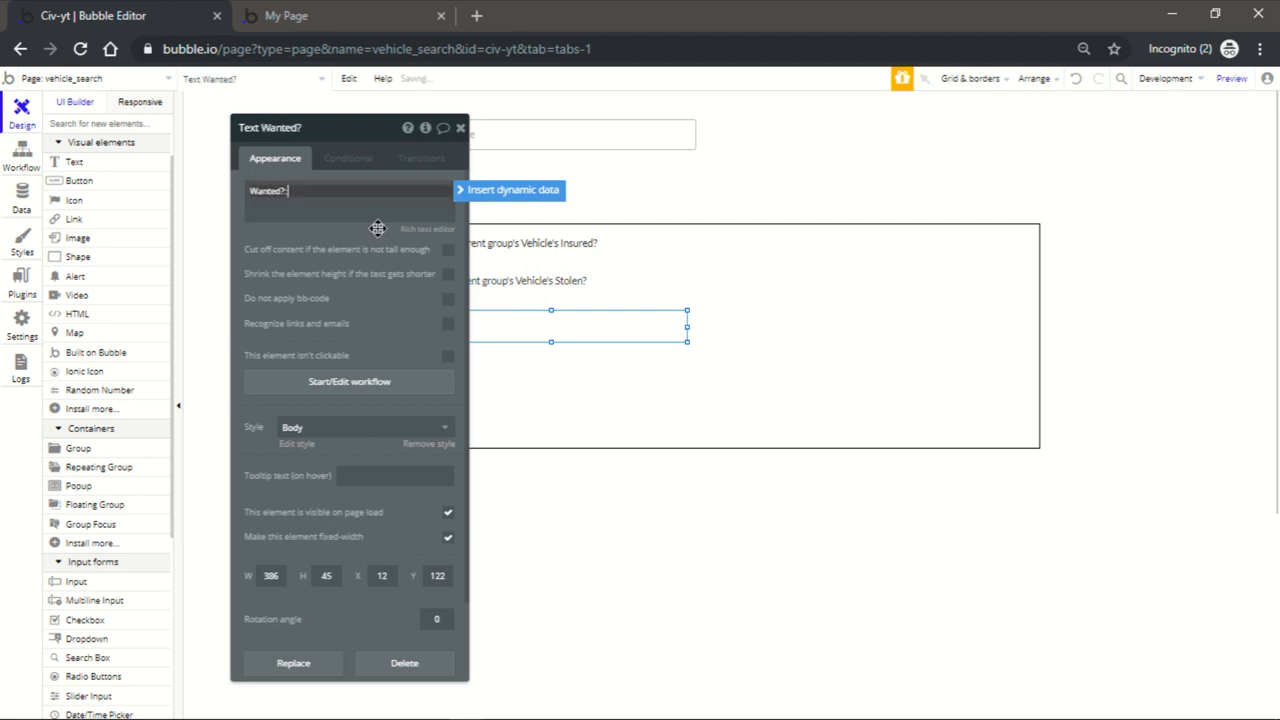
left_click(516, 190)
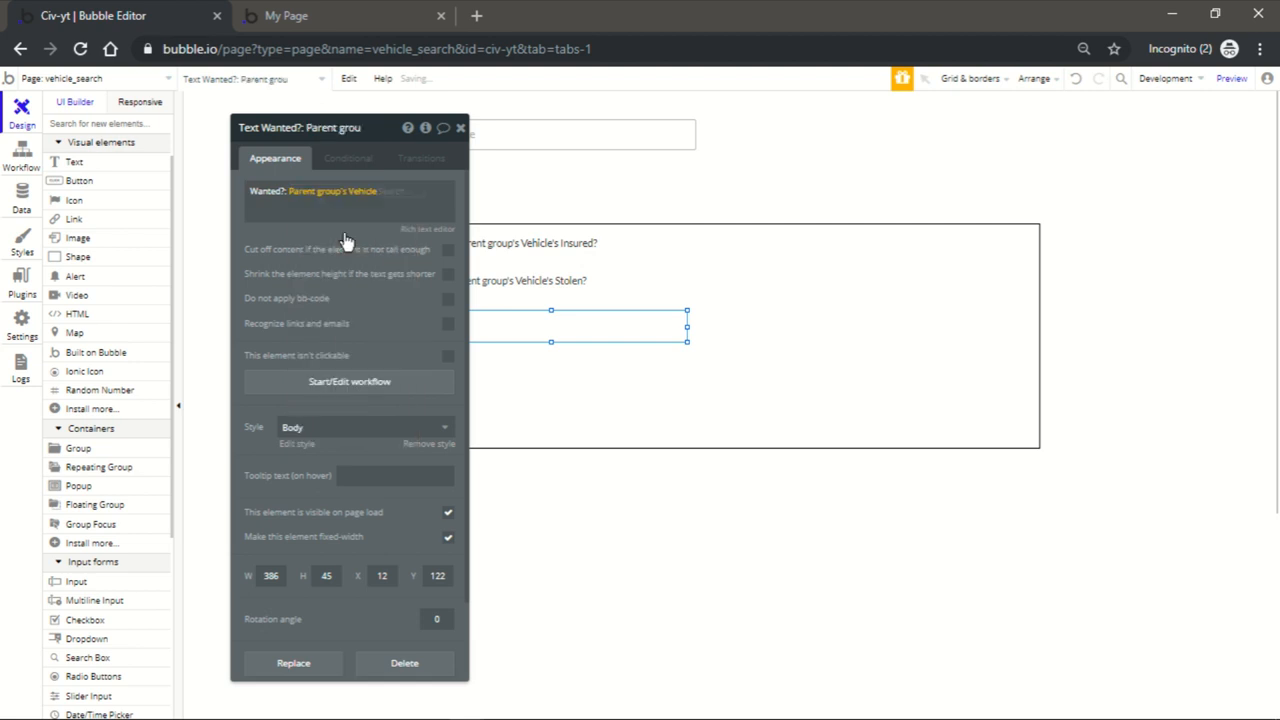
left_click(332, 192)
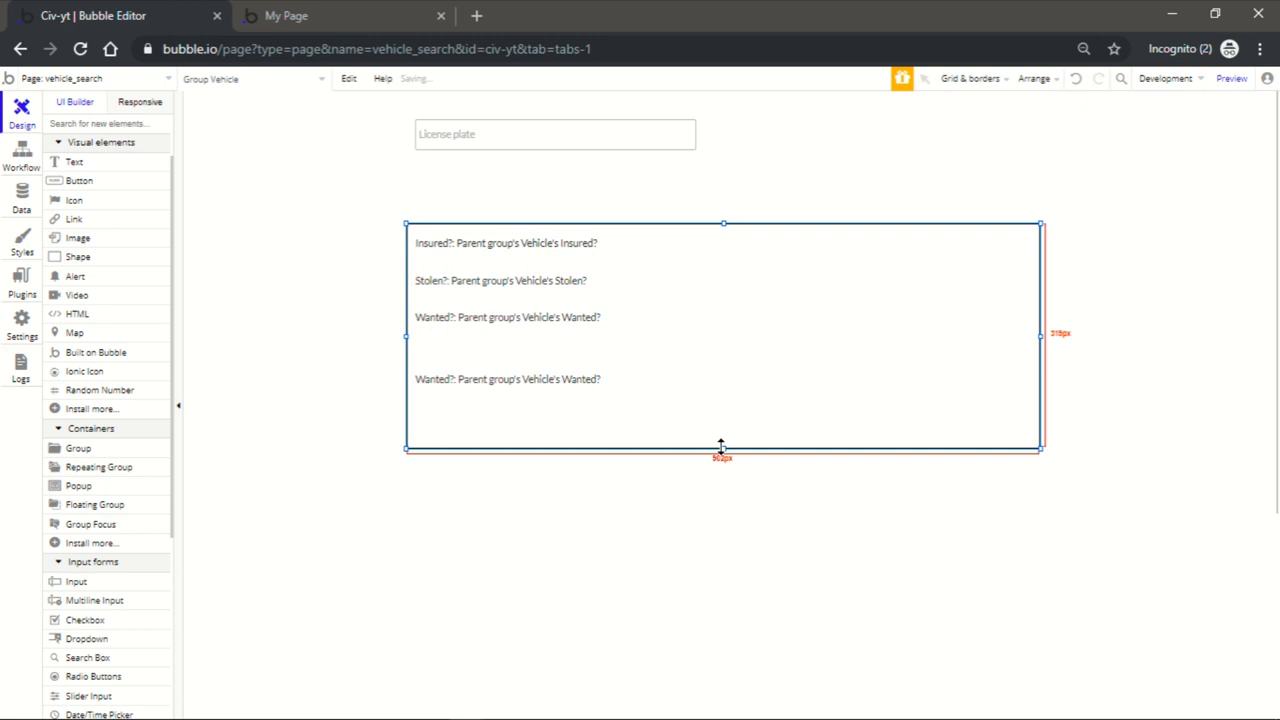
- Replace the bottom Wanted? copy with Parent group's Vehicle's Plate
left_click(508, 348)
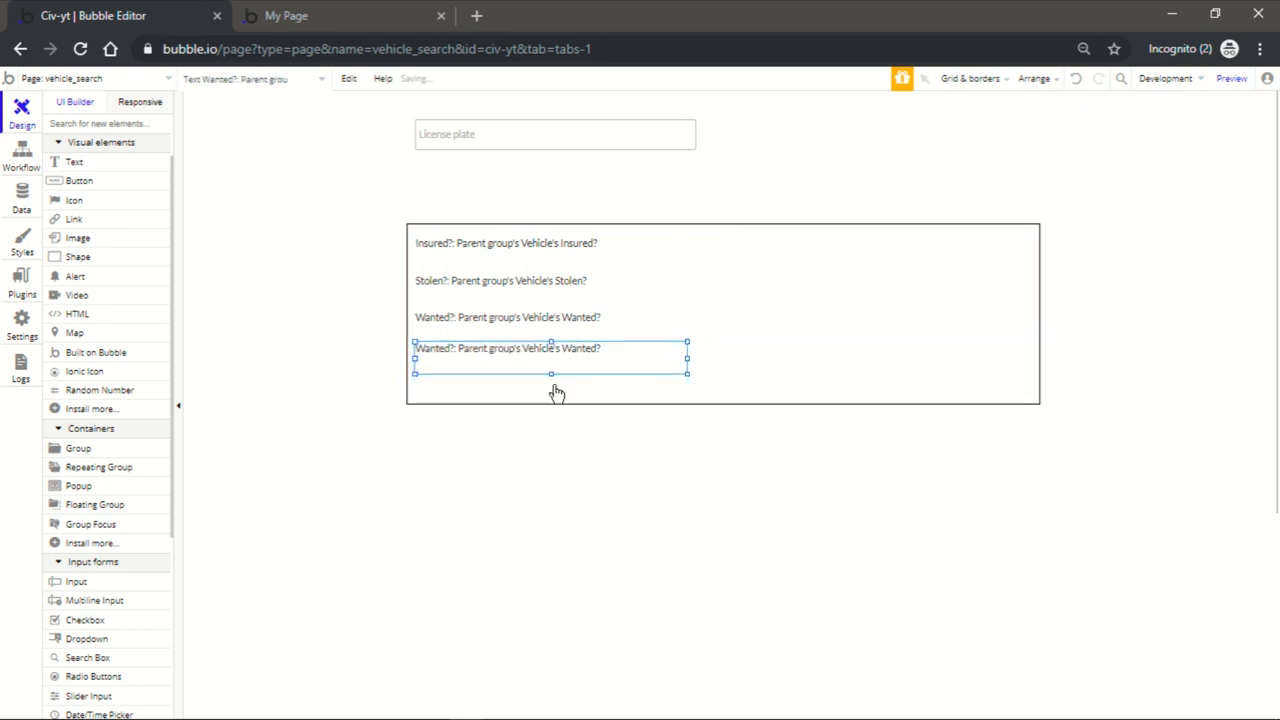
double_click(550, 360)
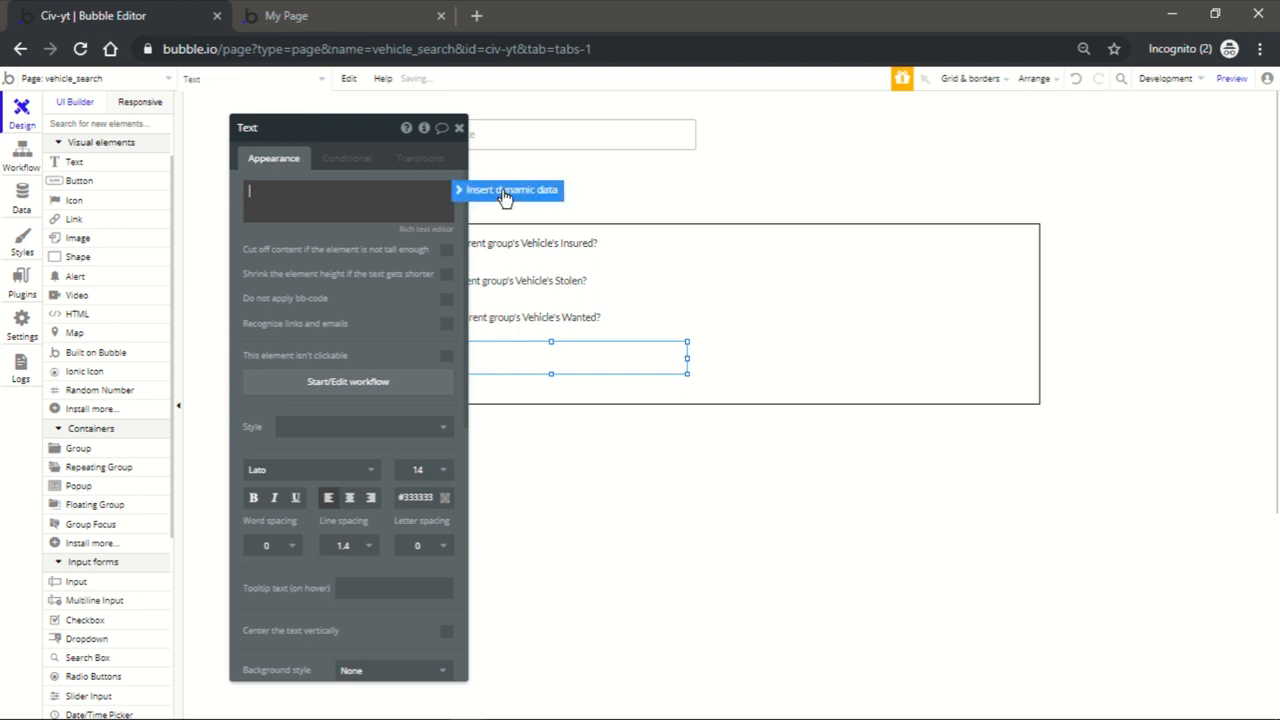
left_click(512, 190)
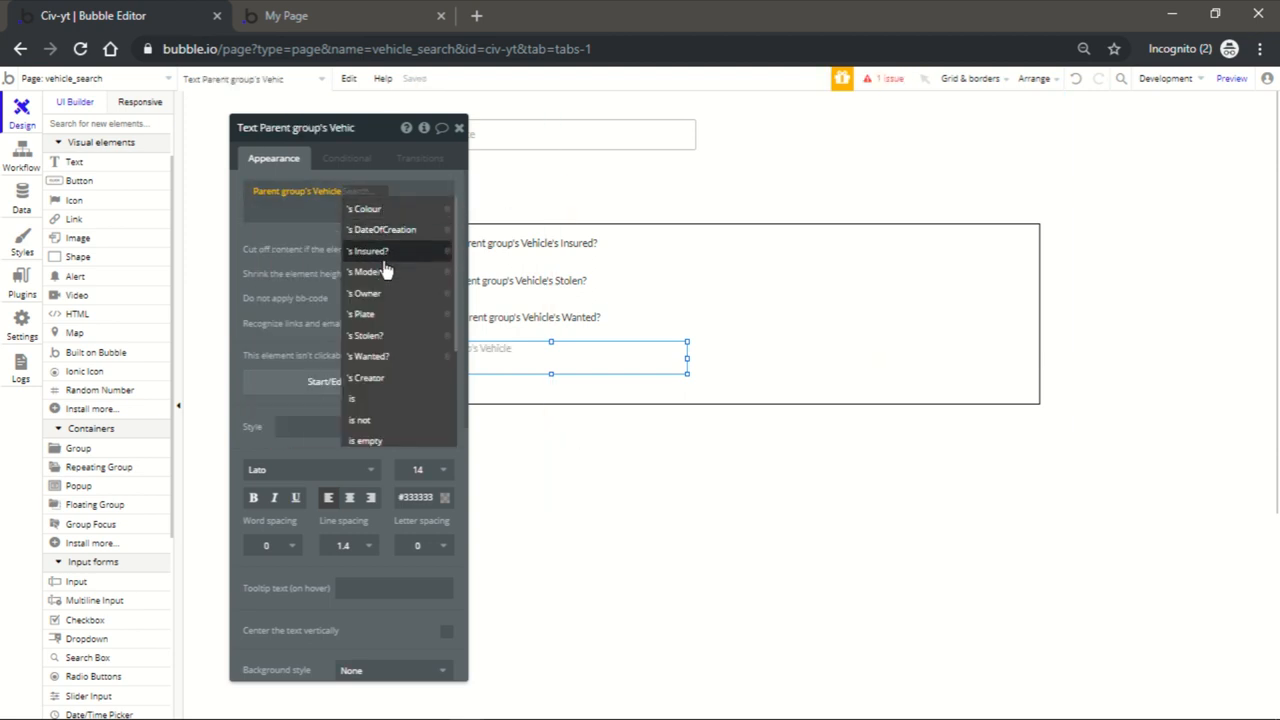
left_click(364, 312)
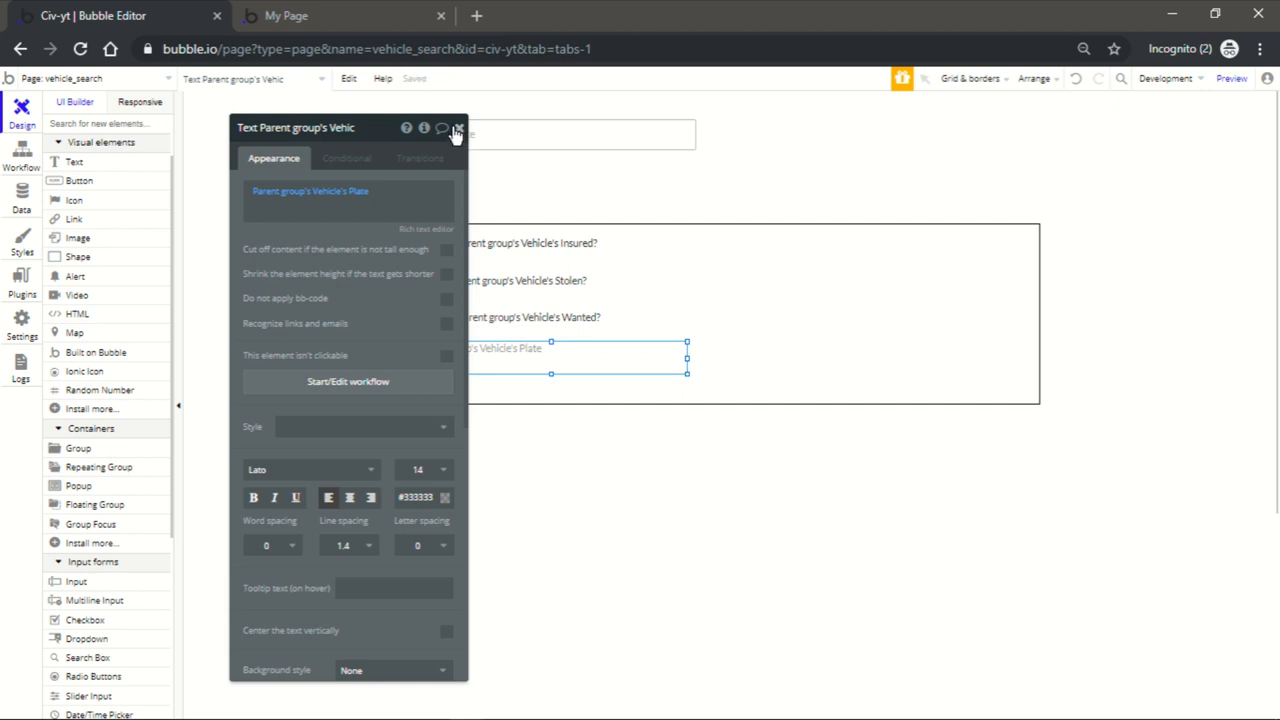
left_click(458, 128)
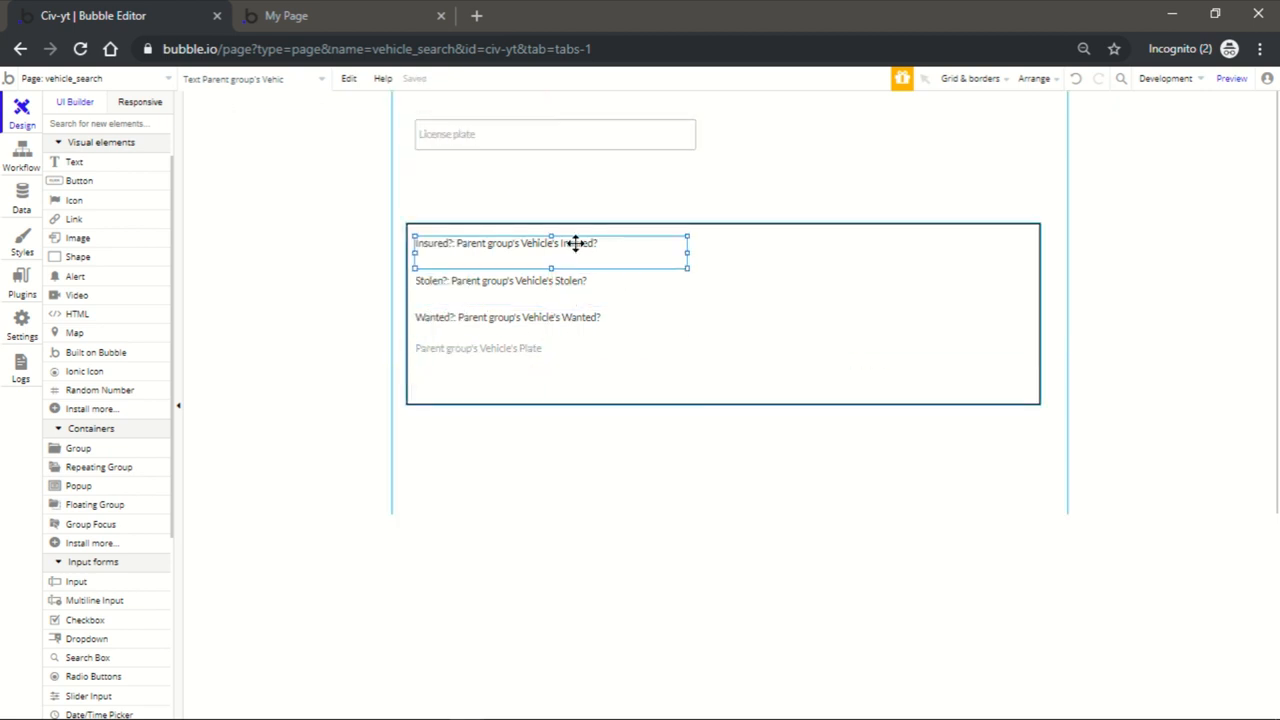
- Copy a line to the right as Colour plus Parent group's Vehicle's Colour
left_click_drag(552, 244, 840, 244)
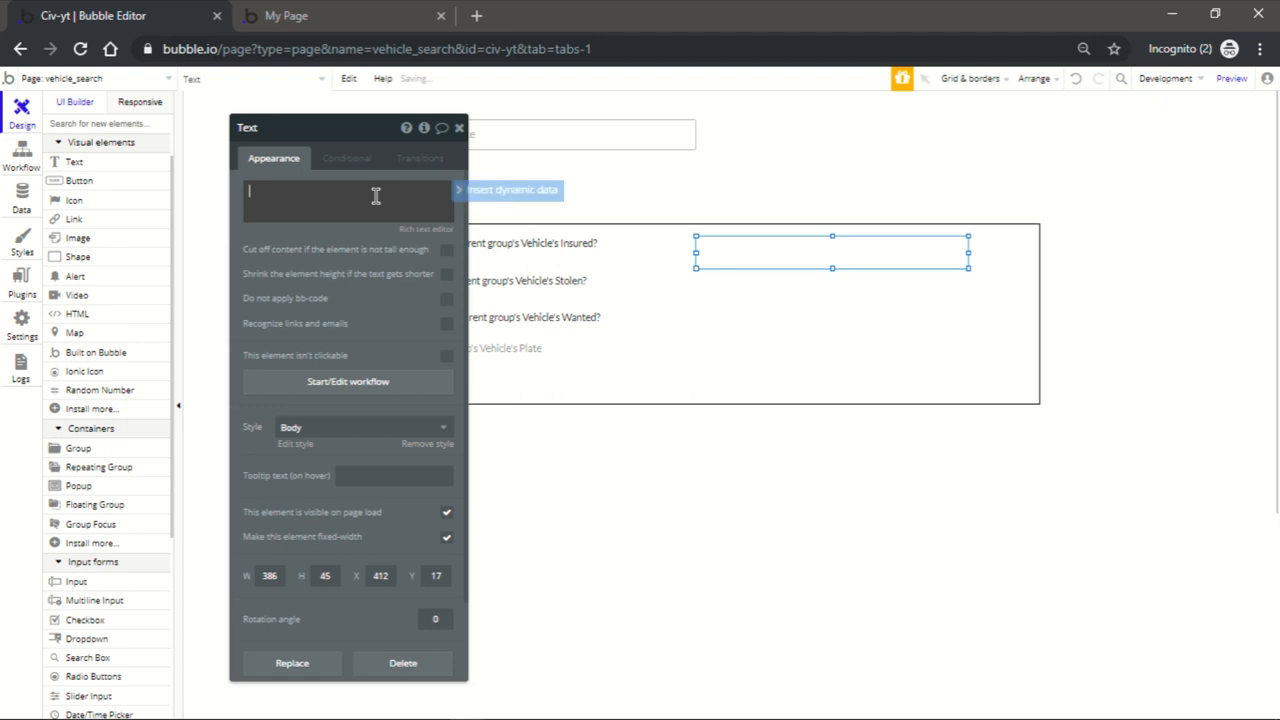
left_click(512, 190)
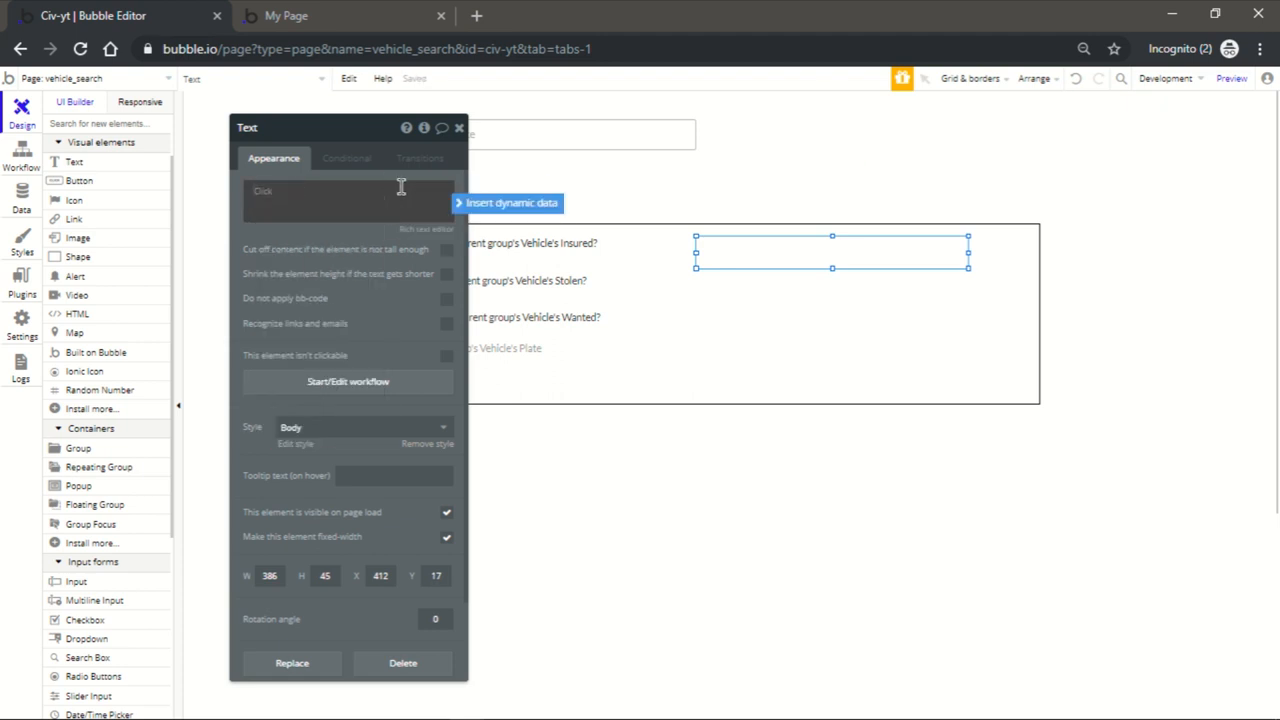
type("Colour")
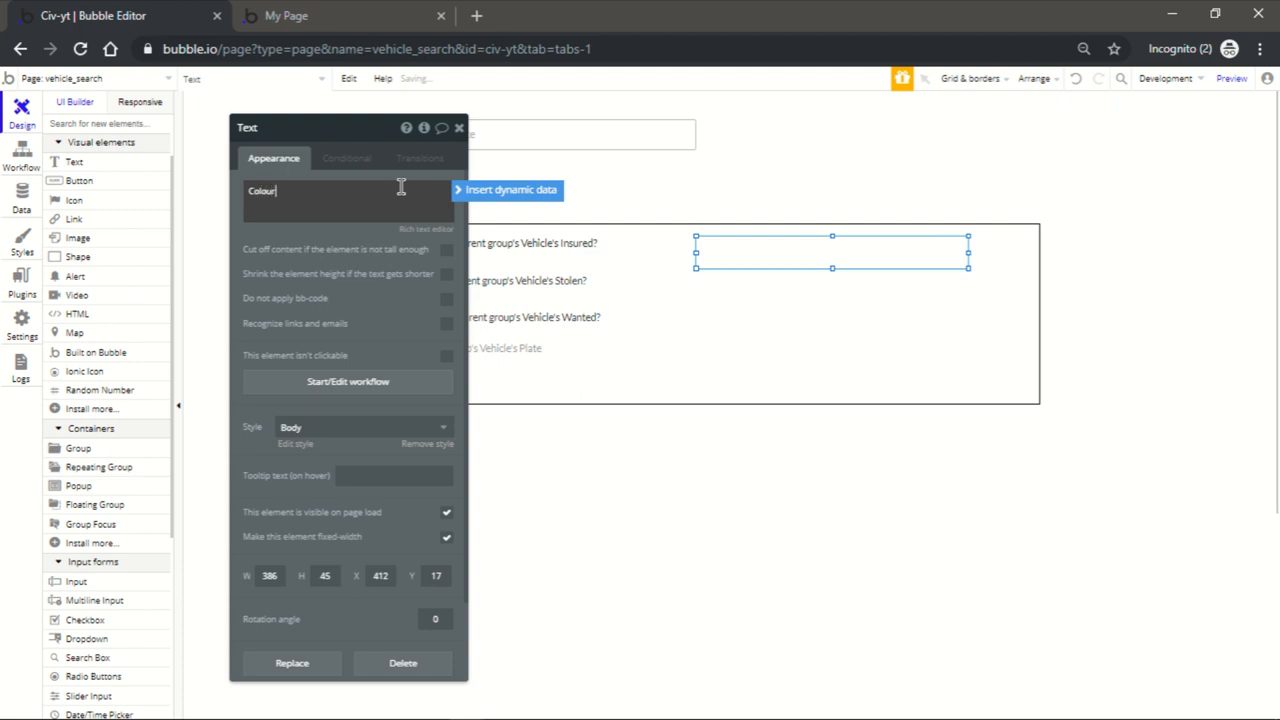
left_click(510, 190)
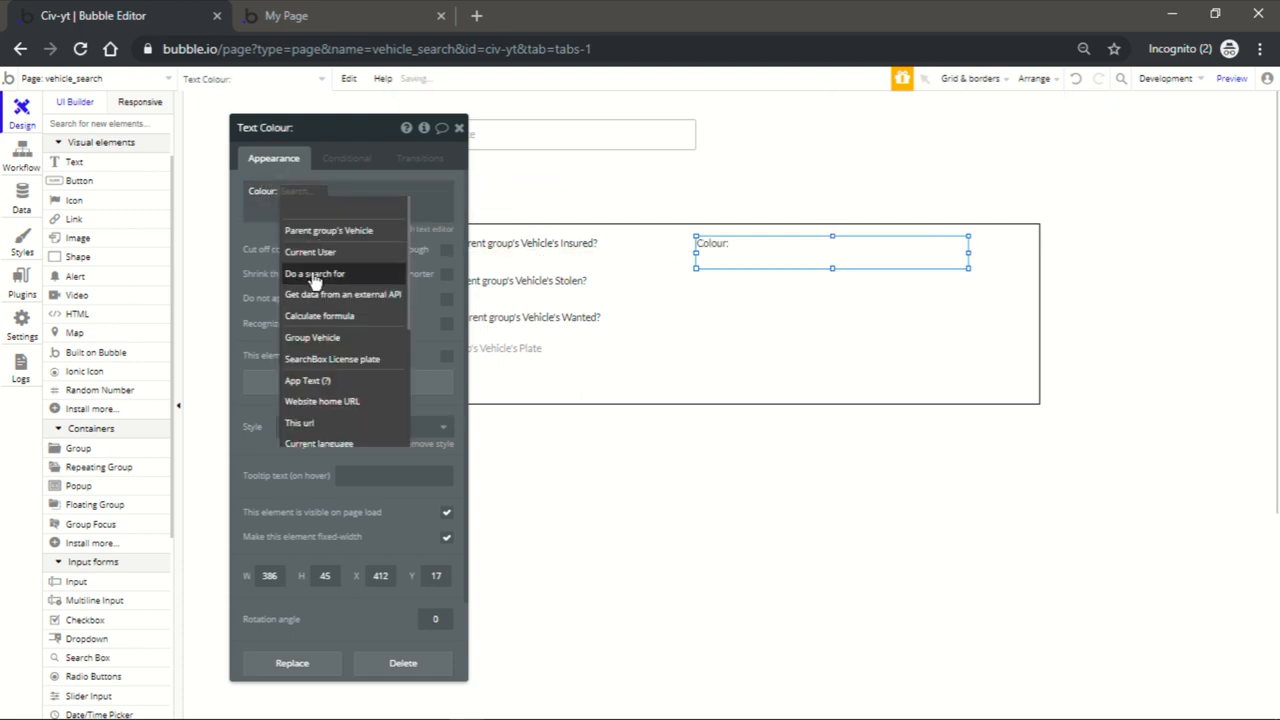
left_click(328, 230)
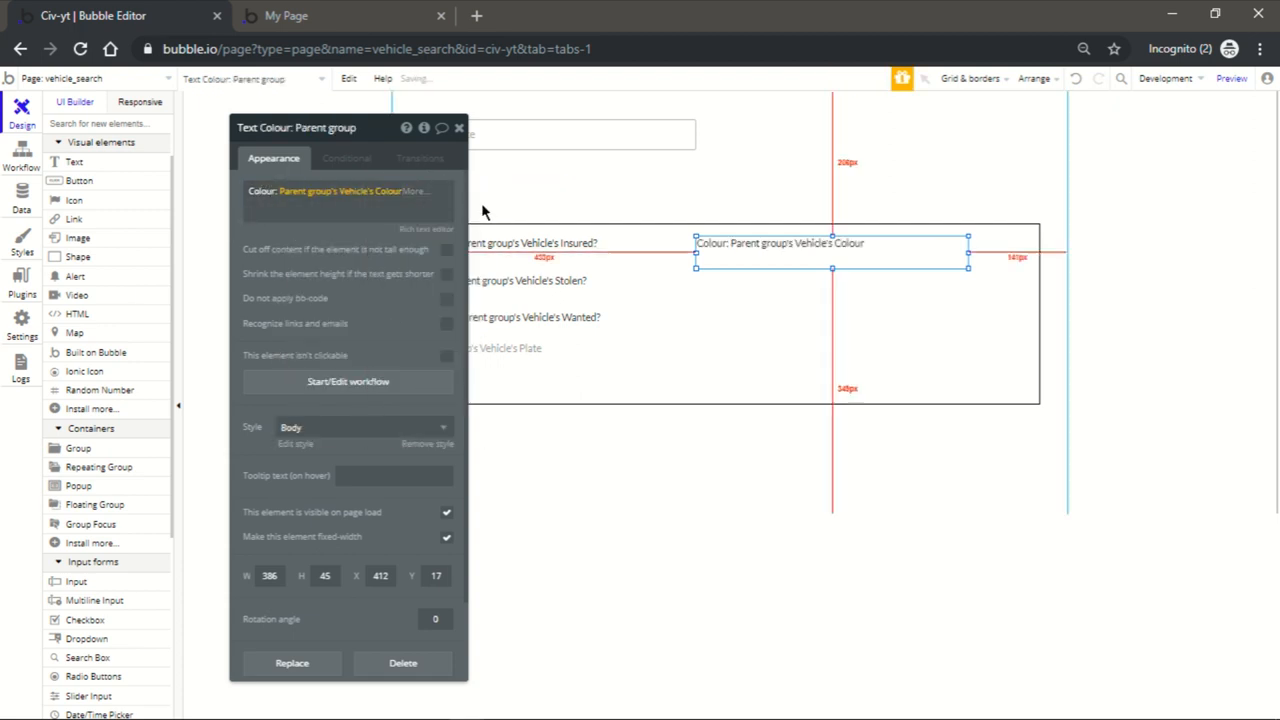
left_click(460, 128)
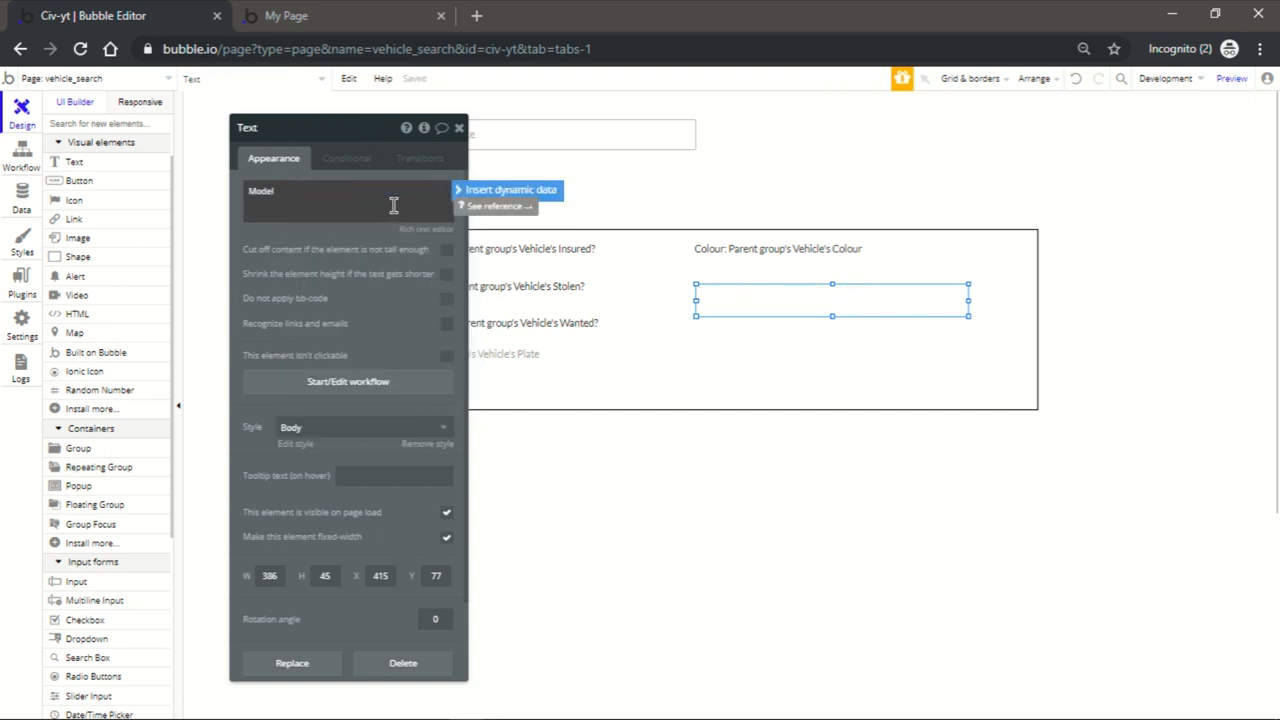
- Add a Model: line showing Parent group's Vehicle's Model
type("Model:")
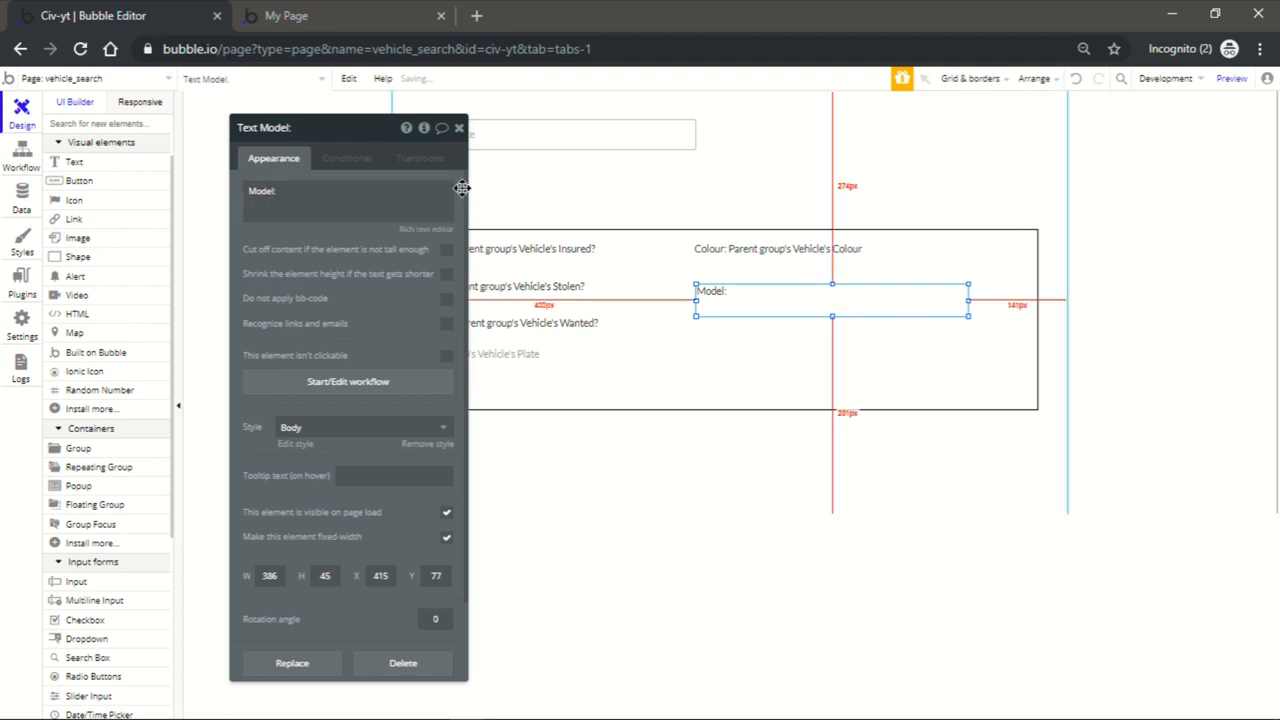
left_click(350, 192)
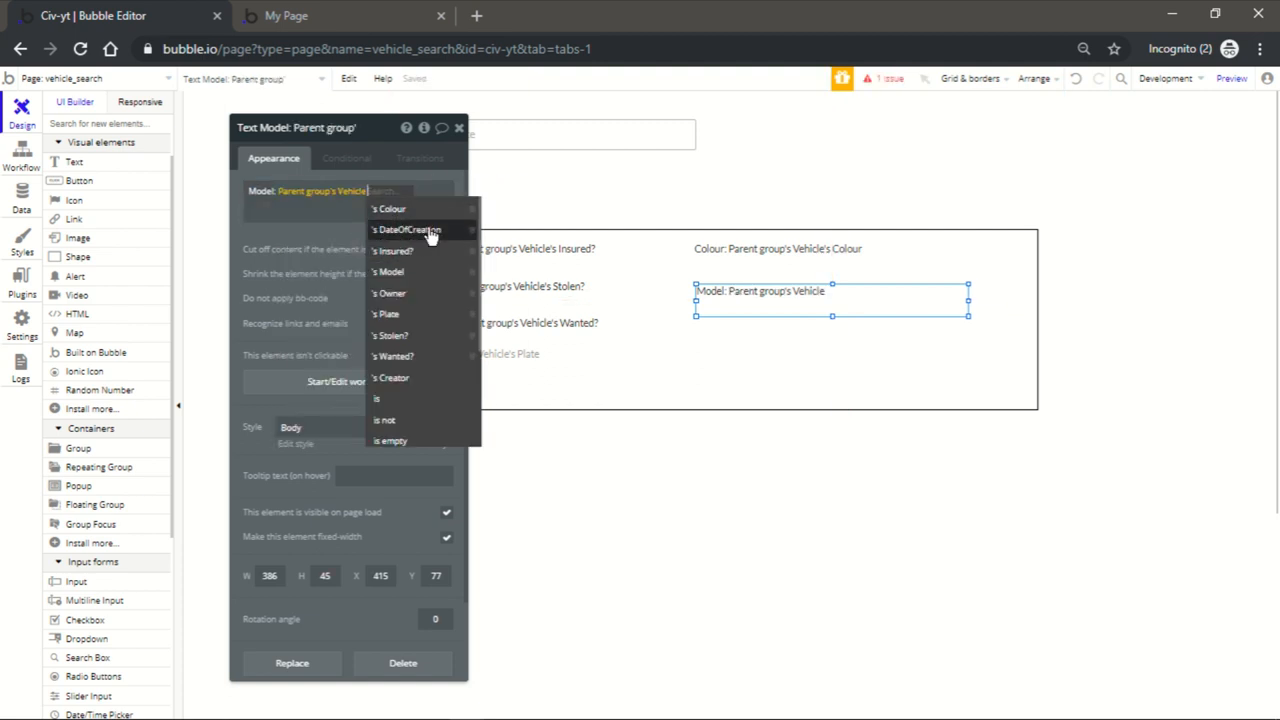
mouse_move(404, 278)
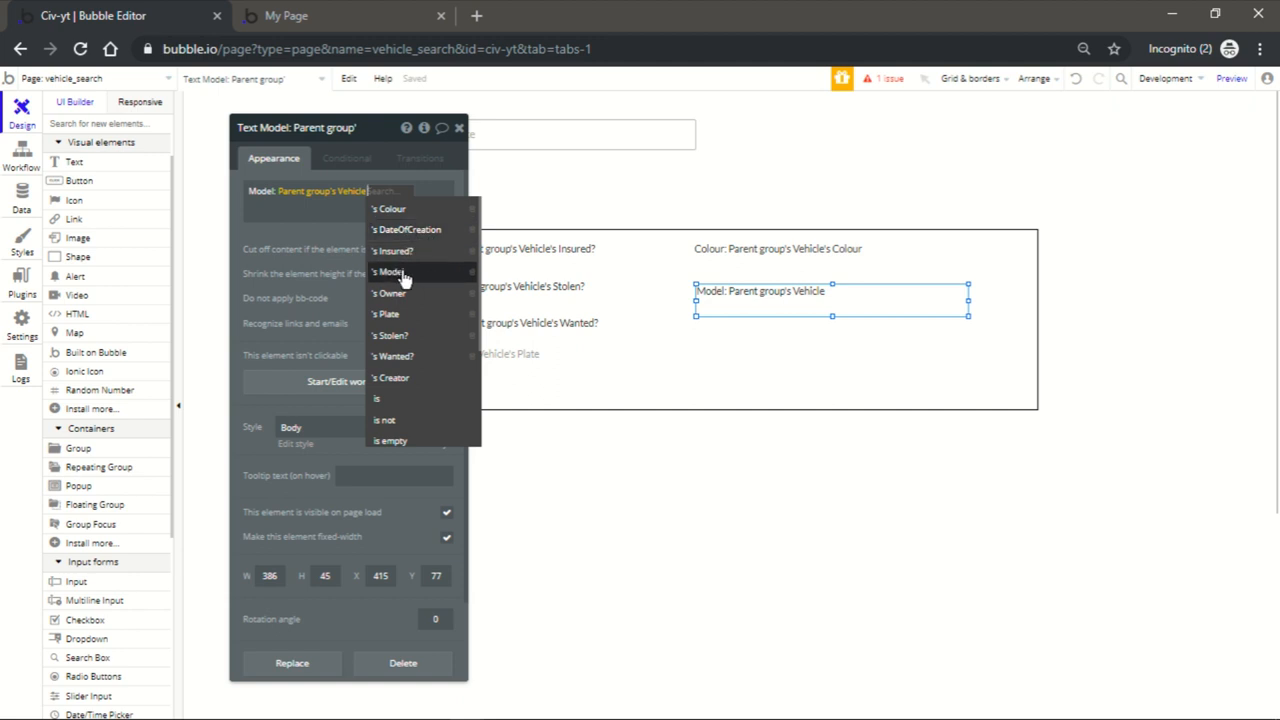
mouse_move(396, 280)
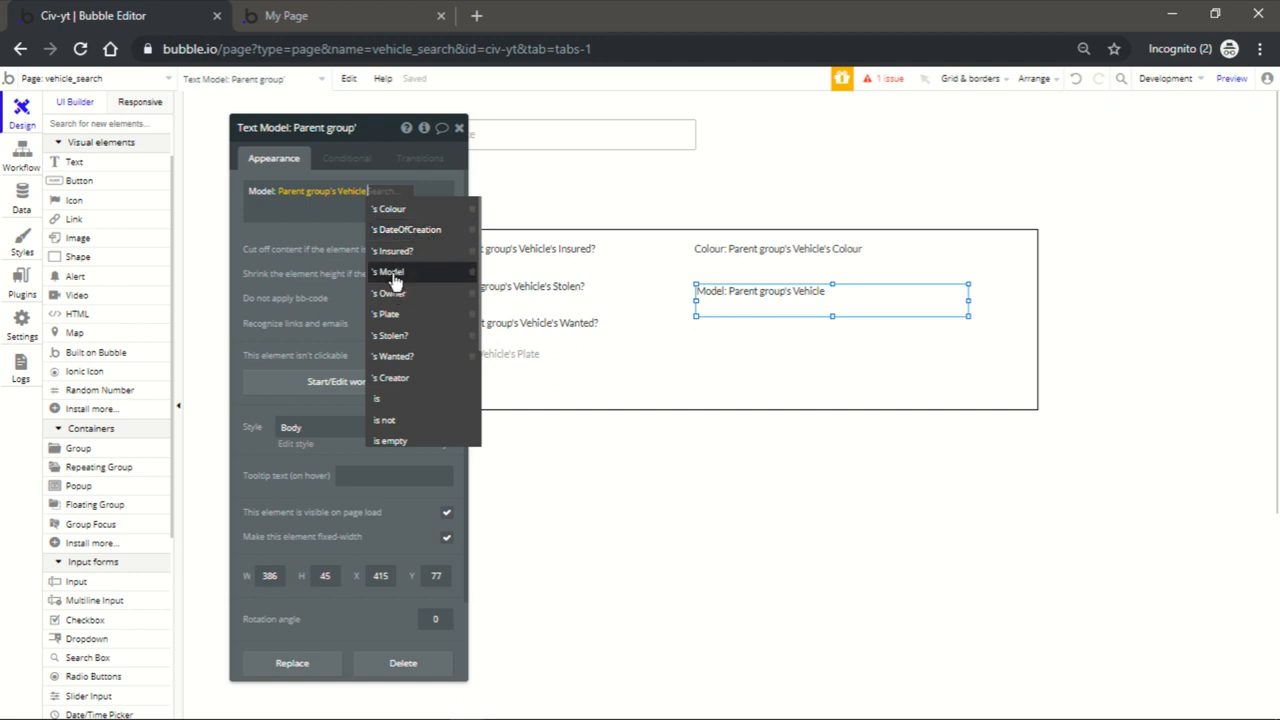
left_click(390, 272)
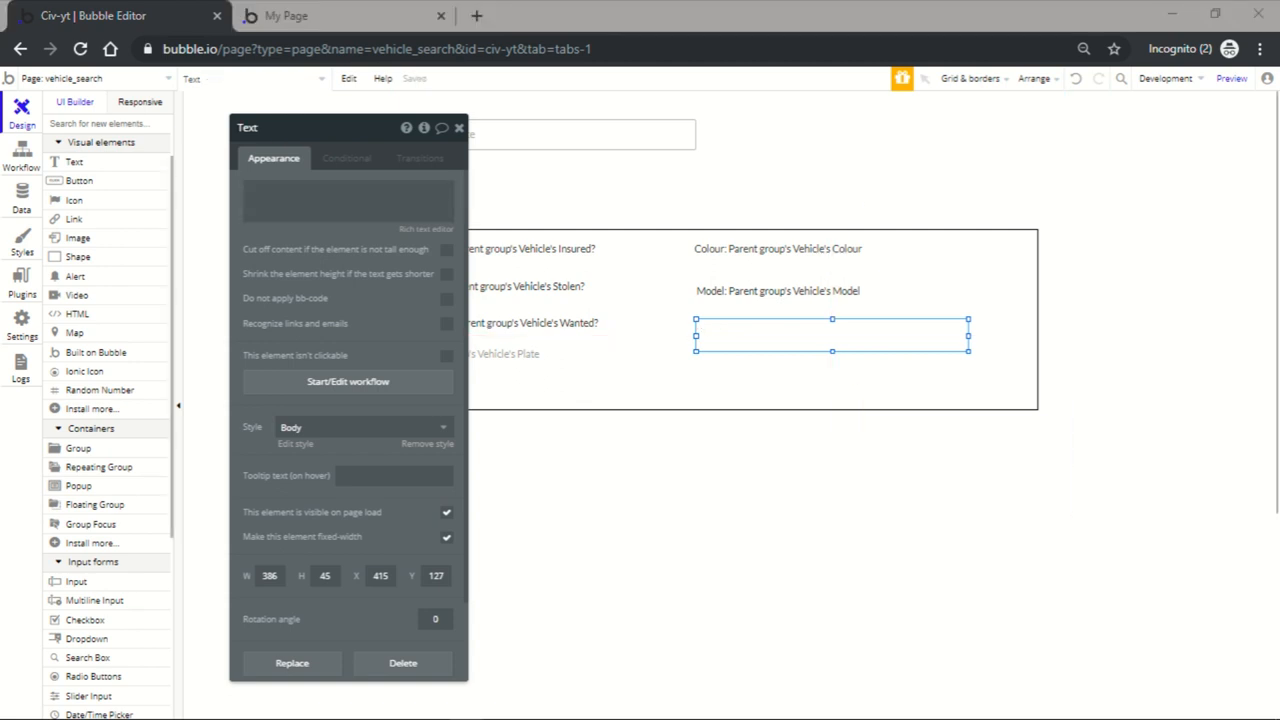
- Show the vehicle Owner's Full Name and change the duplicate plate text to DateOfCreation
left_click(348, 200)
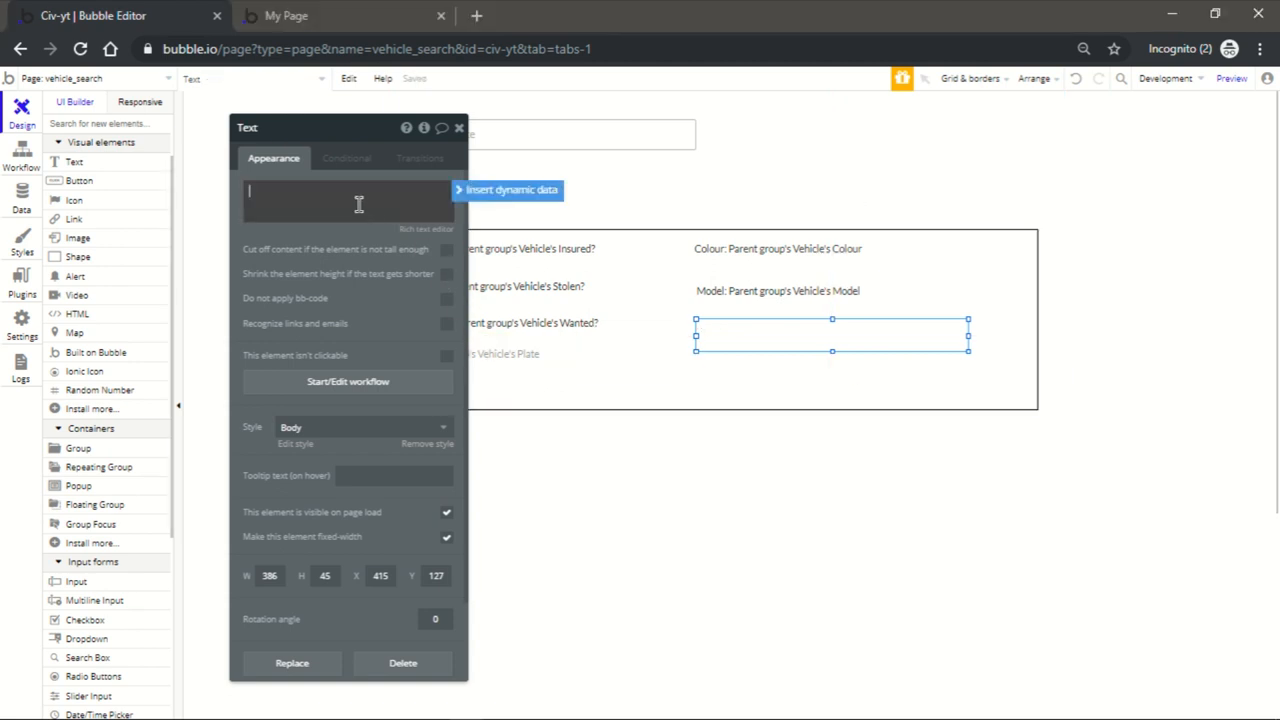
type("Parent group's Vehicle's Owner")
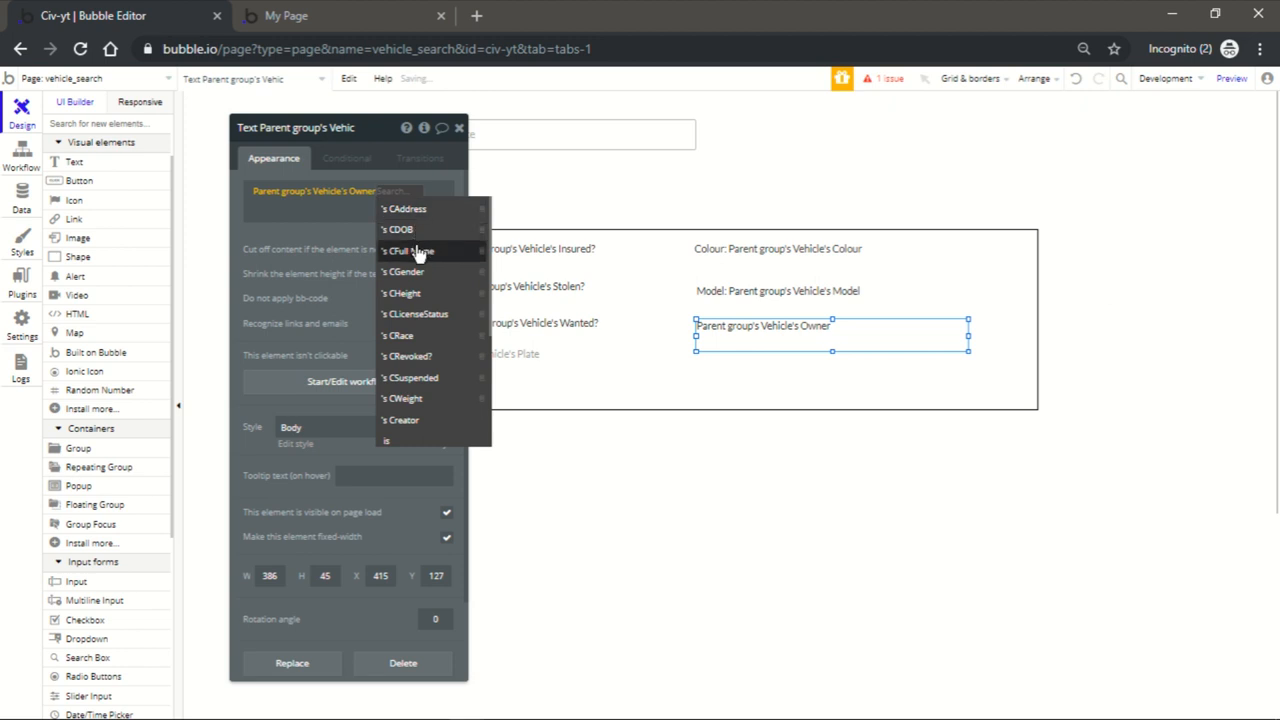
left_click(408, 250)
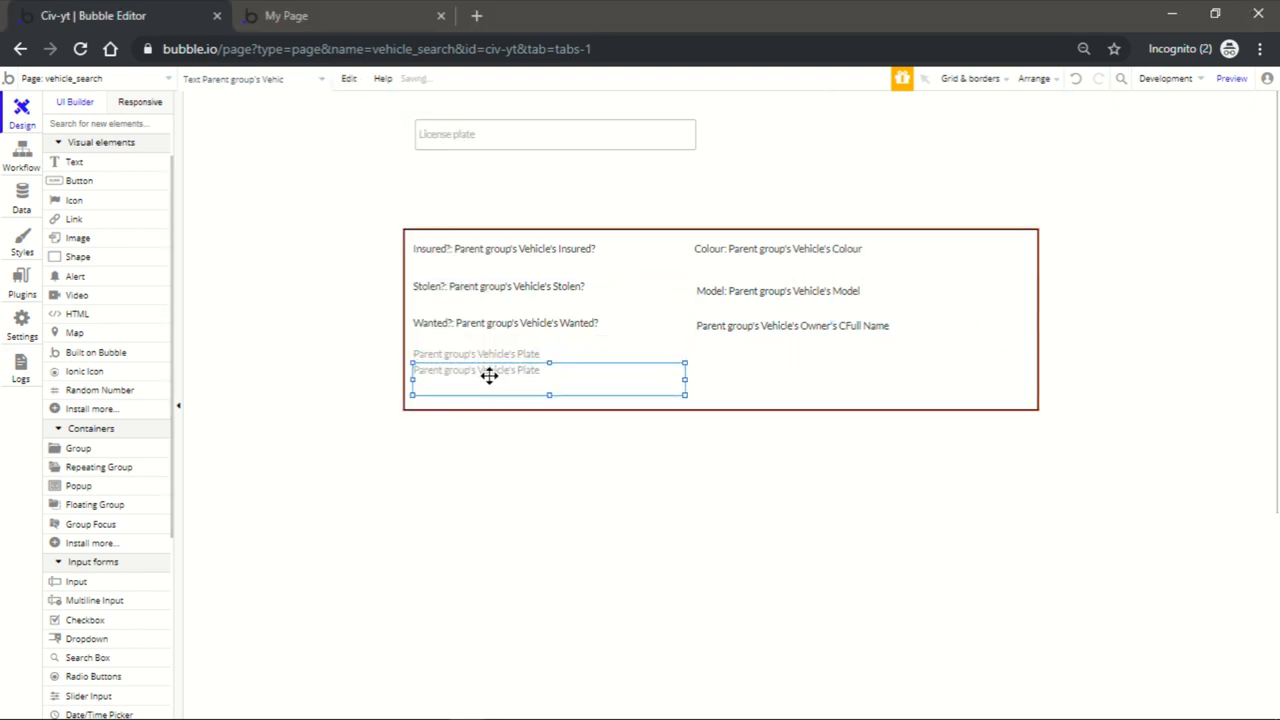
double_click(490, 376)
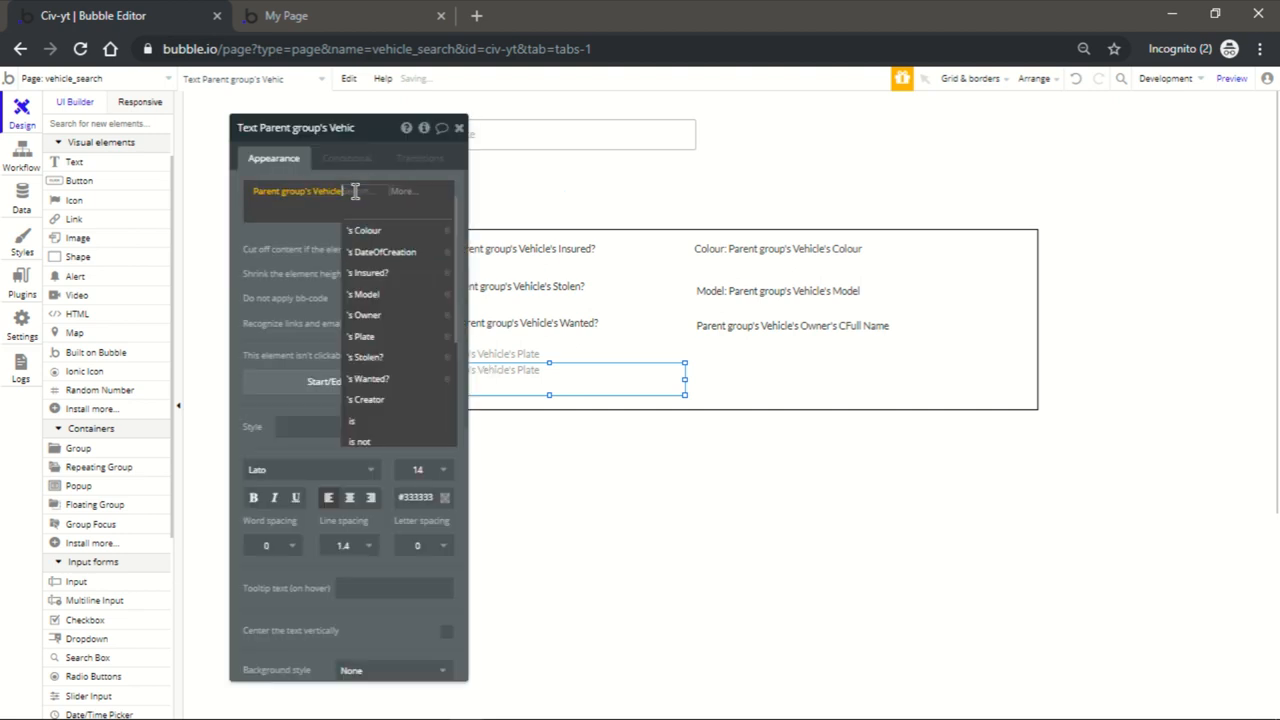
left_click(384, 252)
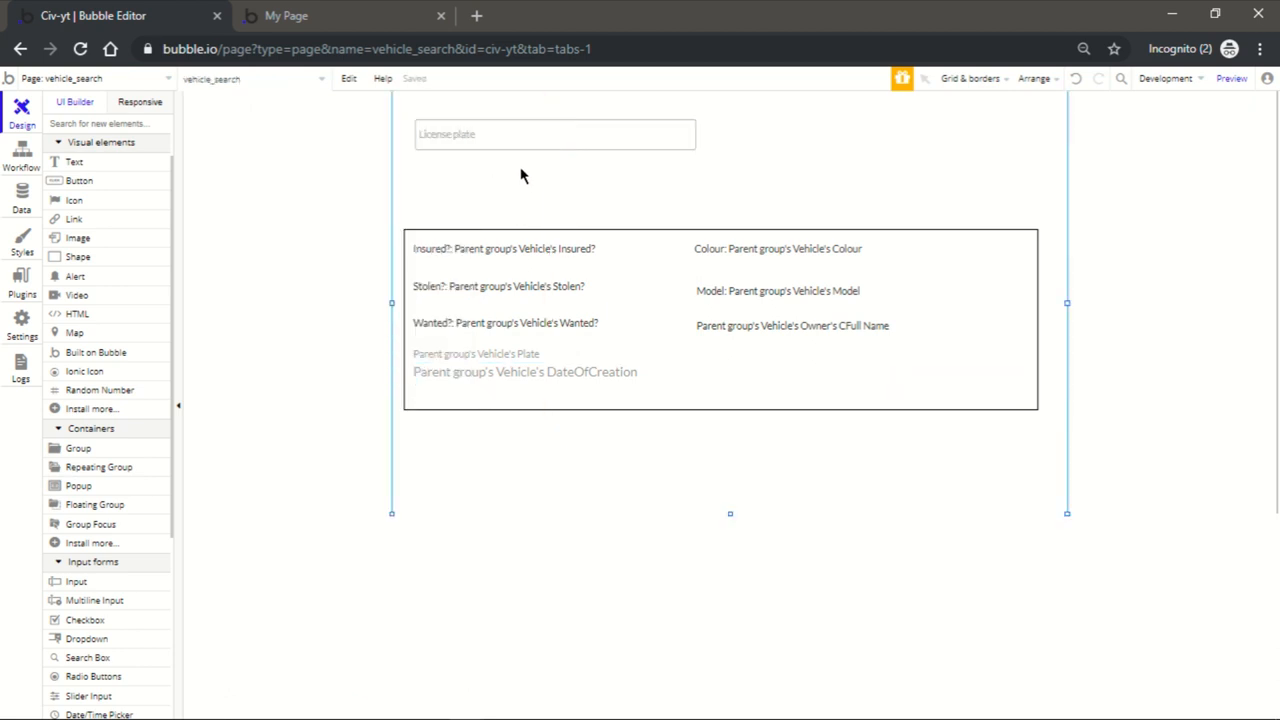
- Set the search box placeholder to License plate
left_click(556, 134)
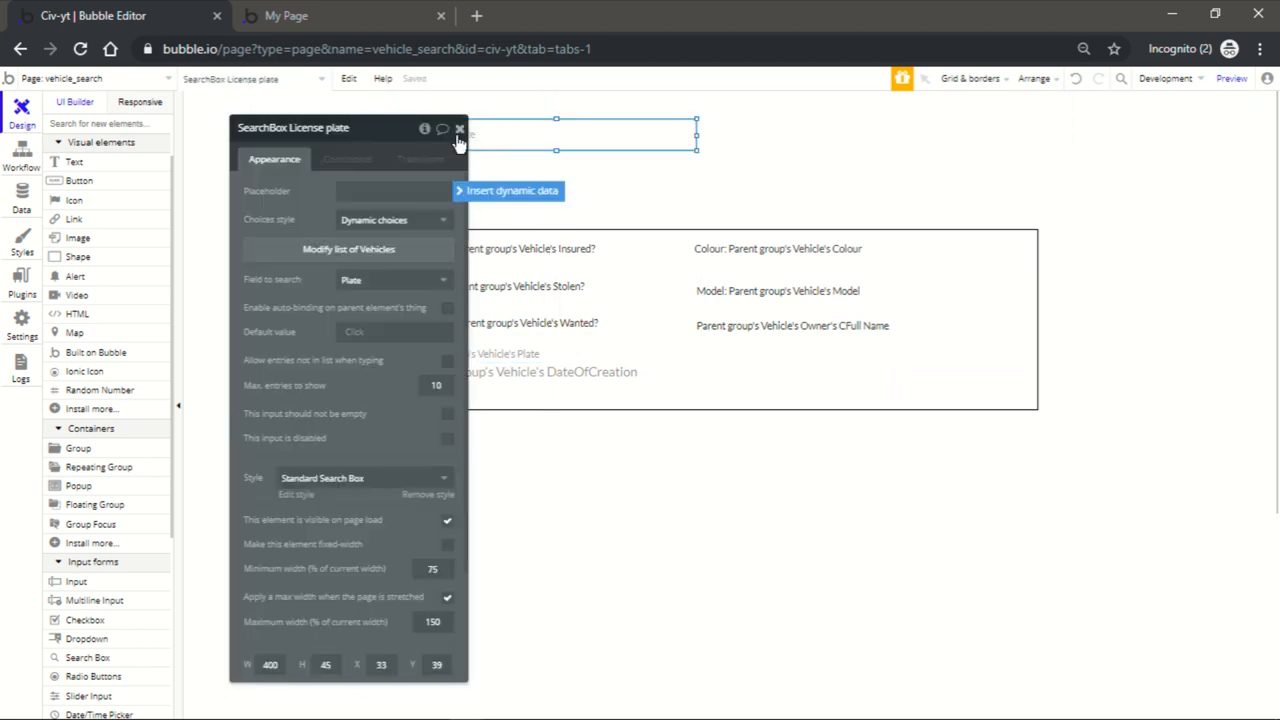
type("License plate")
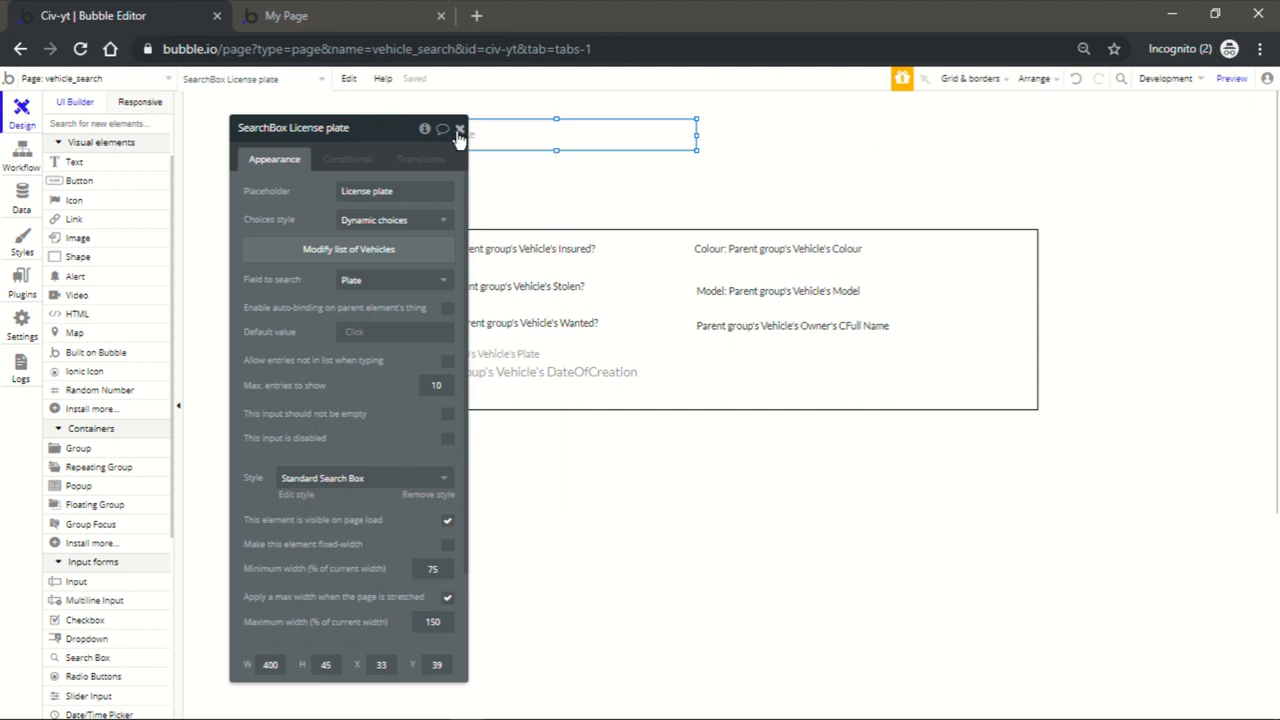
left_click(460, 130)
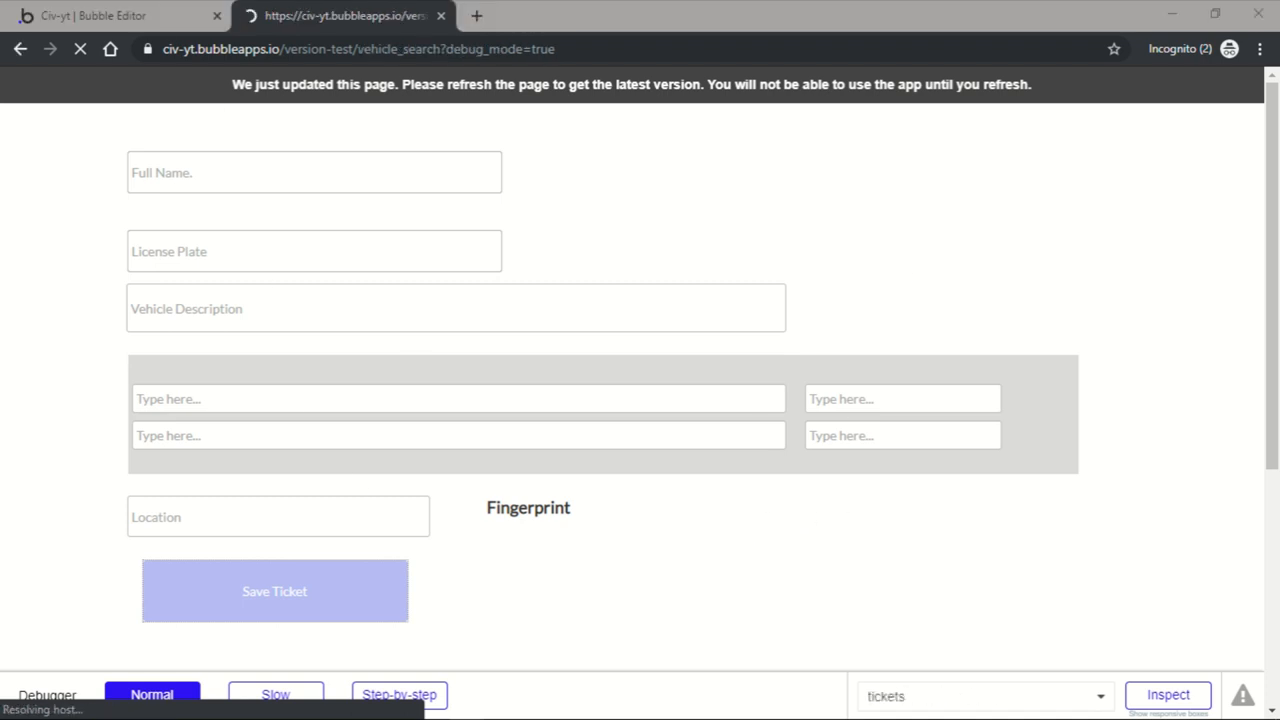
- Refresh the preview and search plate C783S92, picking the matching vehicle
left_click(80, 48)
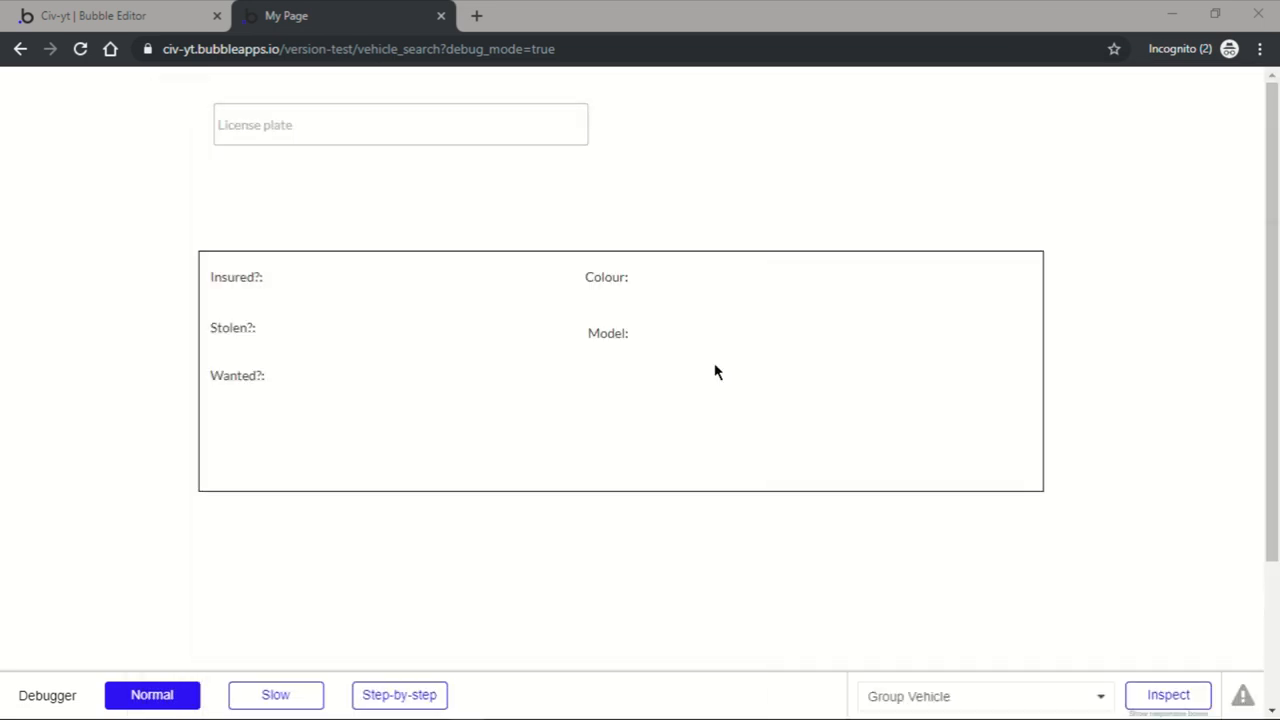
left_click(400, 124)
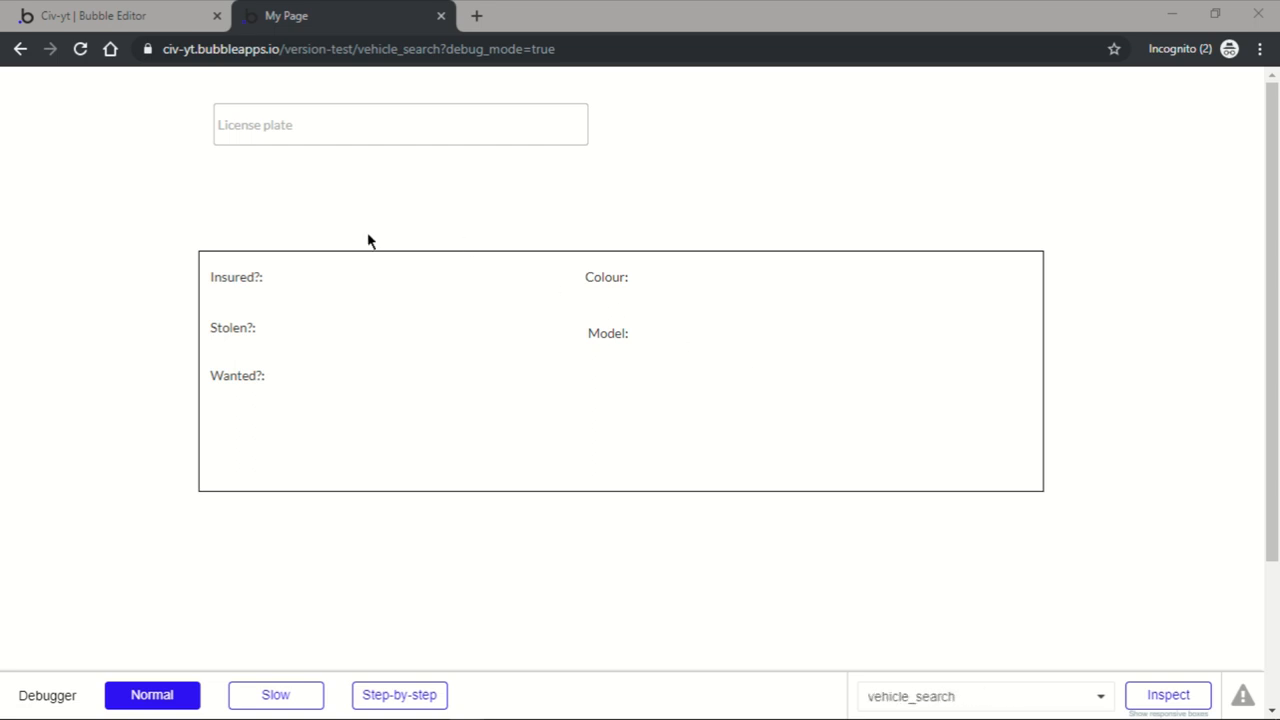
type("C")
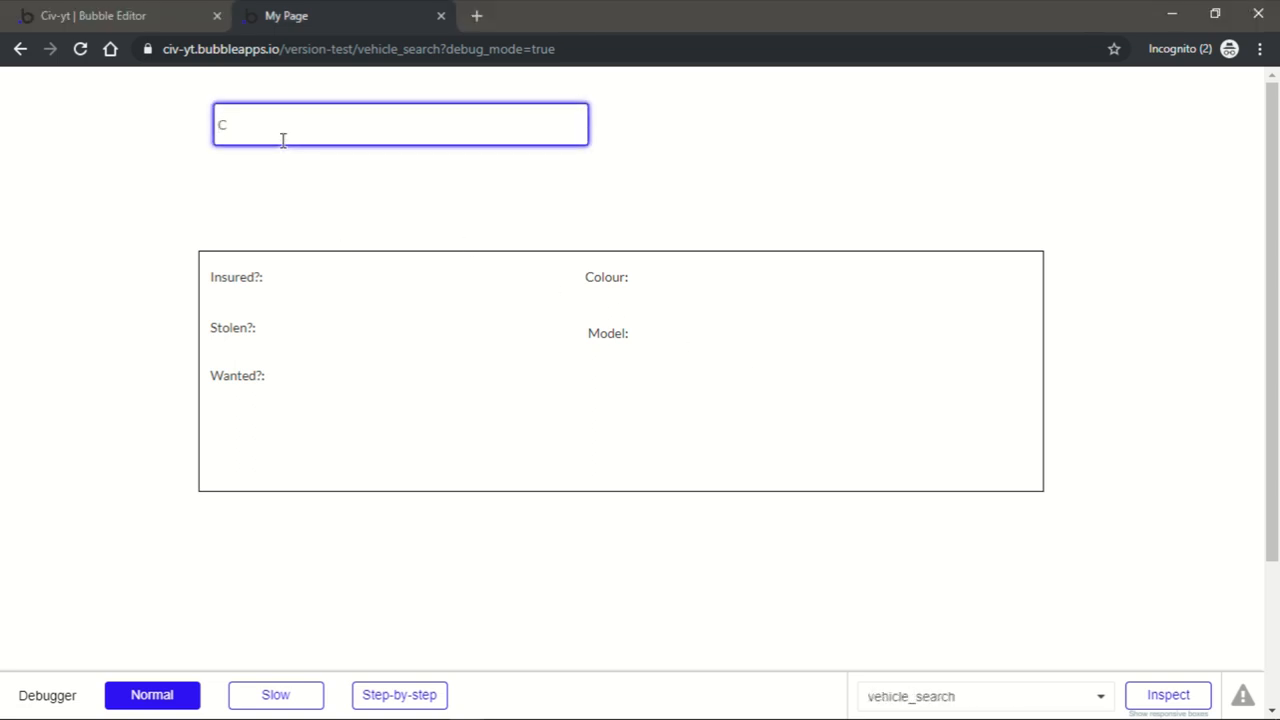
type("783S92")
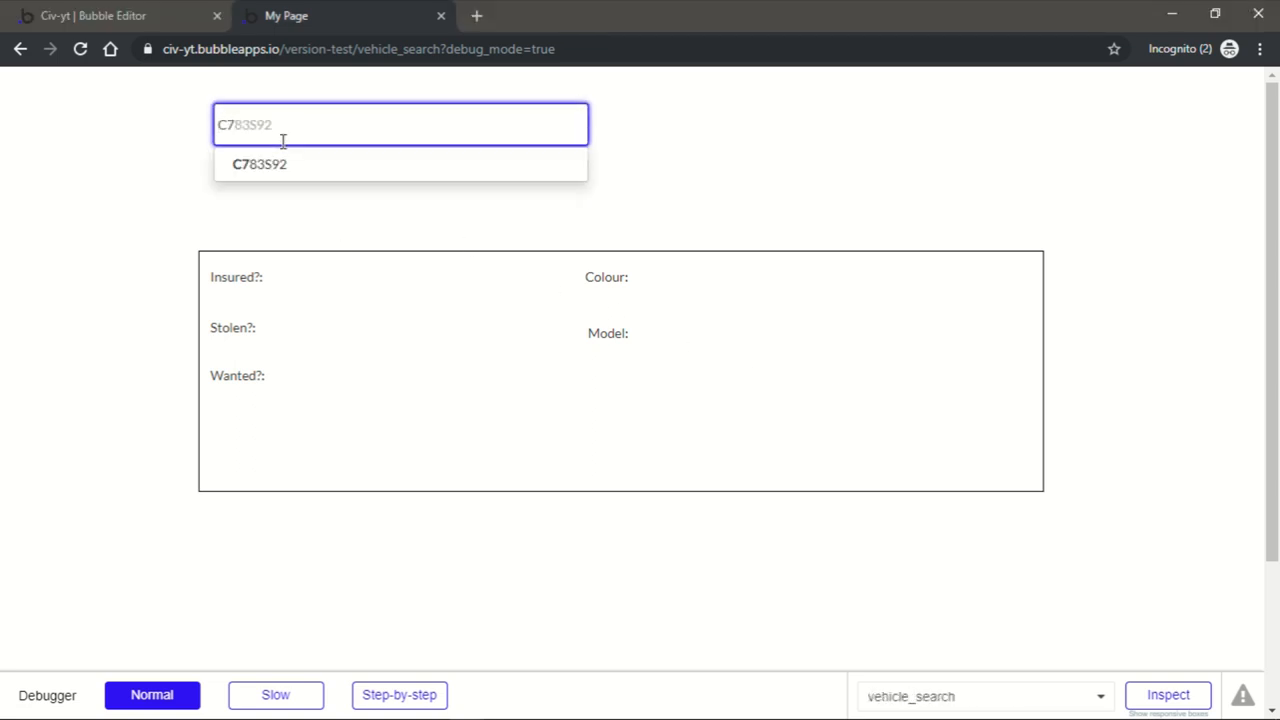
mouse_move(288, 164)
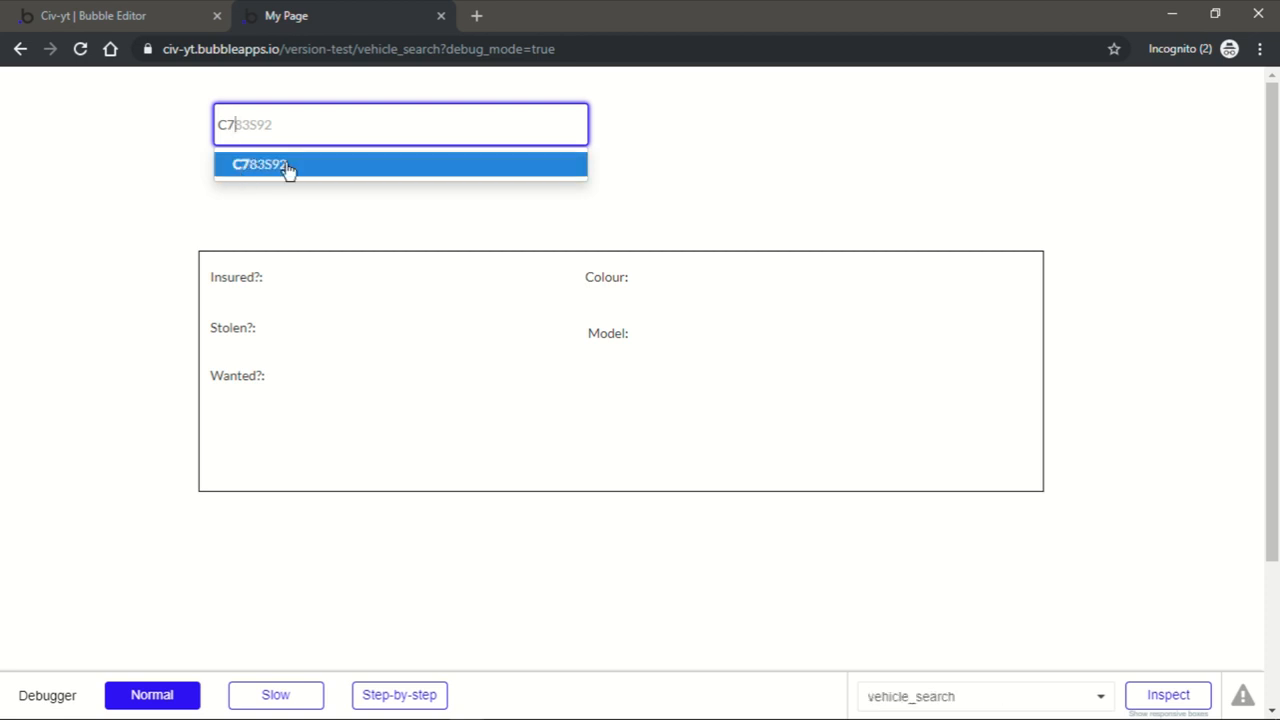
left_click(264, 164)
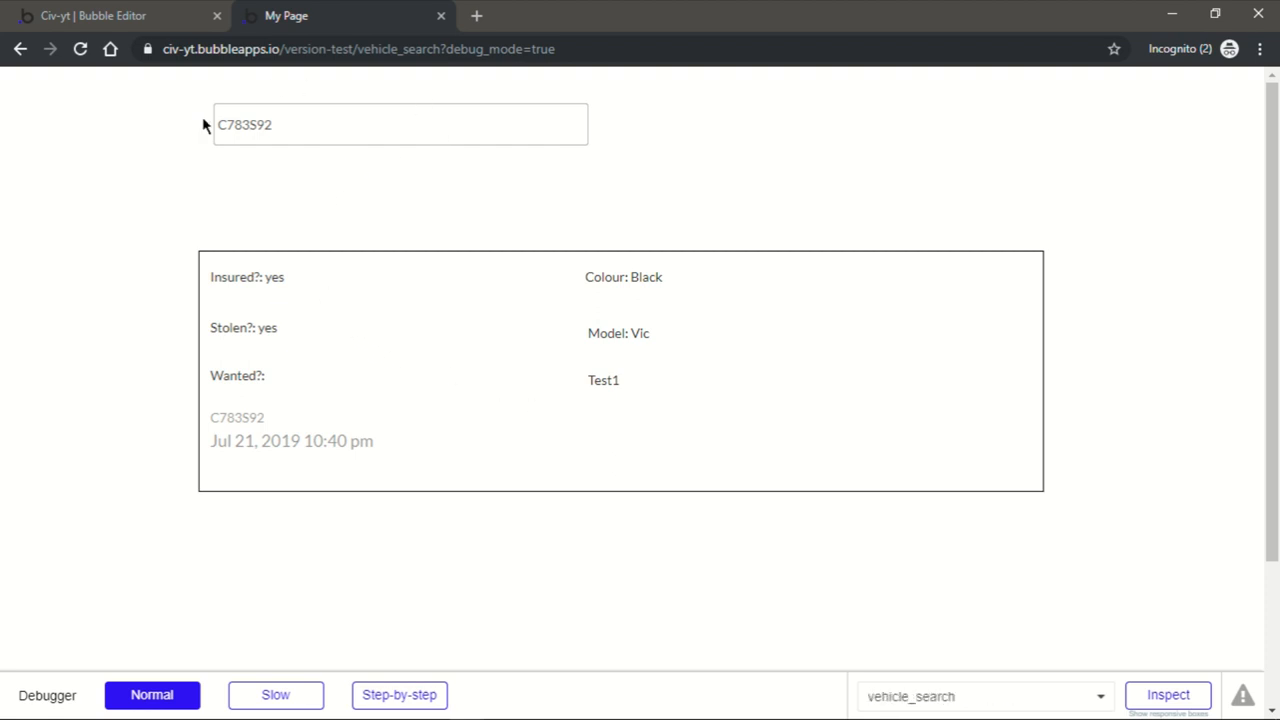
mouse_move(624, 280)
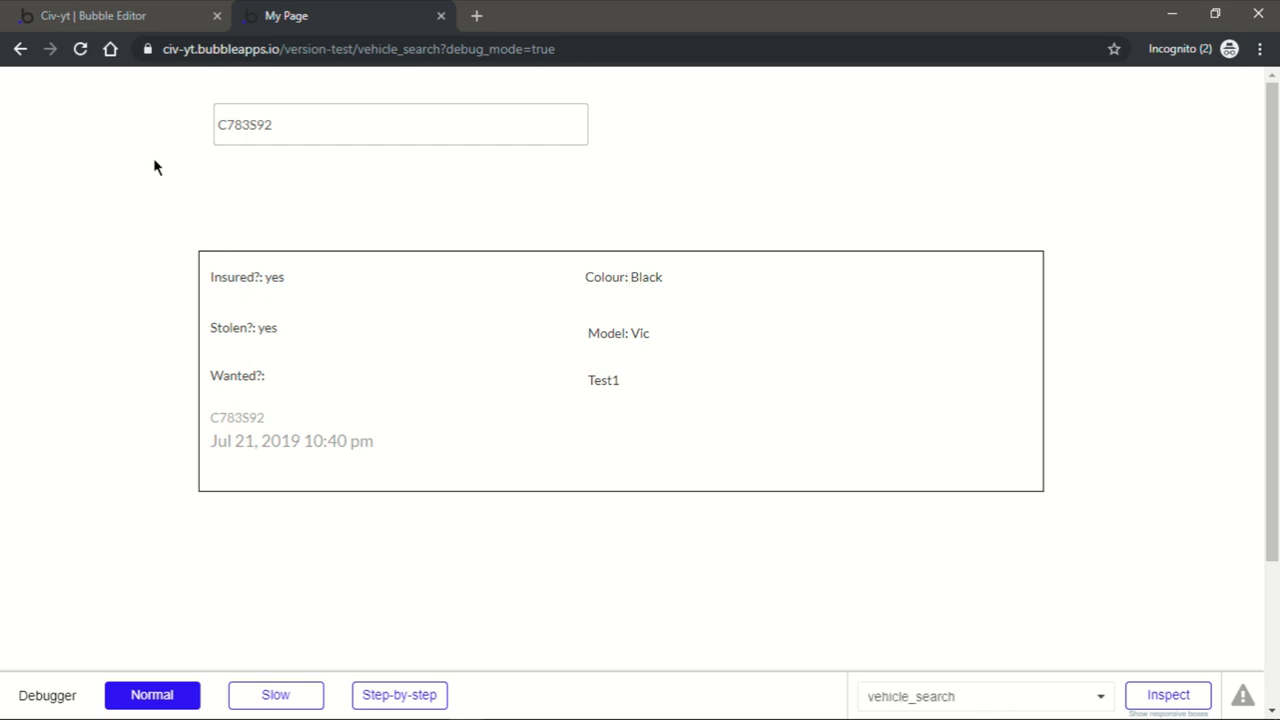
mouse_move(704, 520)
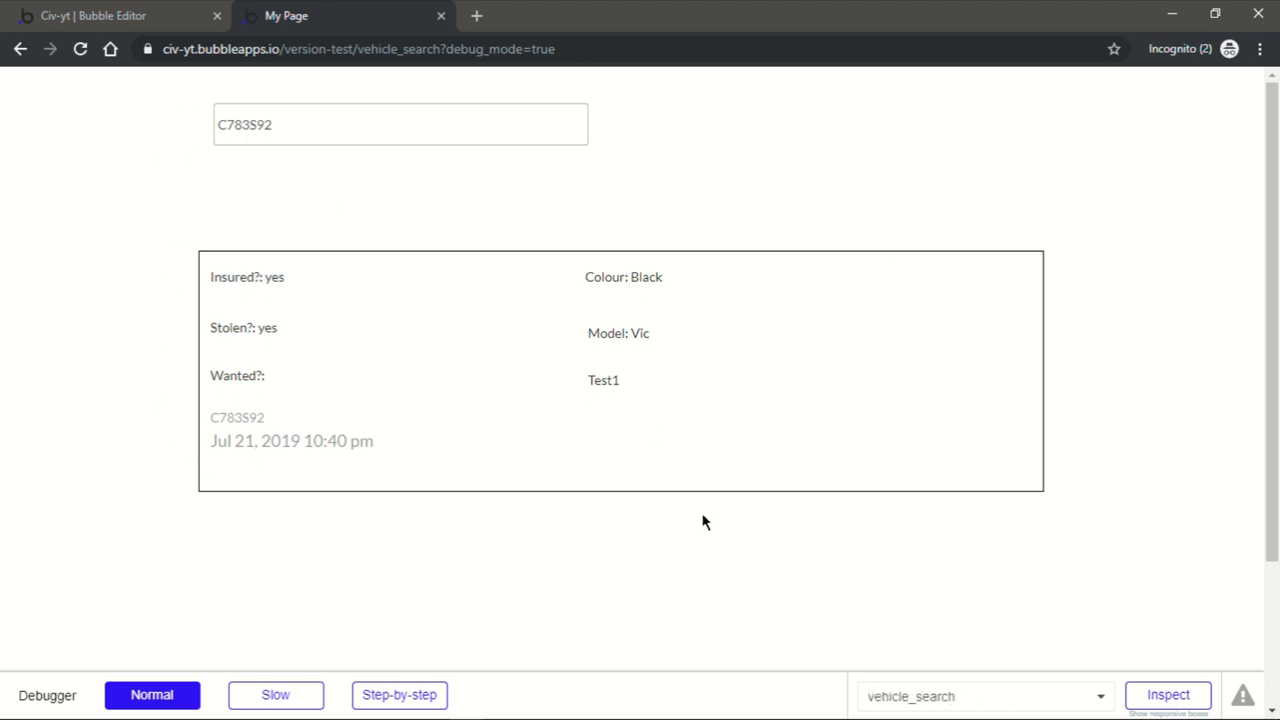
mouse_move(908, 540)
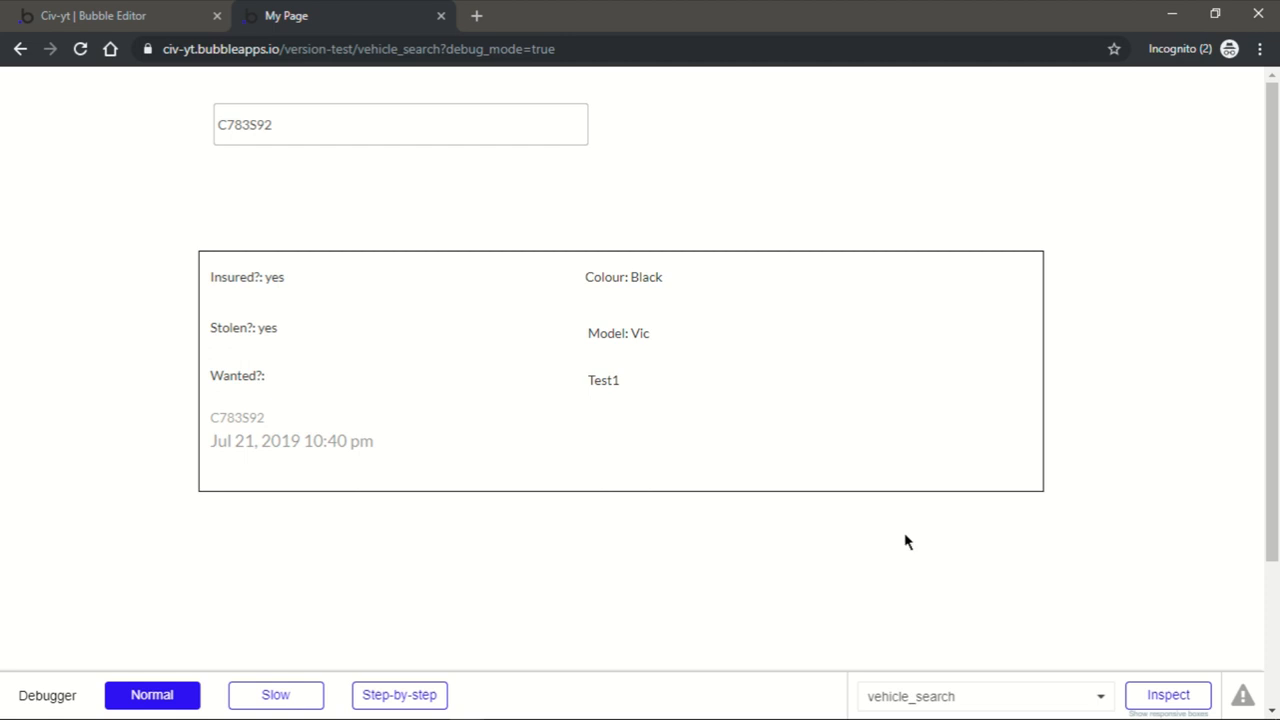
mouse_move(602, 580)
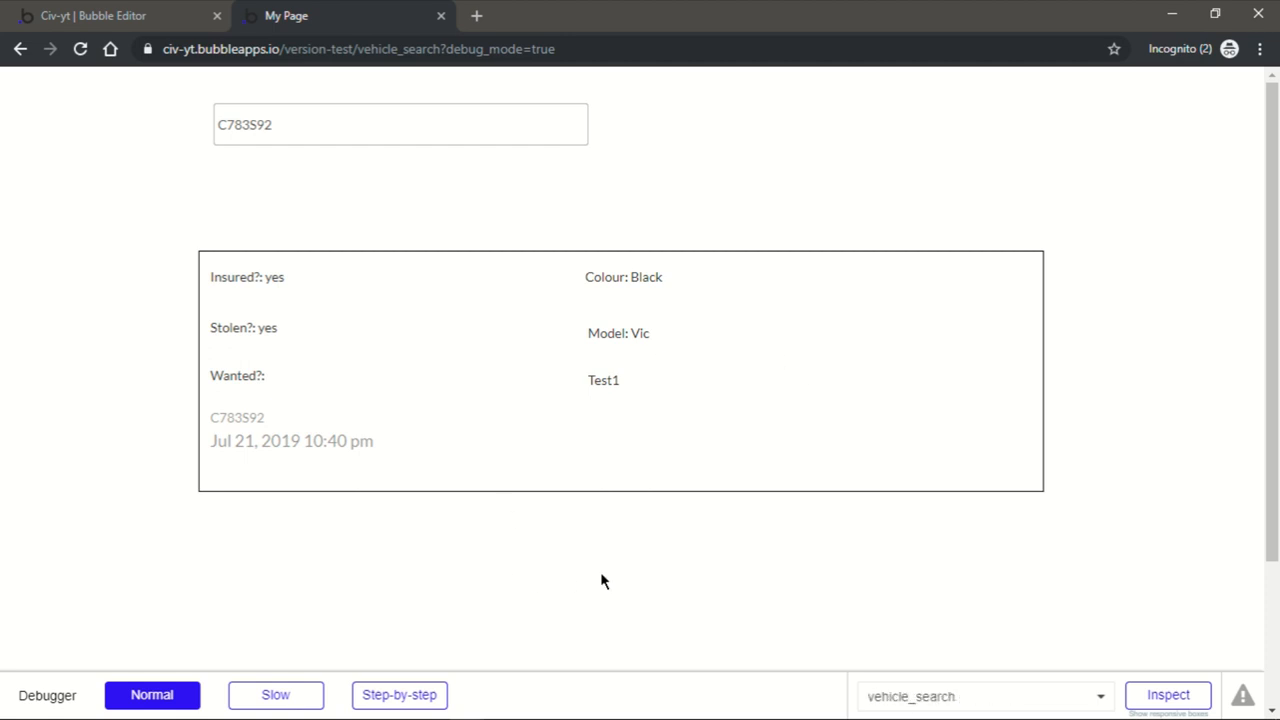
mouse_move(472, 510)
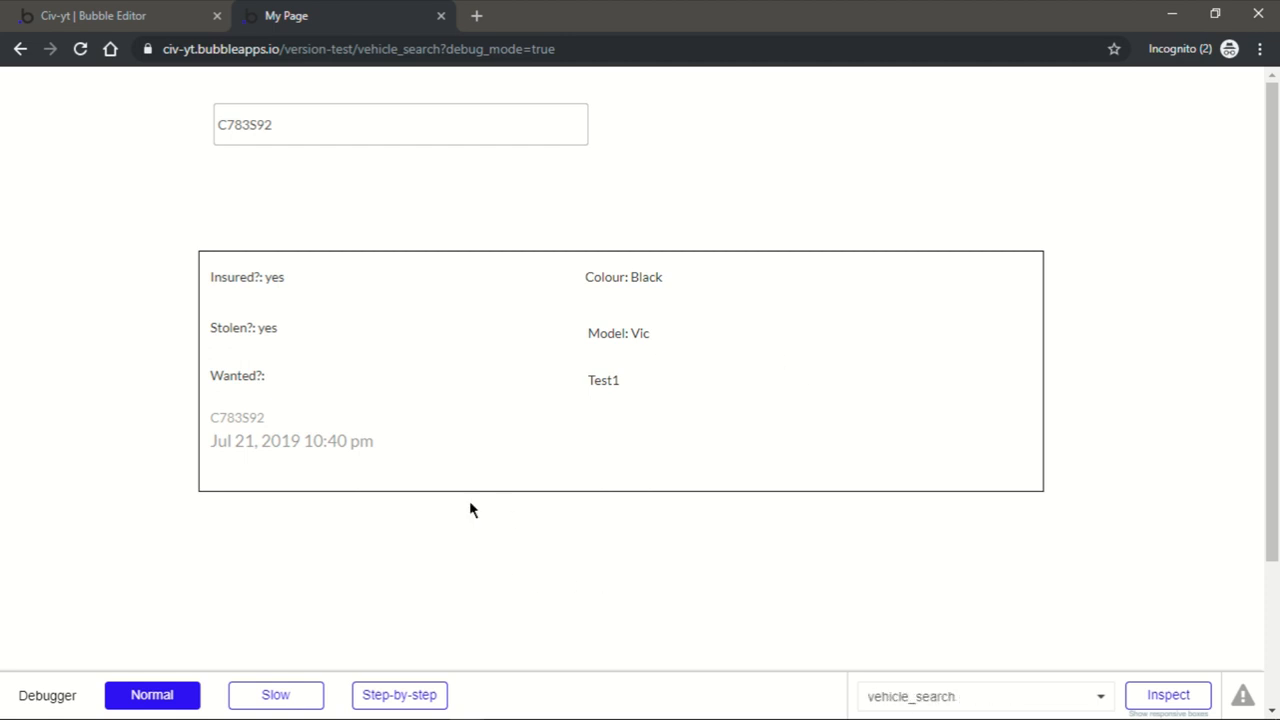
mouse_move(258, 192)
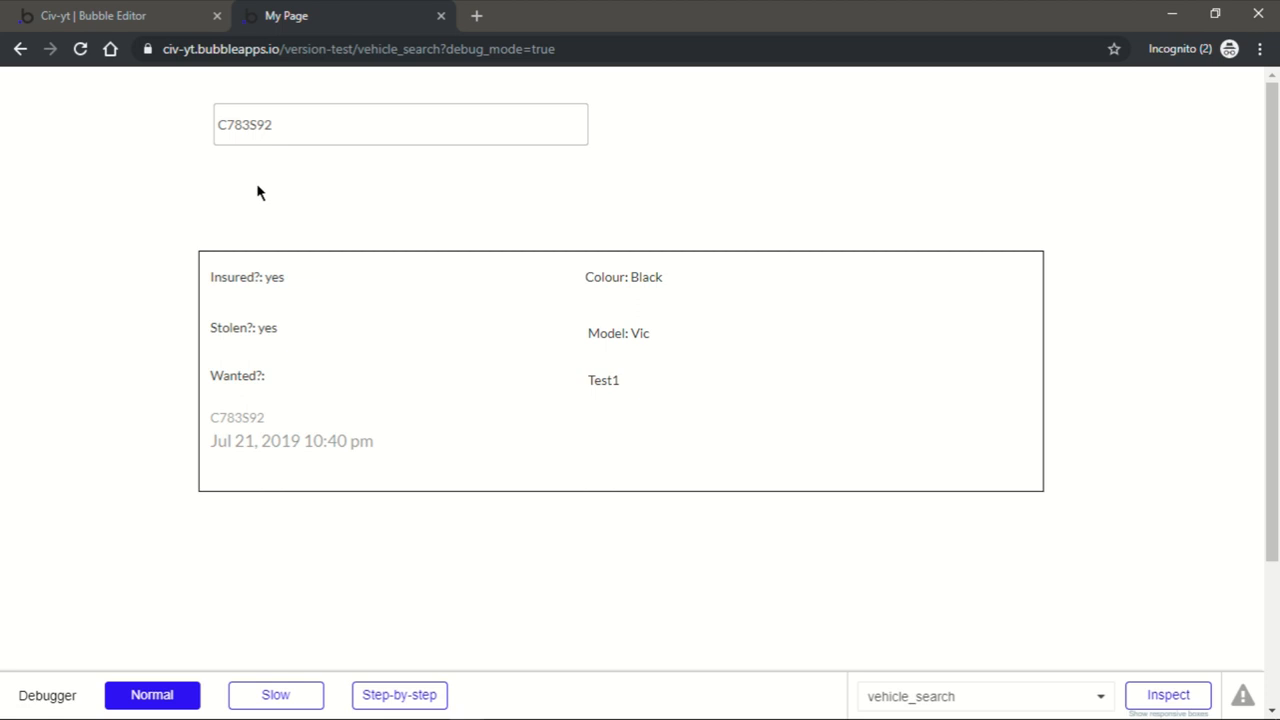